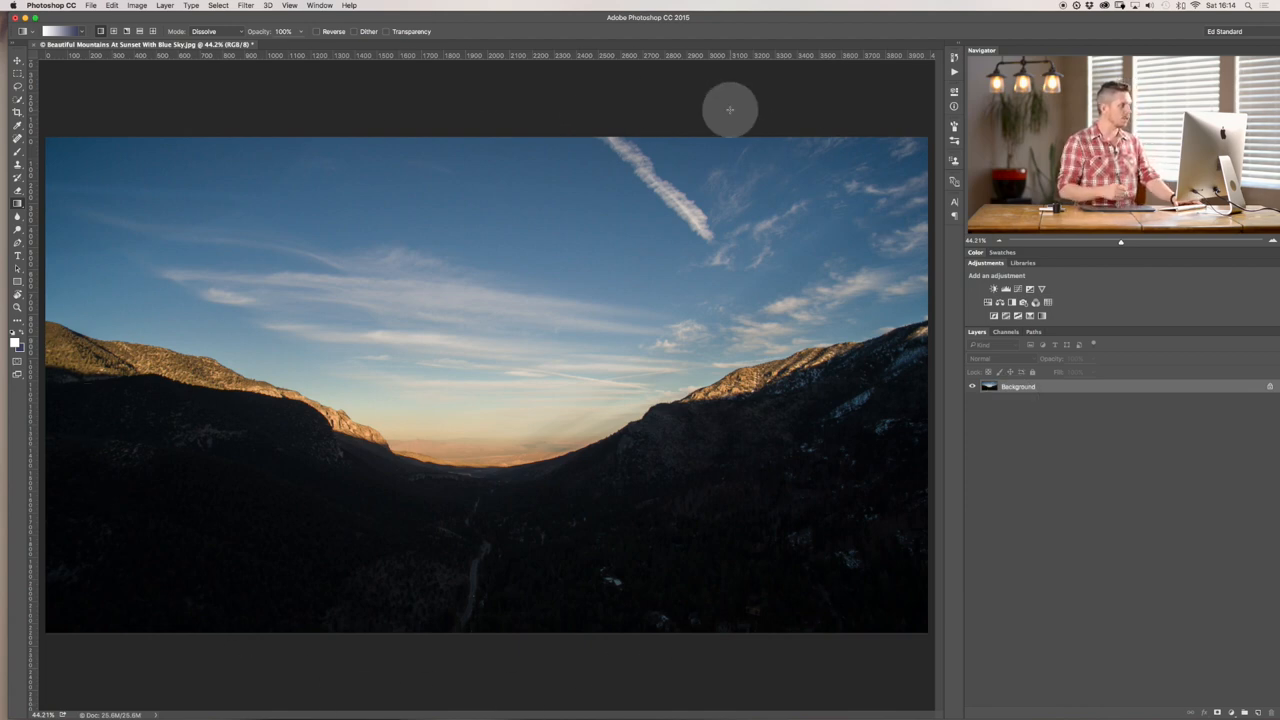
mouse_move(598, 516)
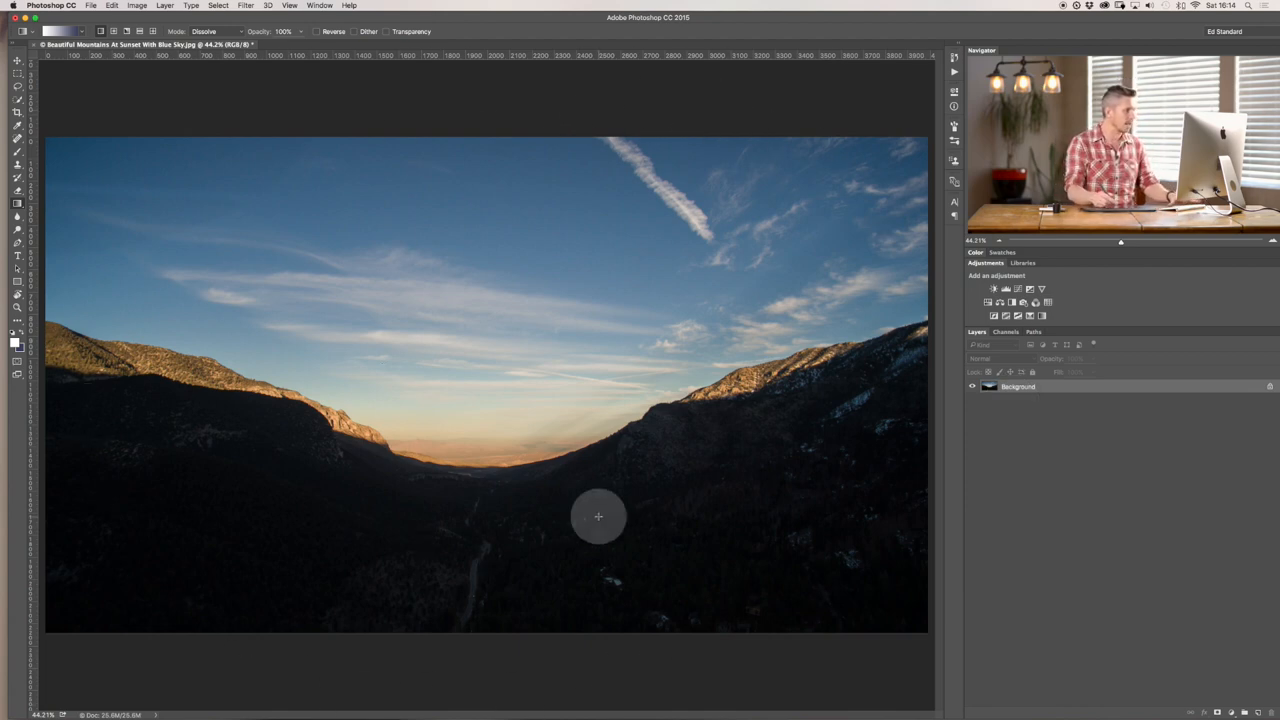
mouse_move(916, 492)
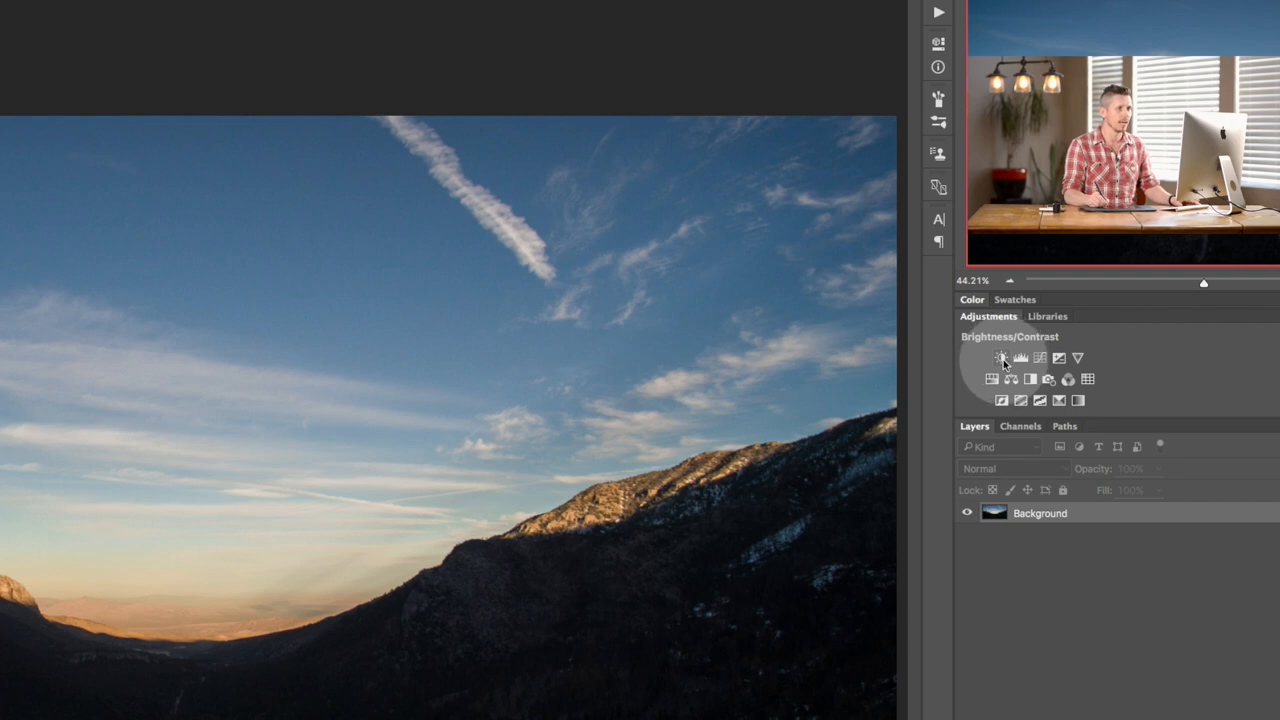
Step: Add a Brightness/Contrast layer and push its brightness and contrast up, down and back
click(1000, 358)
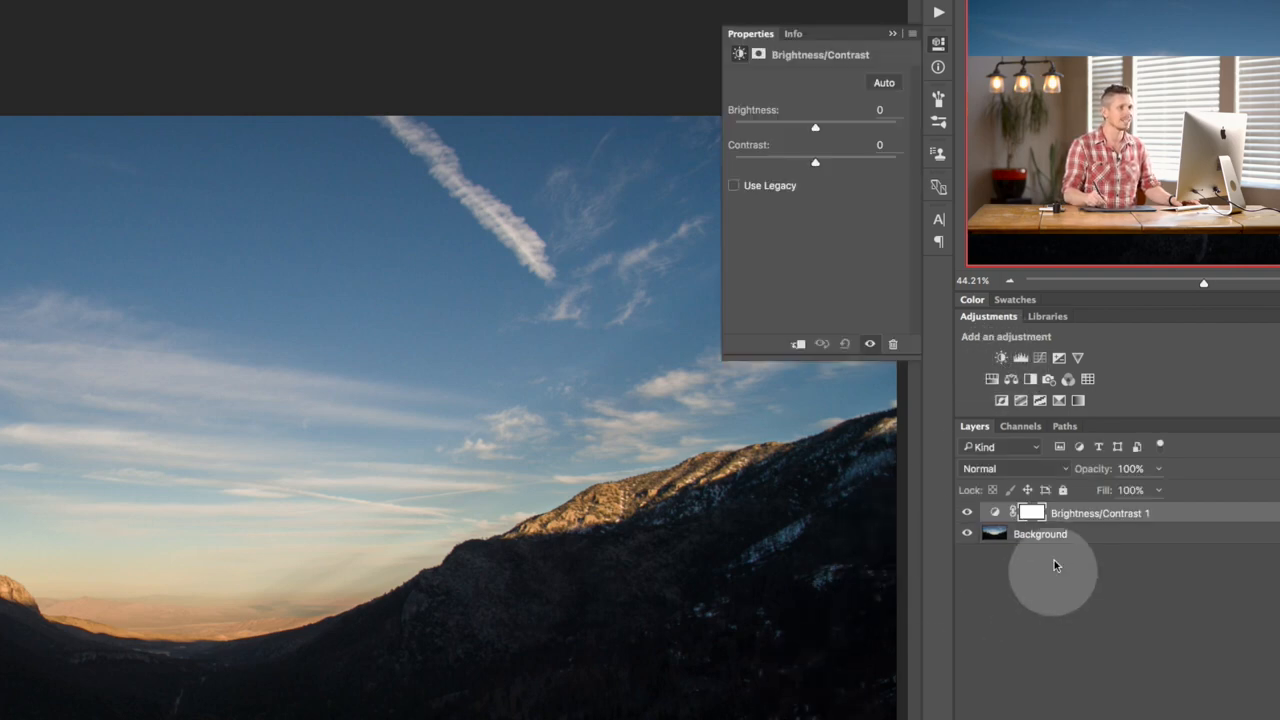
mouse_move(788, 132)
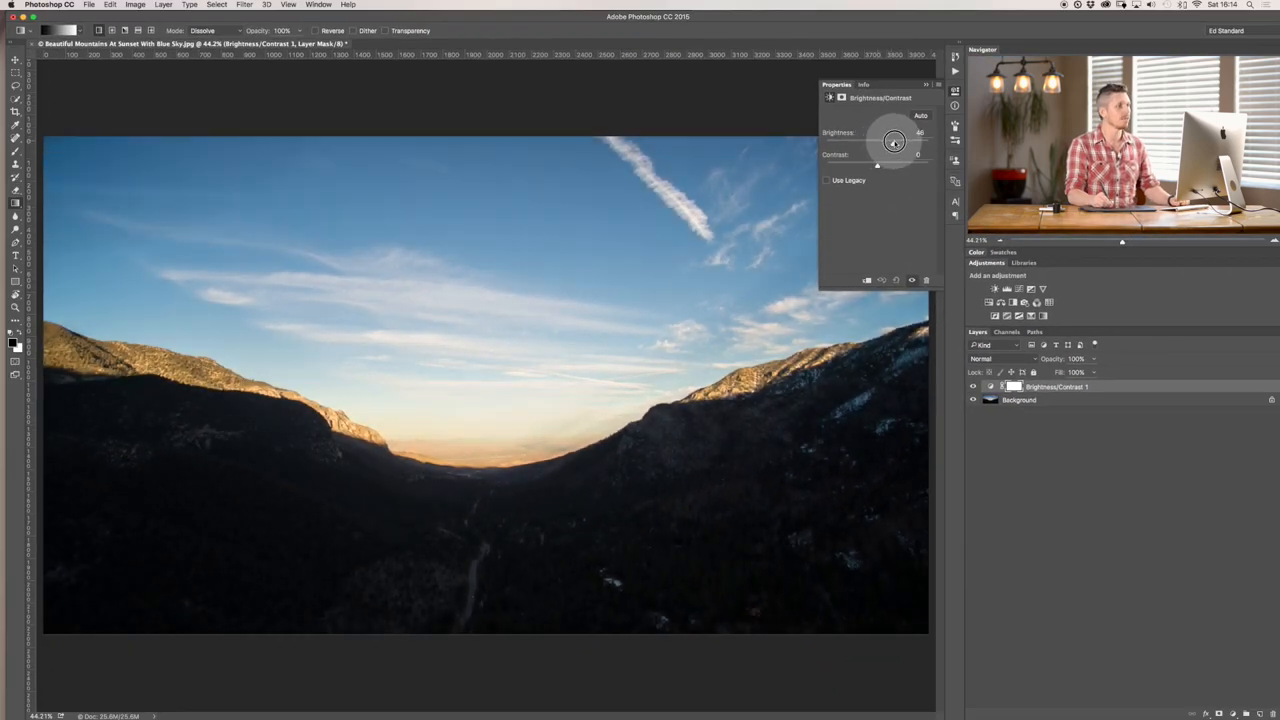
drag(894, 140, 874, 144)
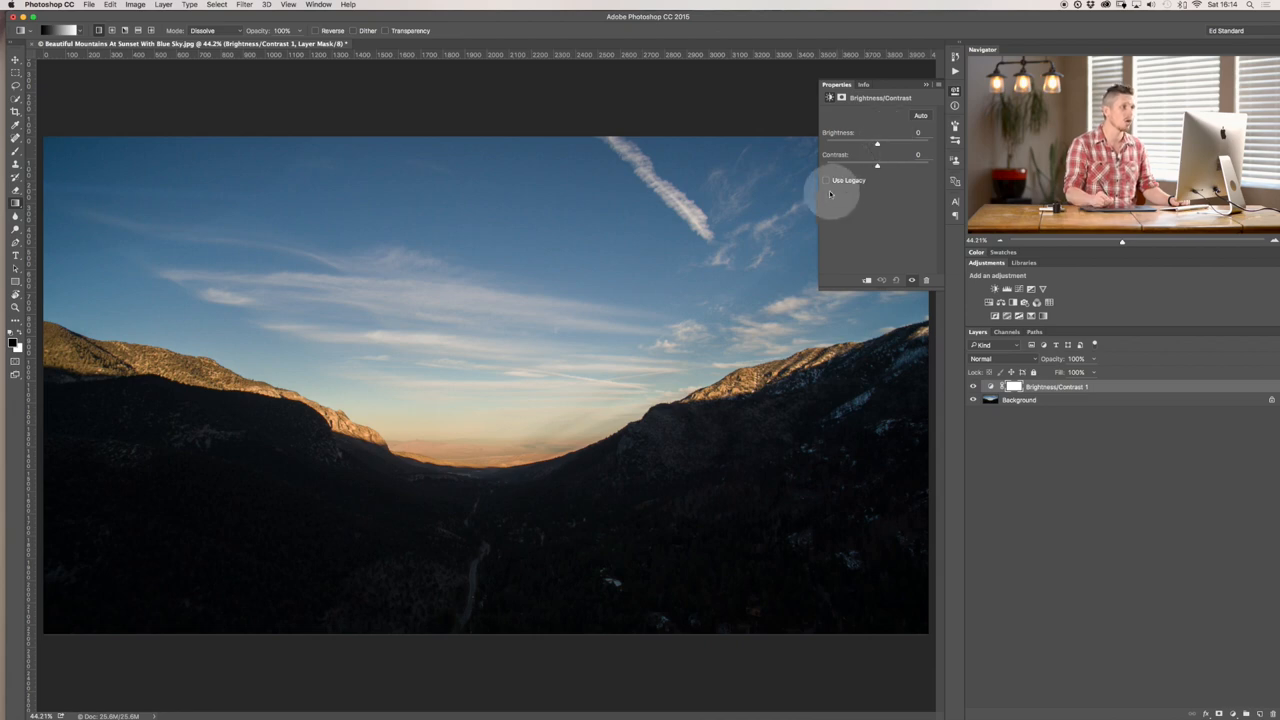
drag(876, 164, 876, 168)
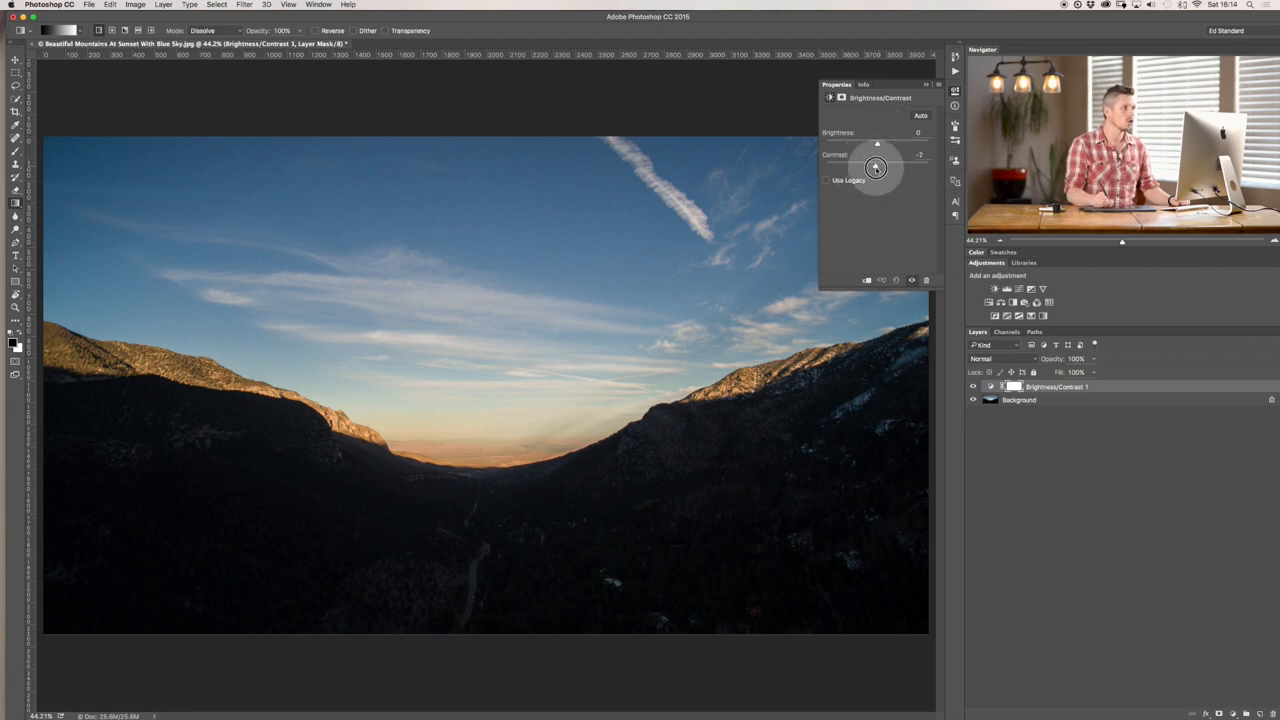
drag(876, 168, 896, 168)
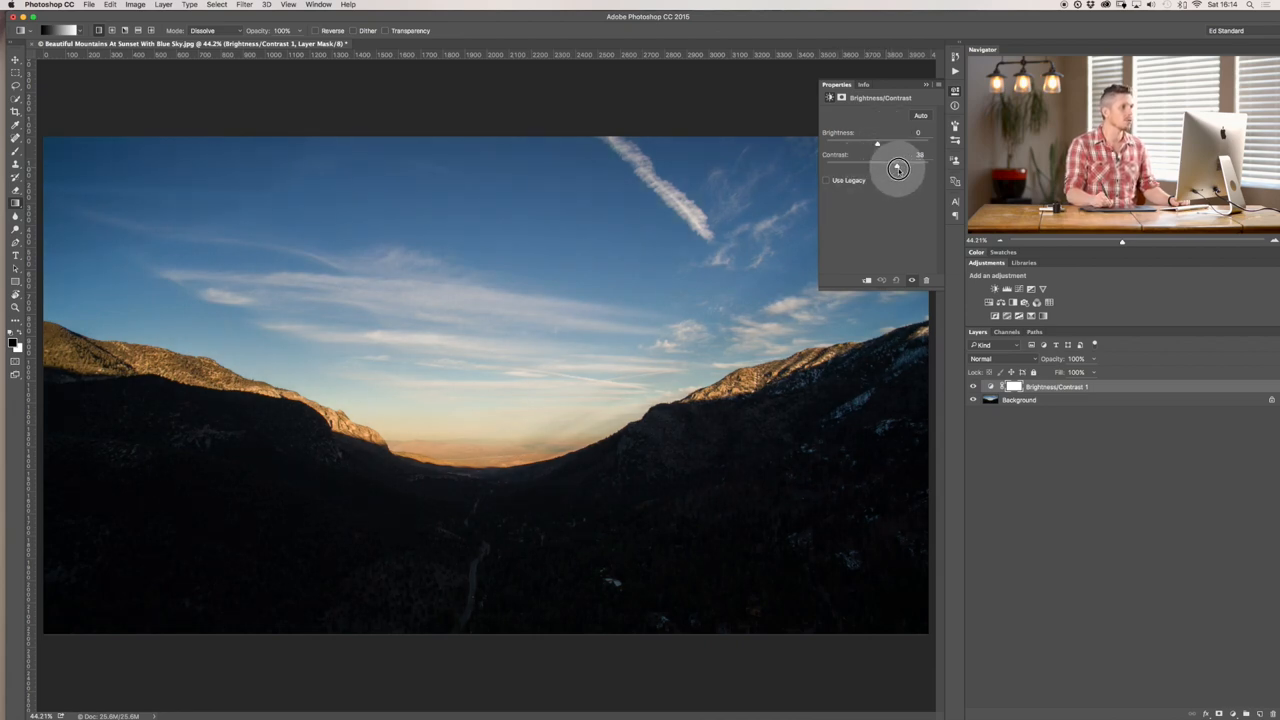
drag(896, 168, 916, 168)
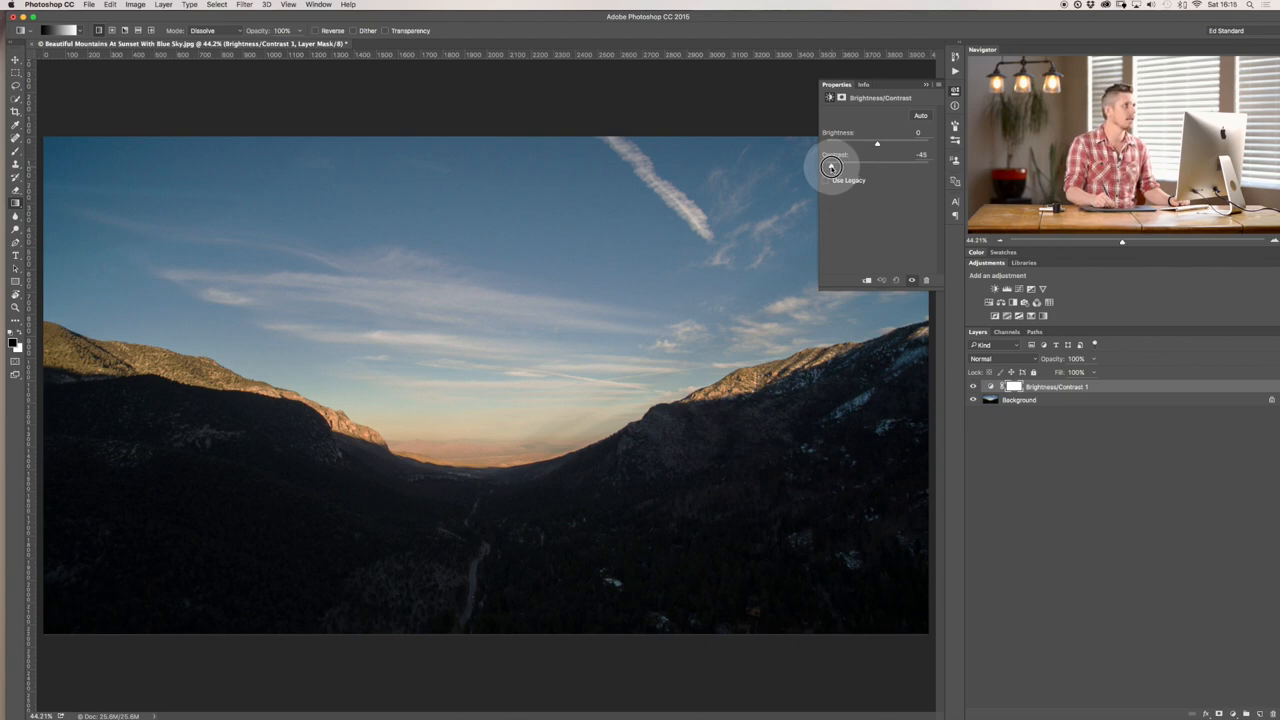
drag(830, 166, 840, 164)
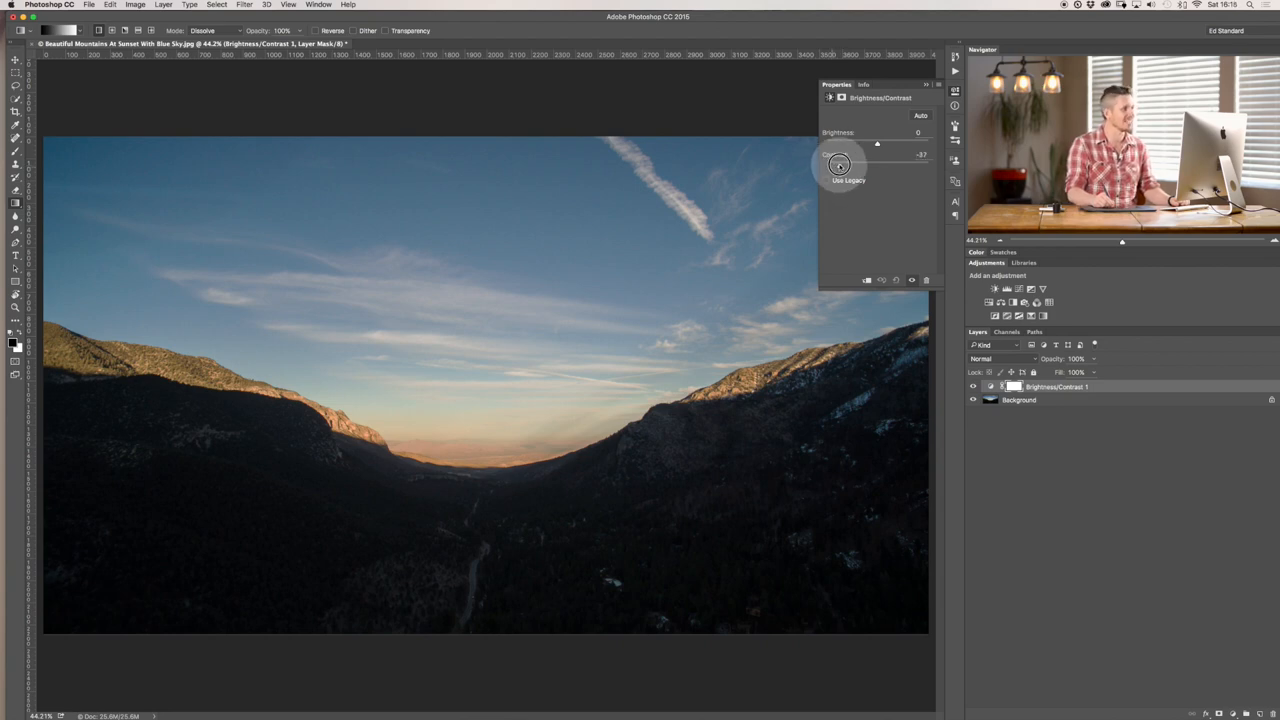
drag(824, 158, 876, 158)
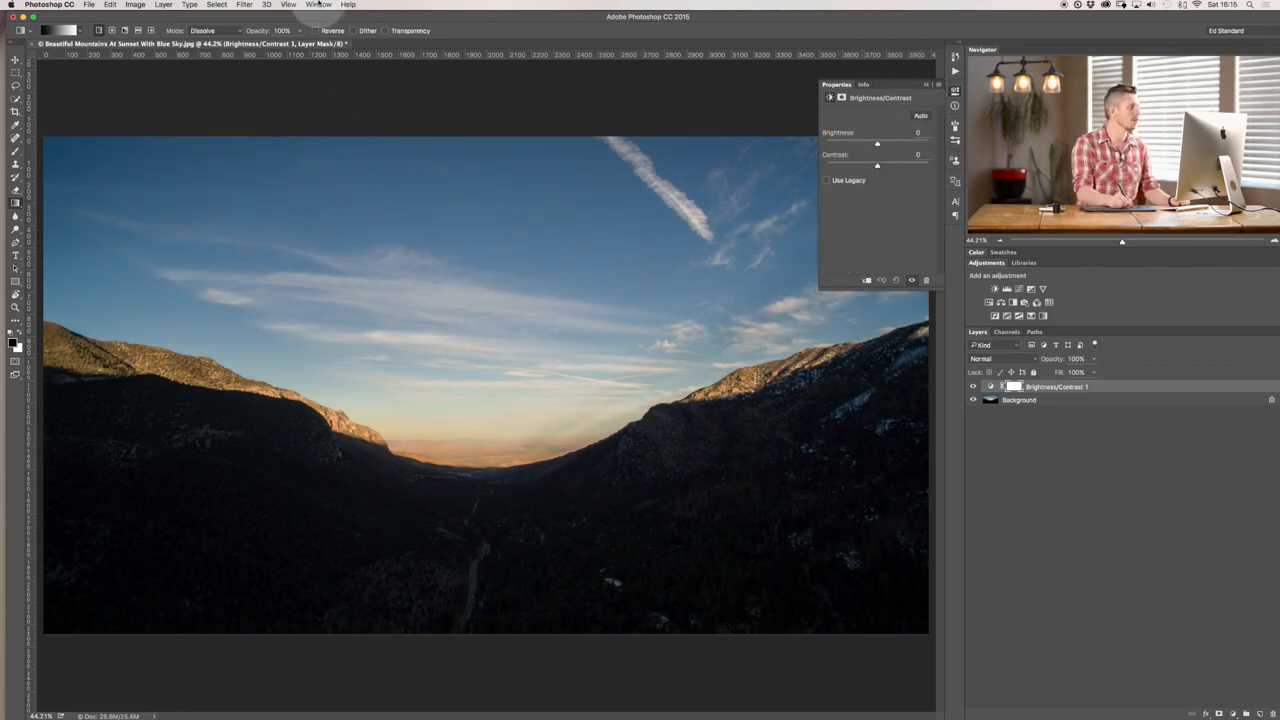
Step: Show the Histogram panel from the Window menu to read the photo's tones
click(308, 8)
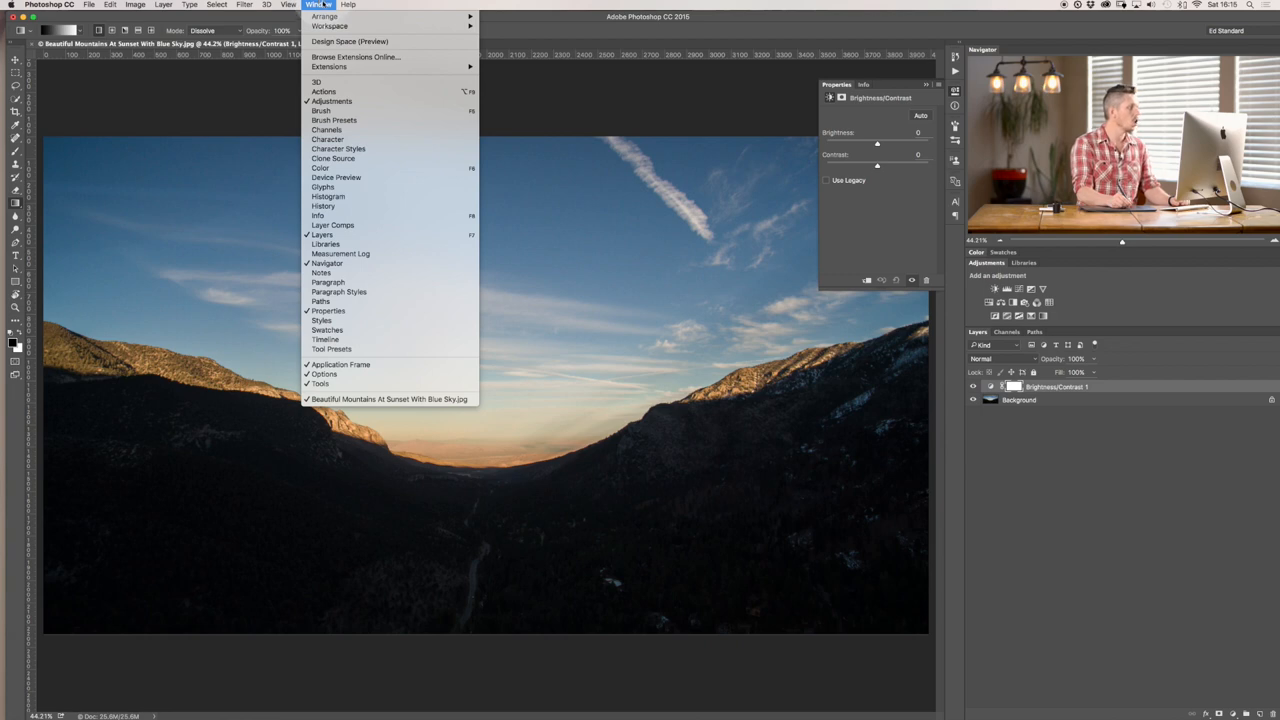
mouse_move(340, 196)
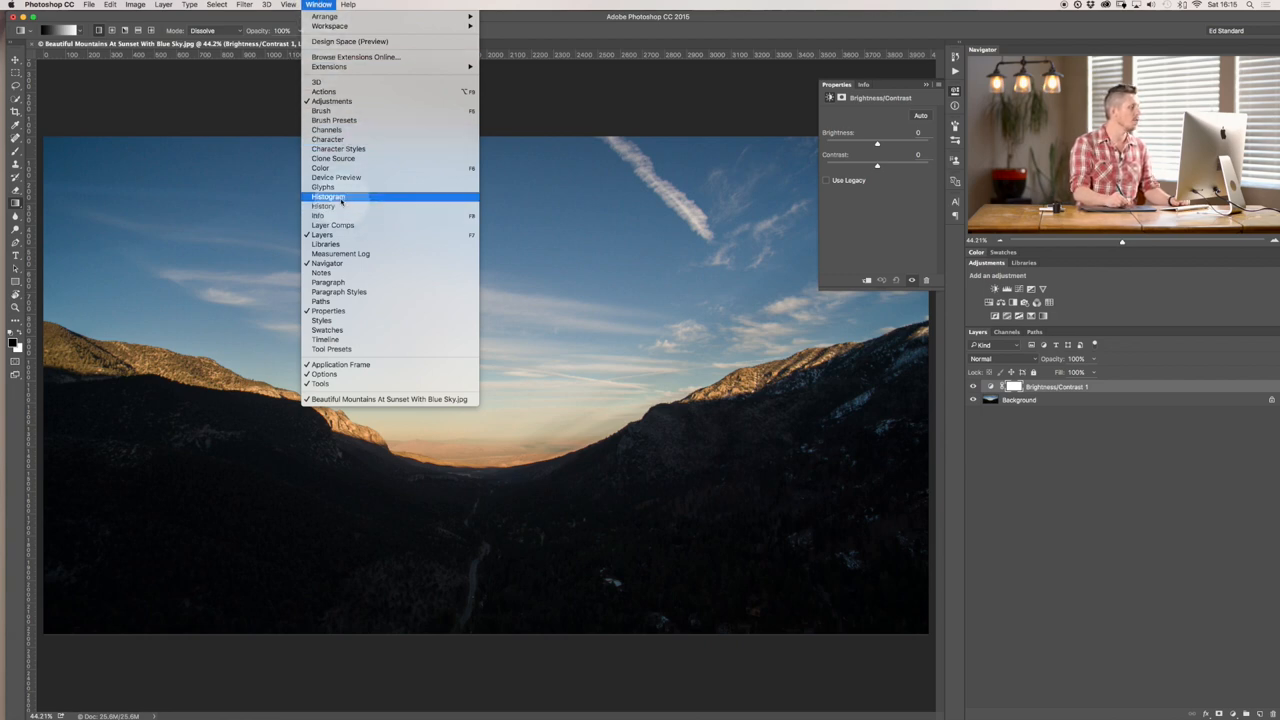
click(328, 196)
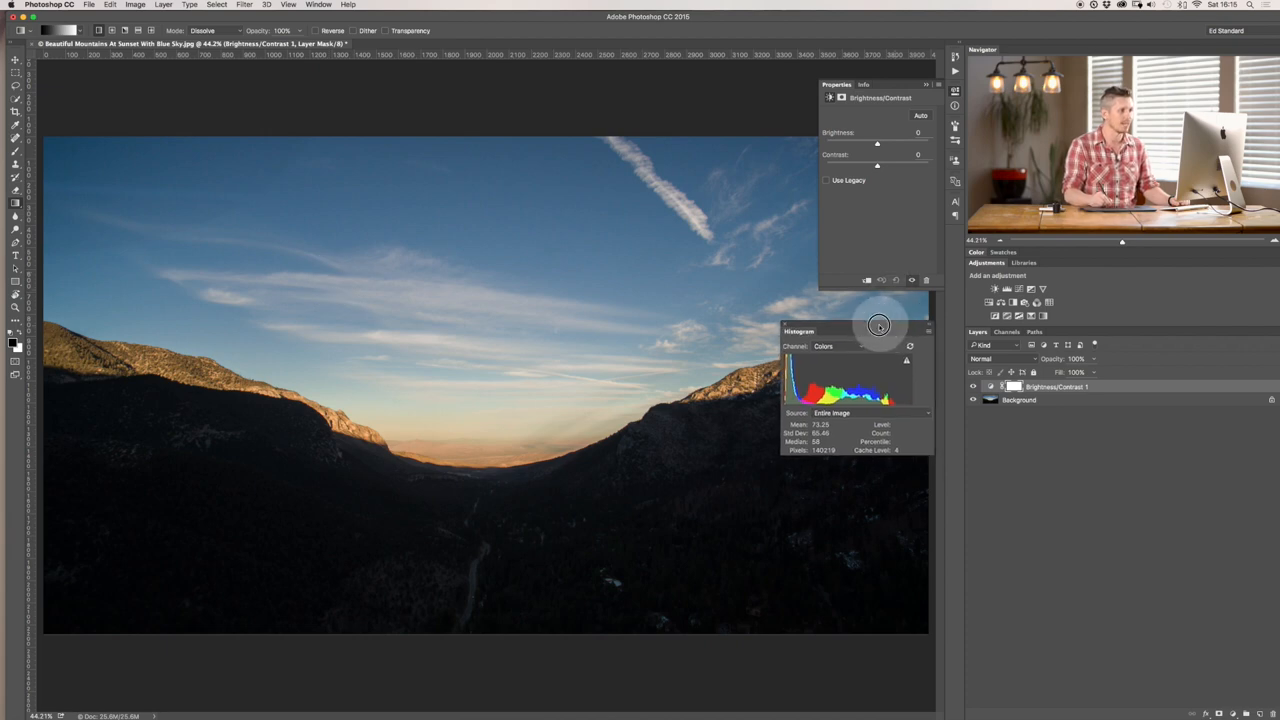
click(926, 332)
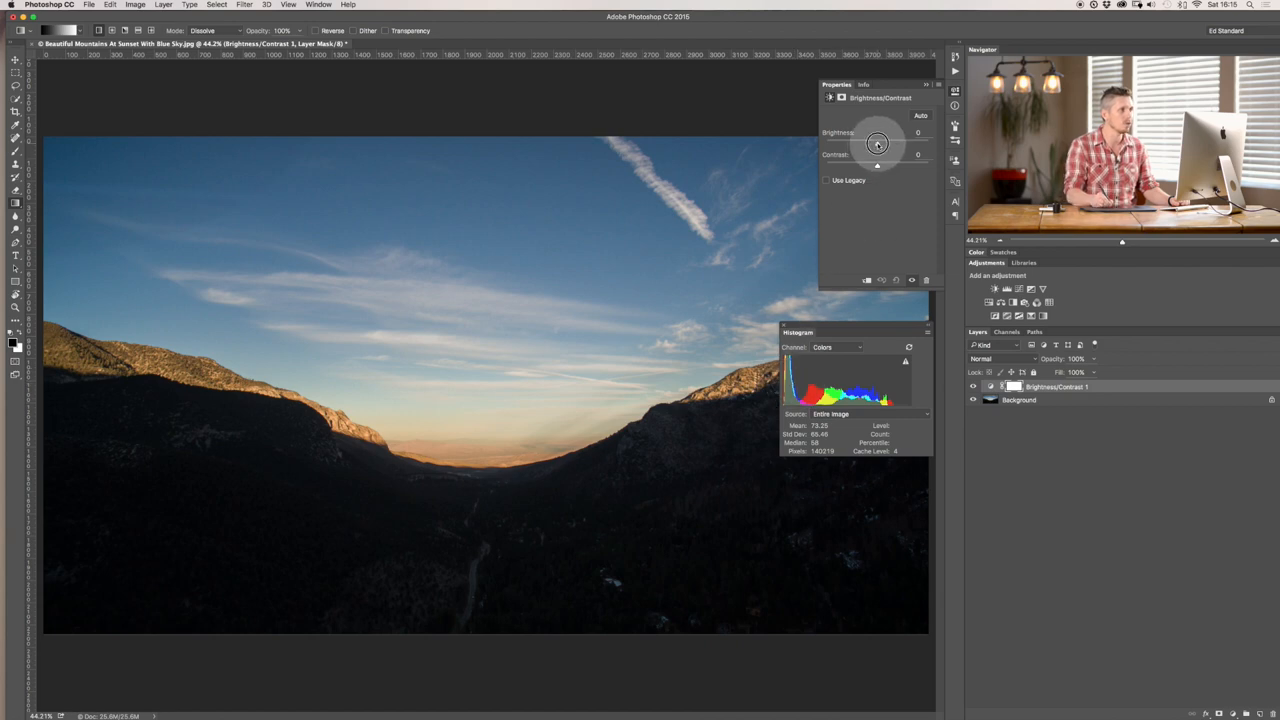
Step: Swing brightness to an extreme against the histogram, then return it near zero
drag(878, 144, 916, 144)
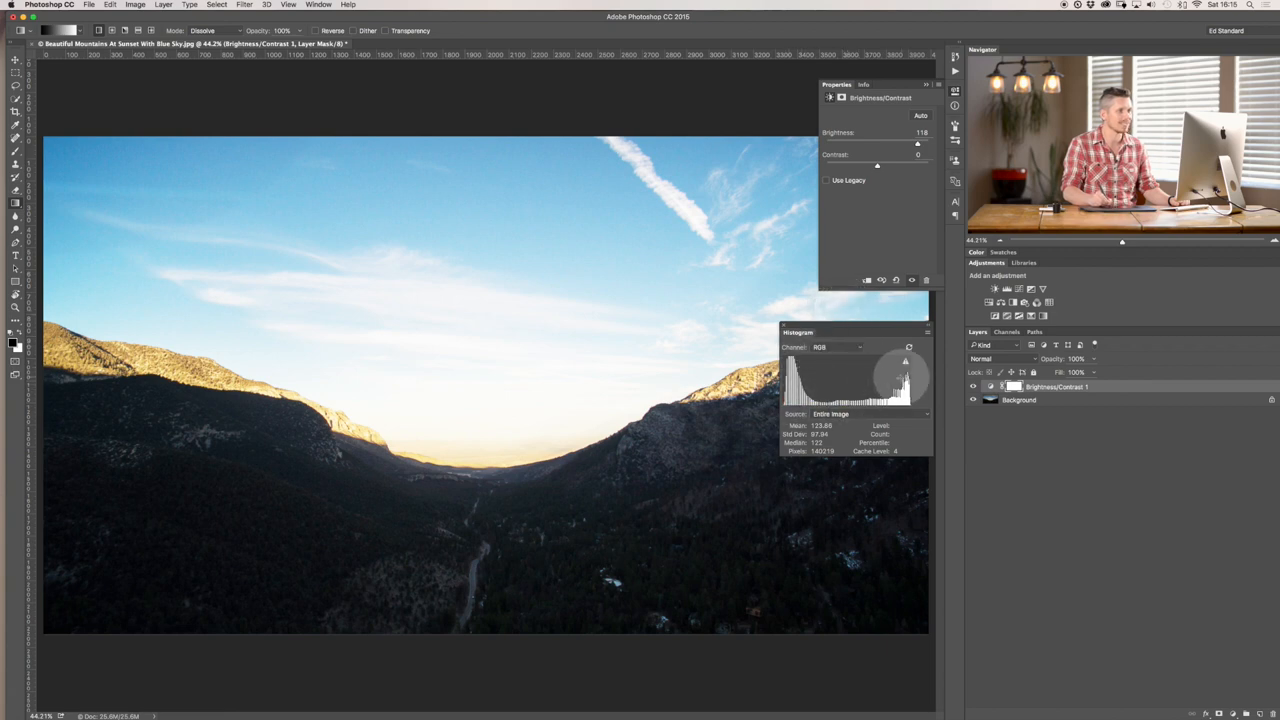
drag(916, 144, 888, 144)
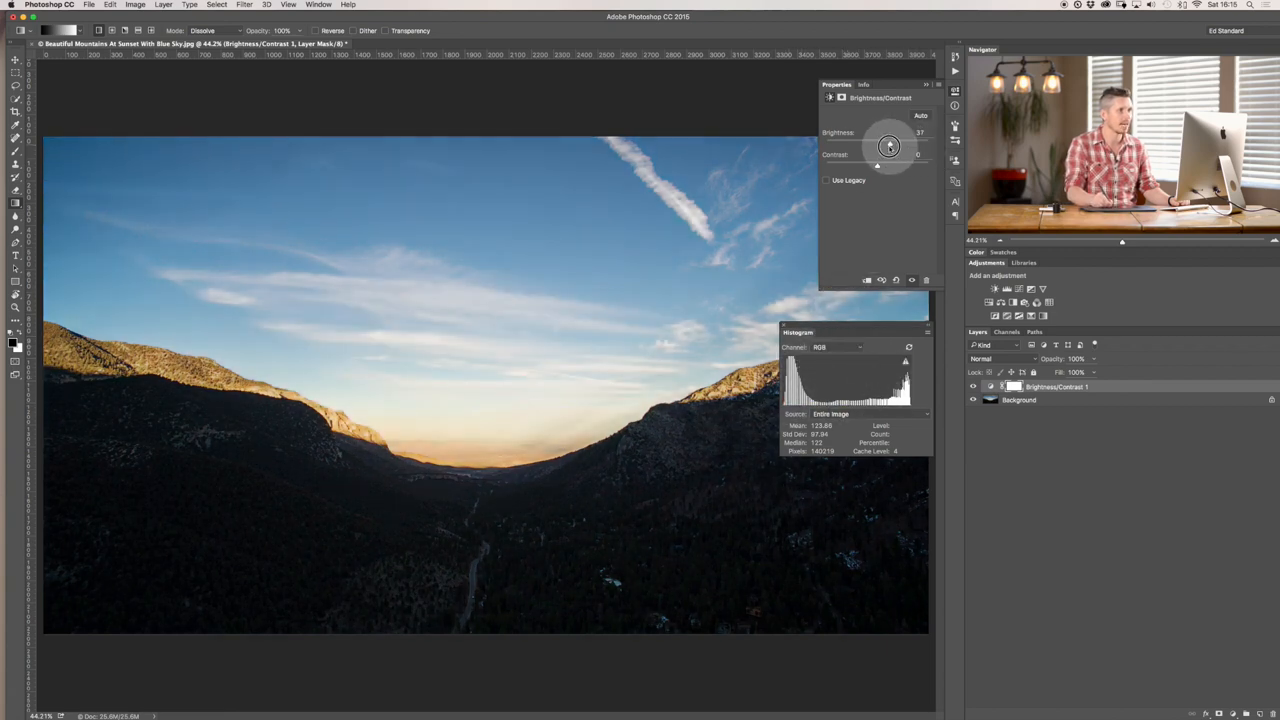
drag(888, 144, 874, 144)
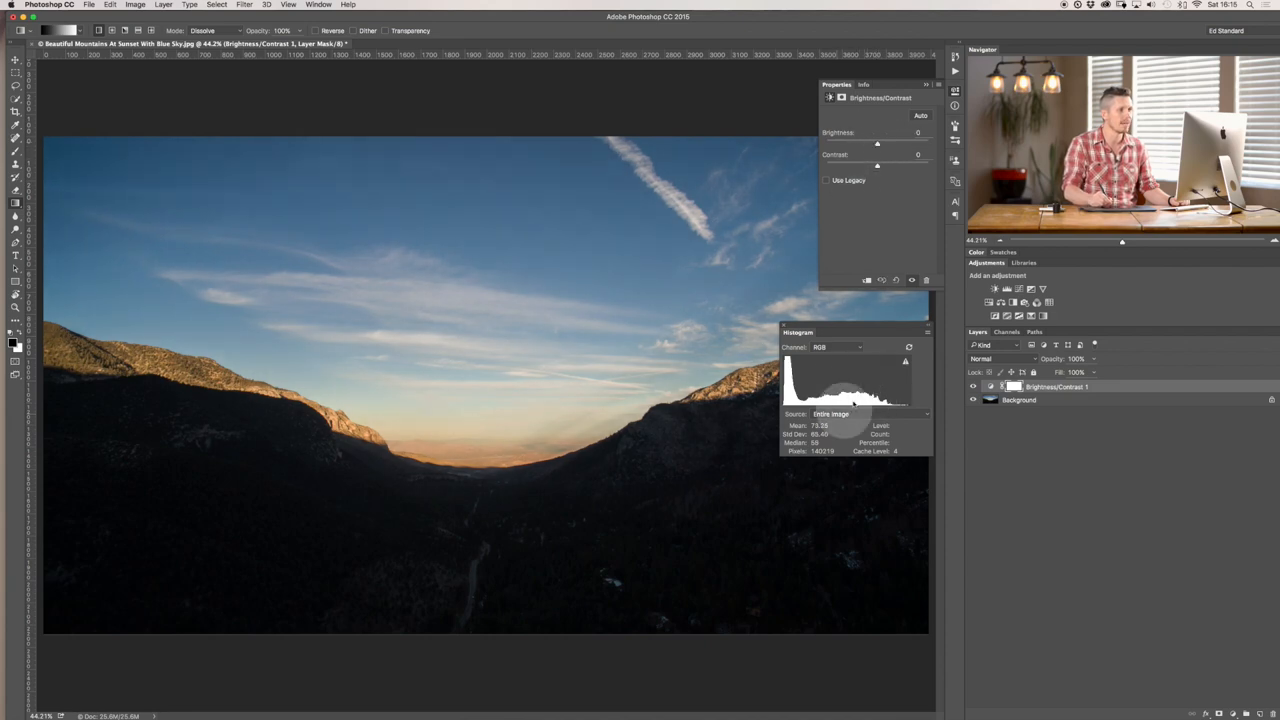
drag(876, 144, 880, 144)
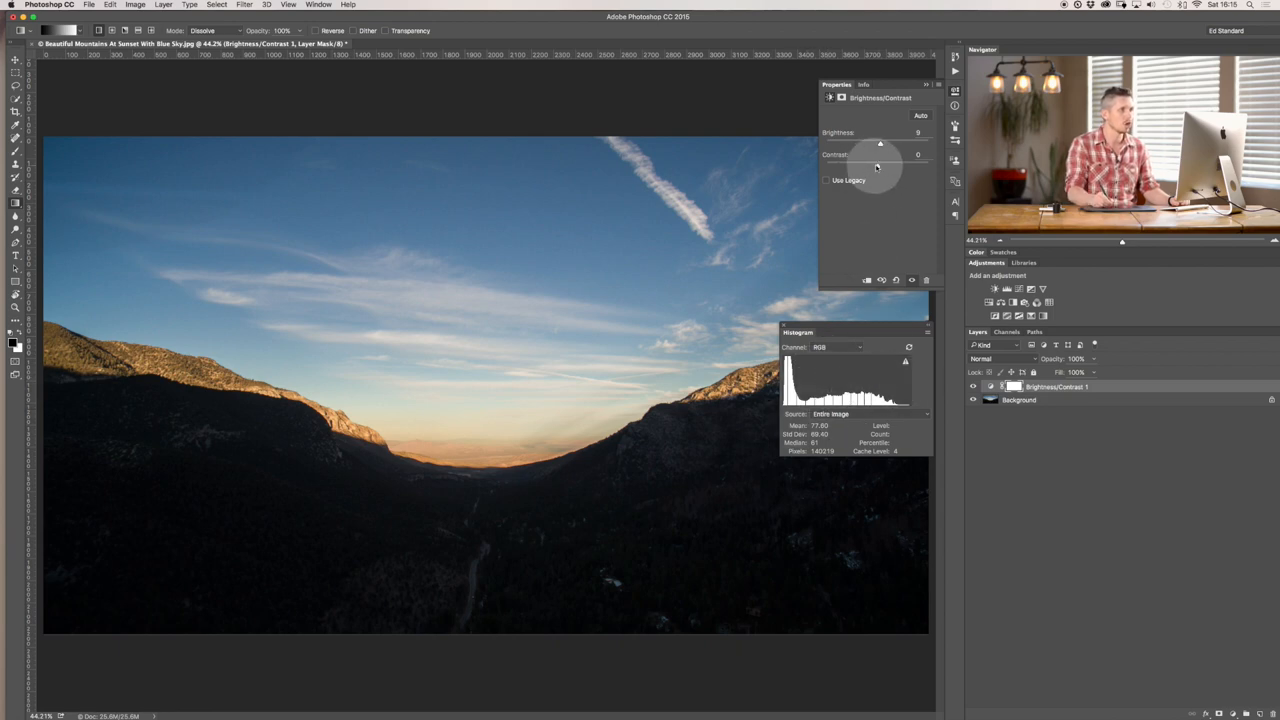
Step: Push contrast to maximum, flatten it fully, then bring it back toward zero
drag(878, 166, 896, 166)
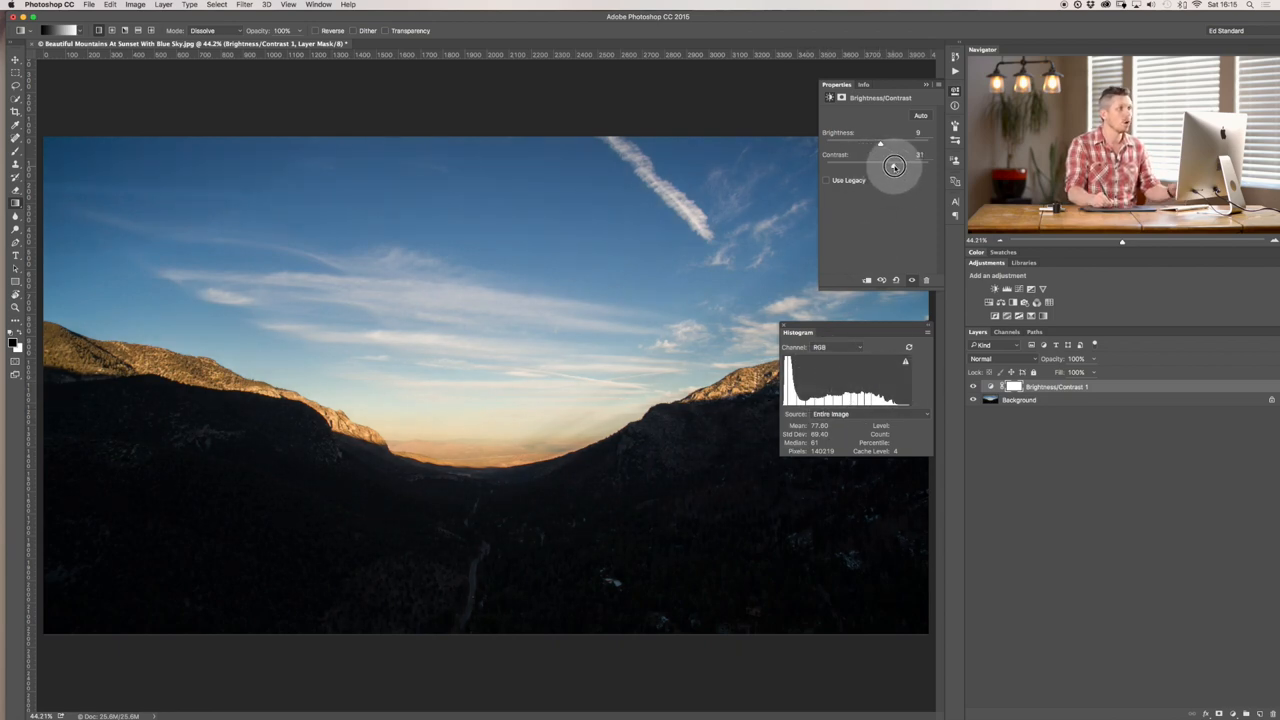
drag(894, 166, 908, 166)
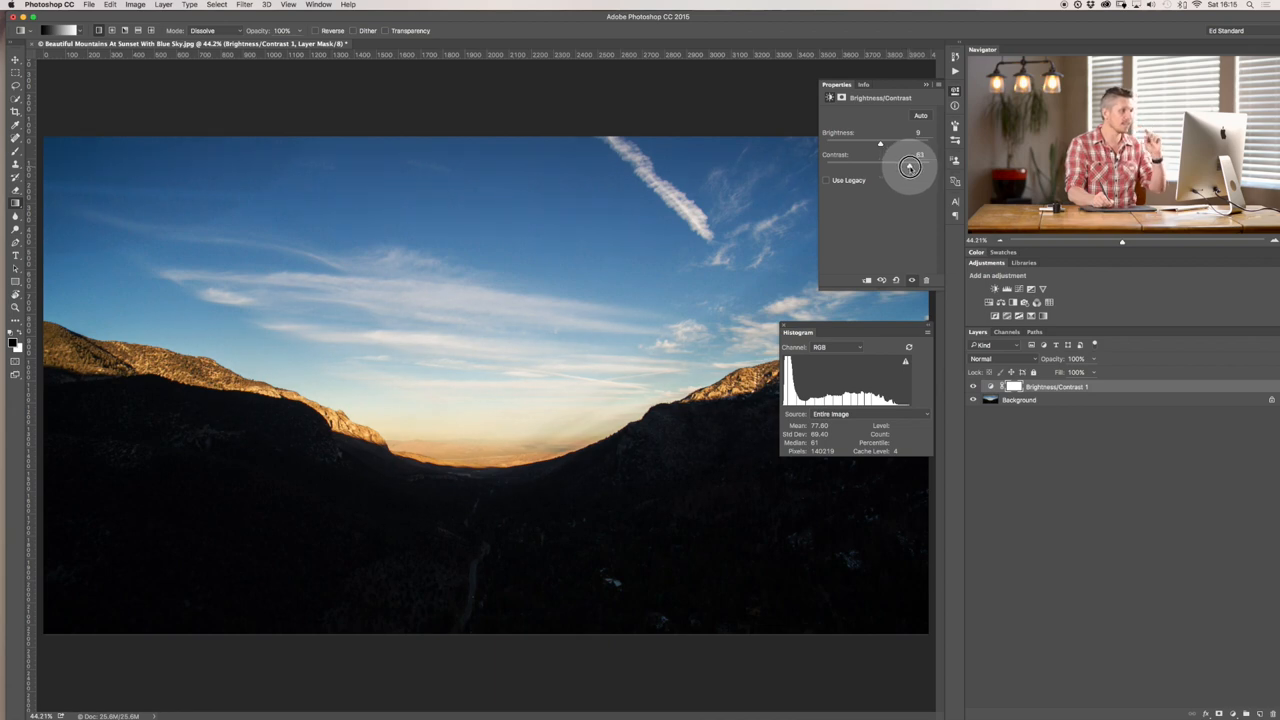
drag(910, 168, 918, 168)
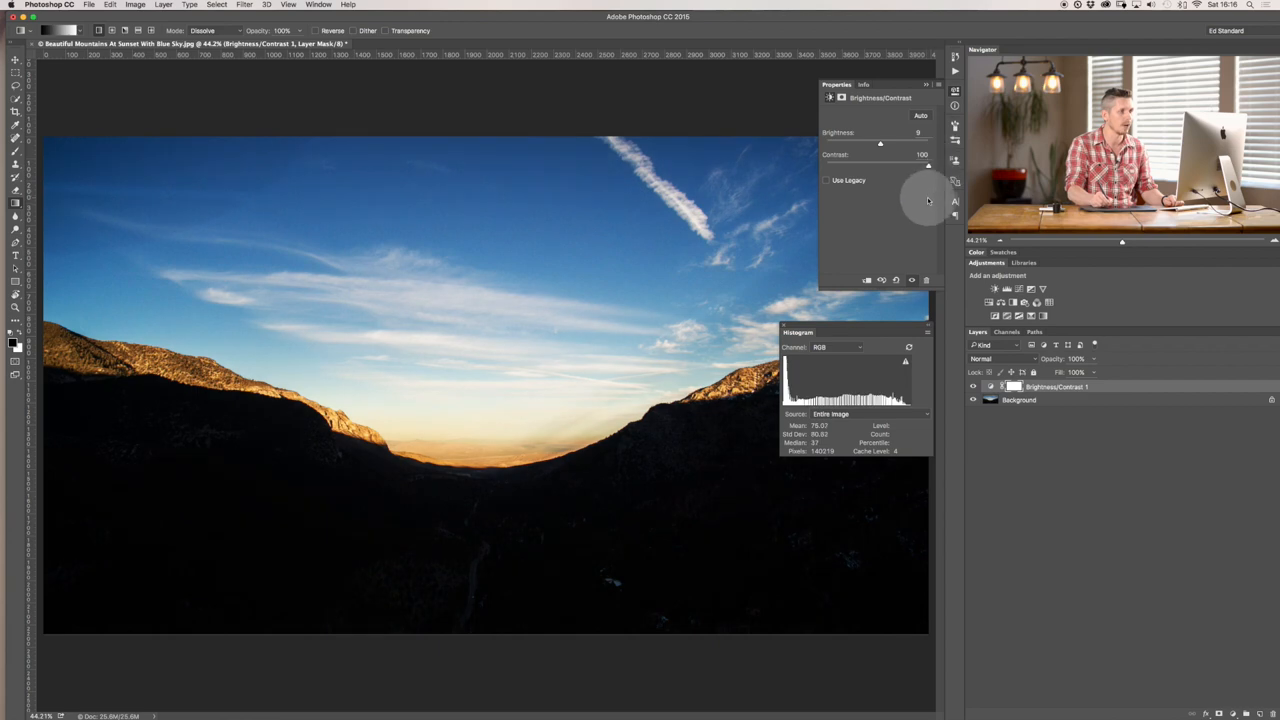
drag(928, 164, 826, 164)
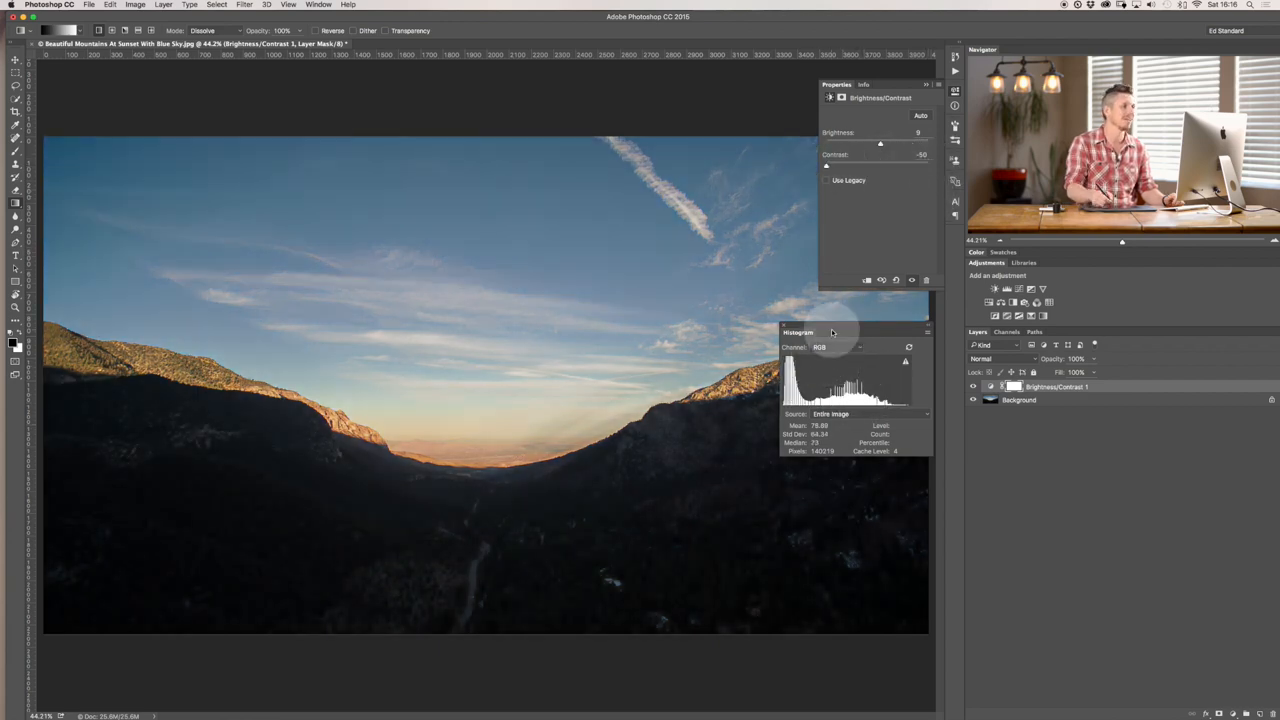
drag(826, 166, 870, 162)
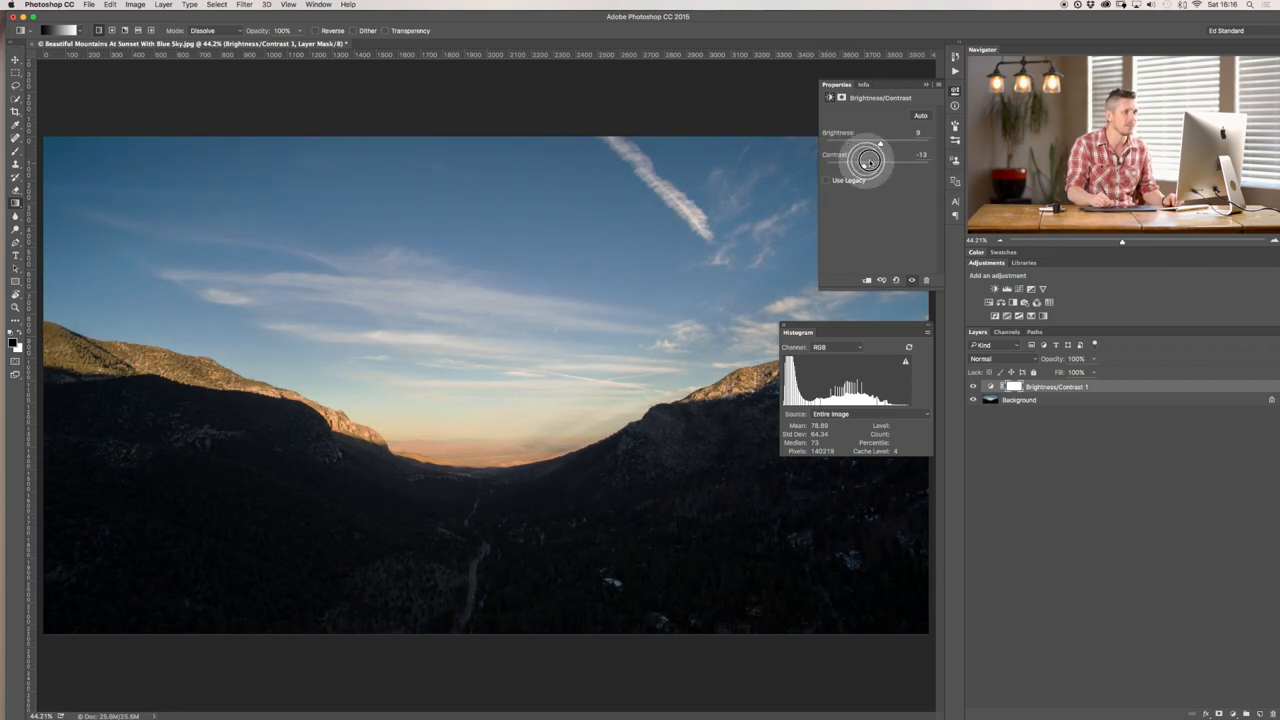
drag(868, 162, 882, 162)
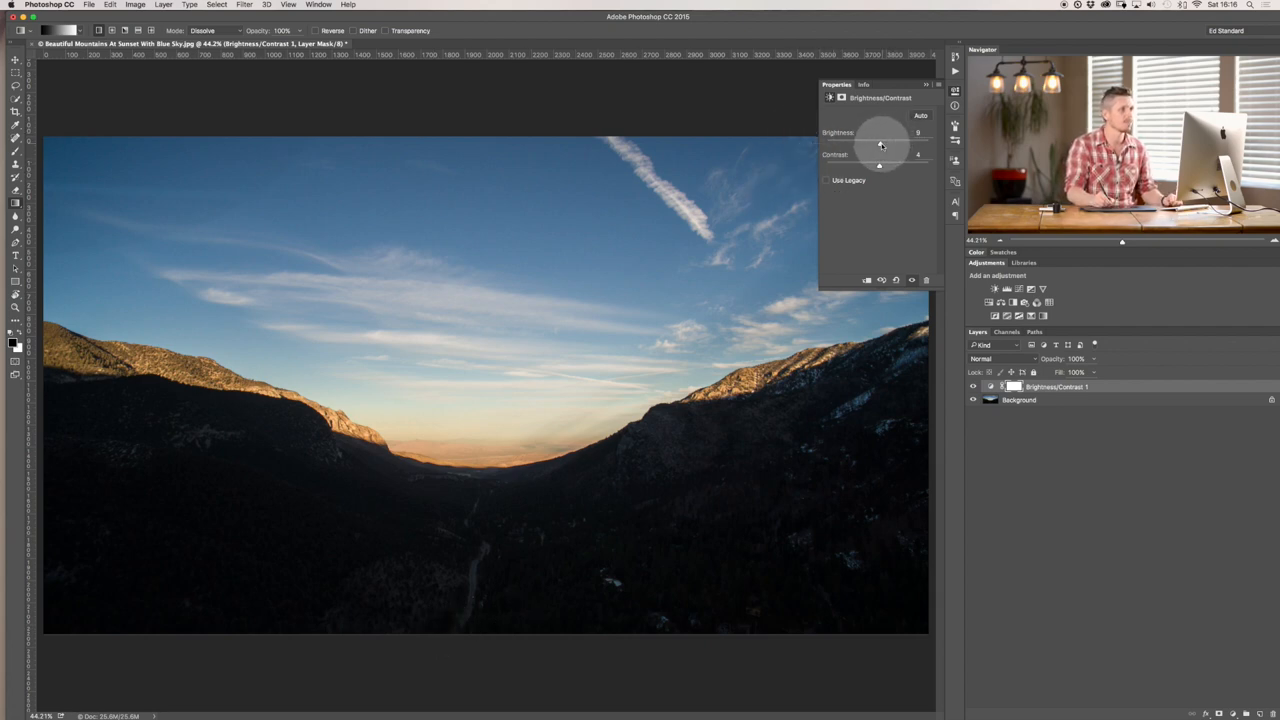
Step: Nudge the brightness slider to a modest value for a gentle tonal lift
drag(884, 142, 878, 142)
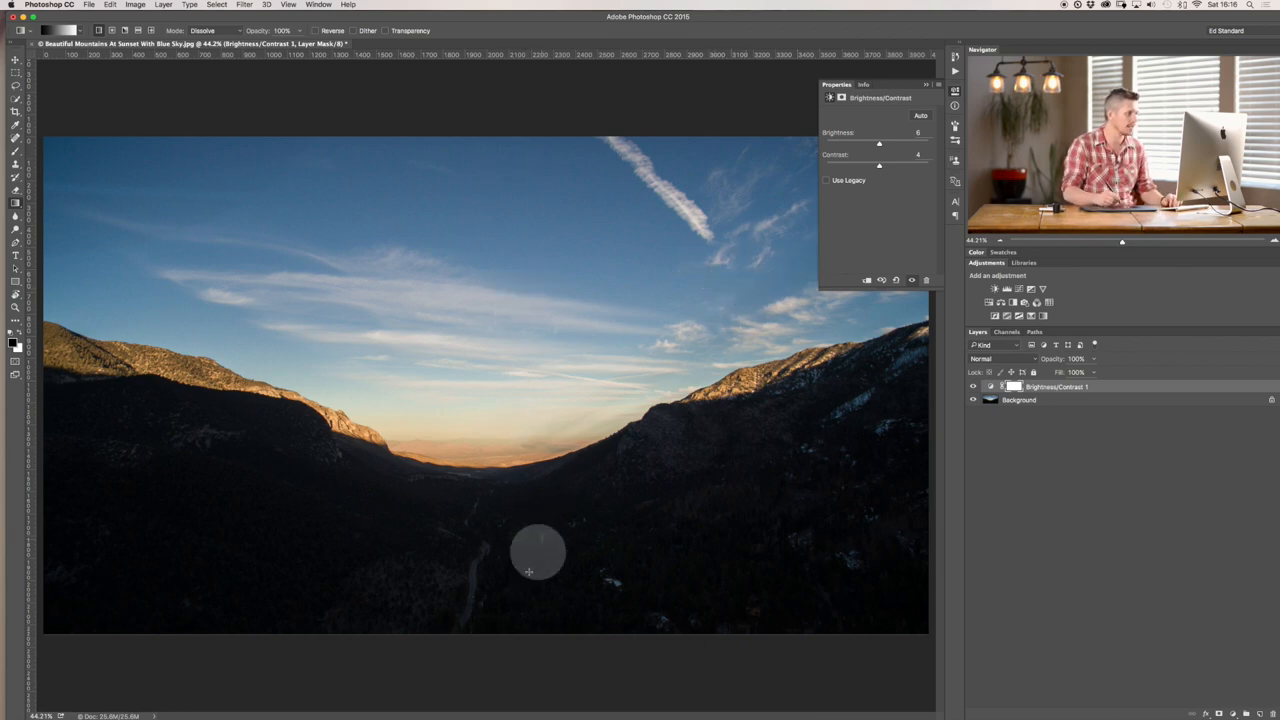
mouse_move(880, 164)
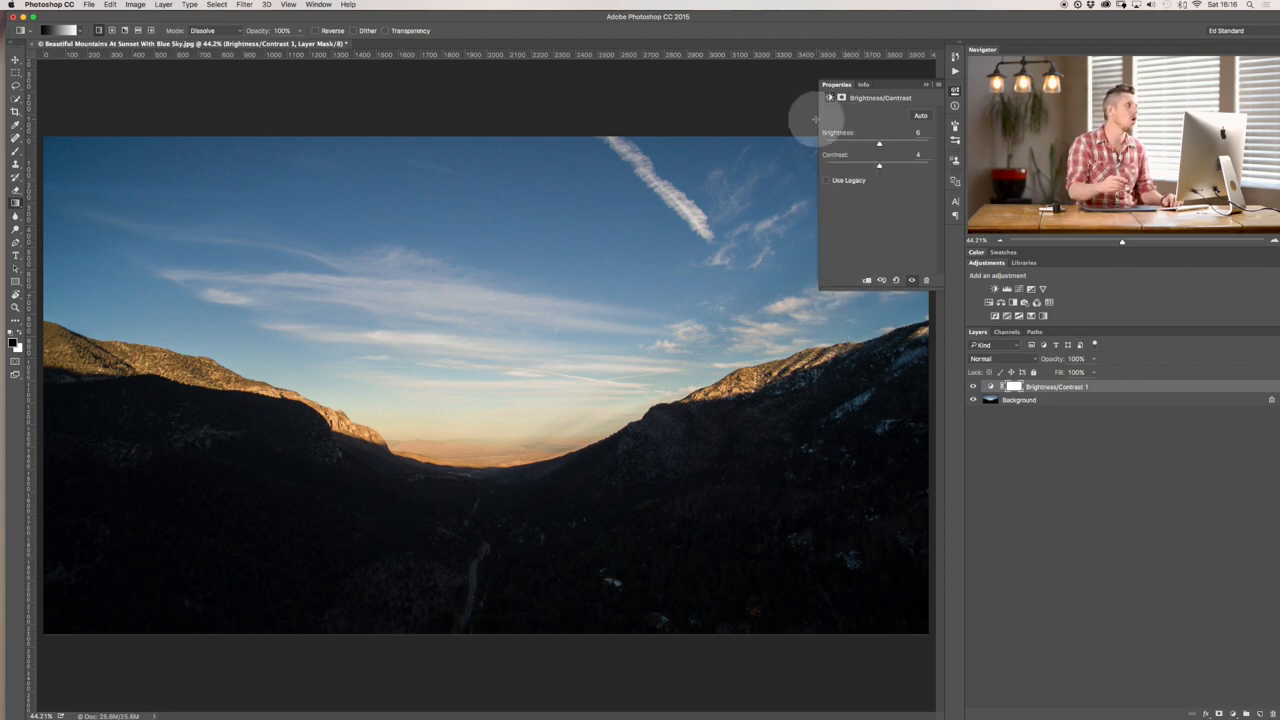
mouse_move(836, 196)
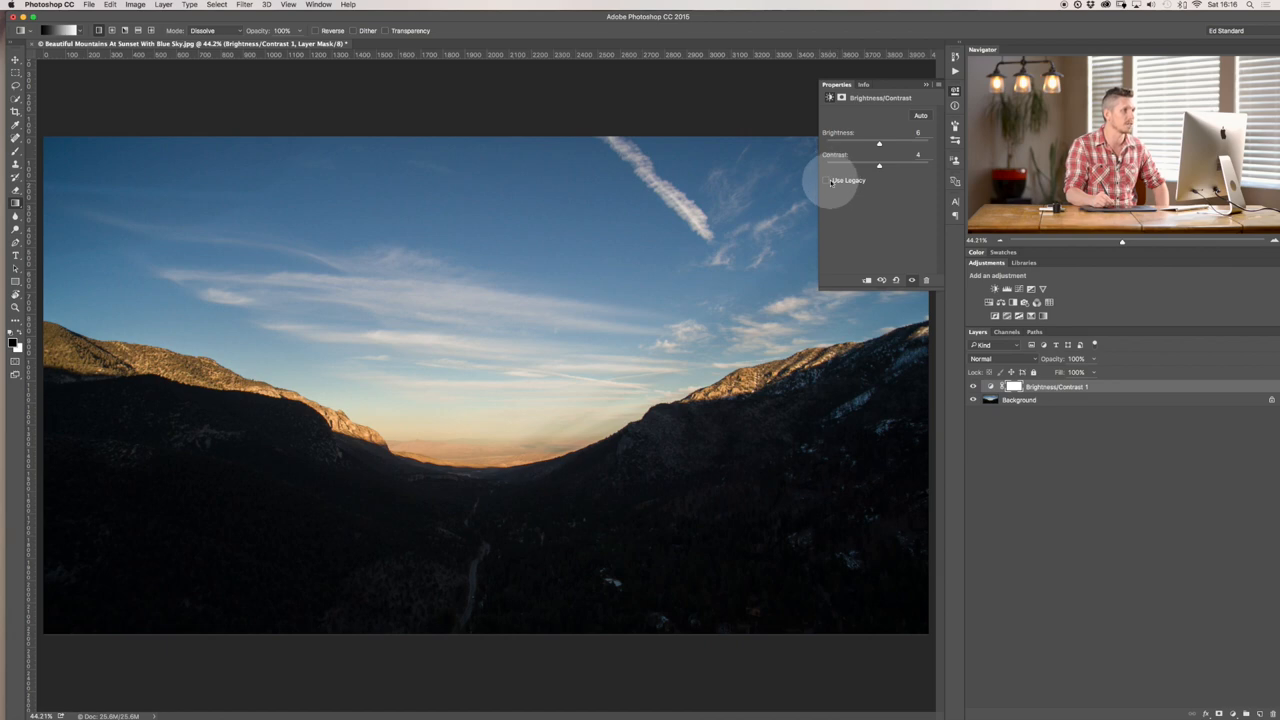
drag(880, 164, 896, 164)
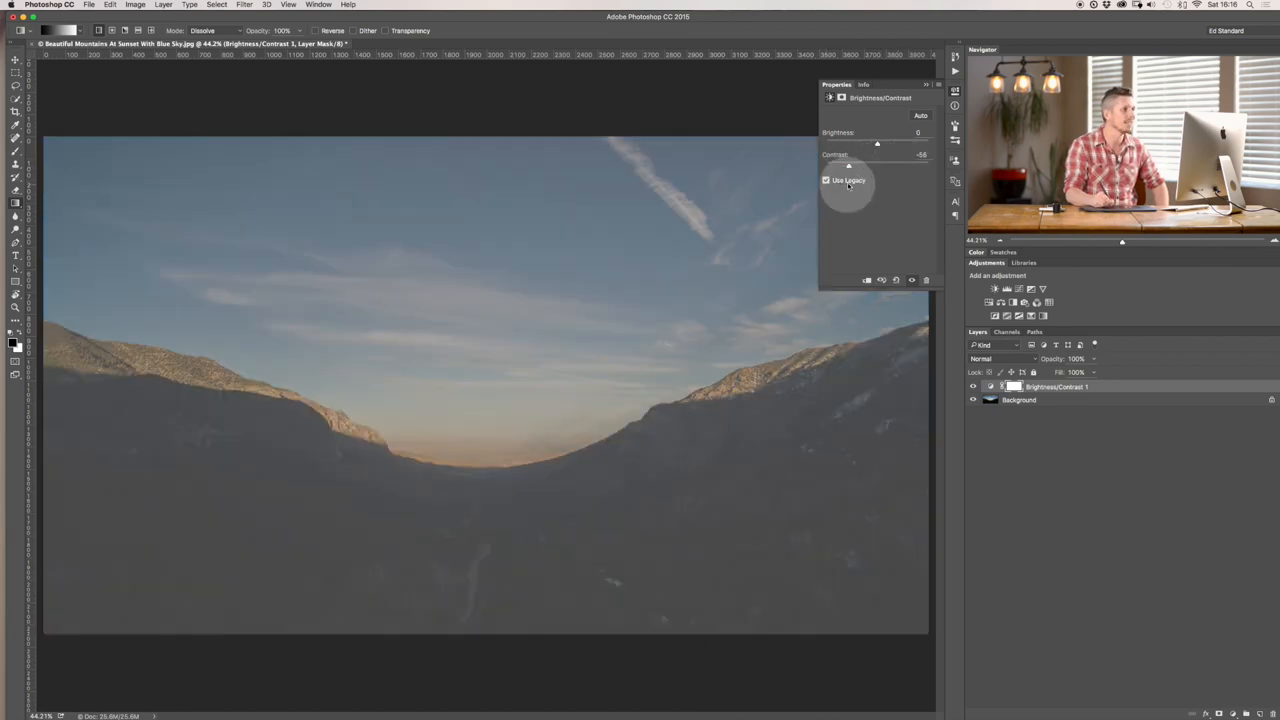
drag(848, 164, 904, 164)
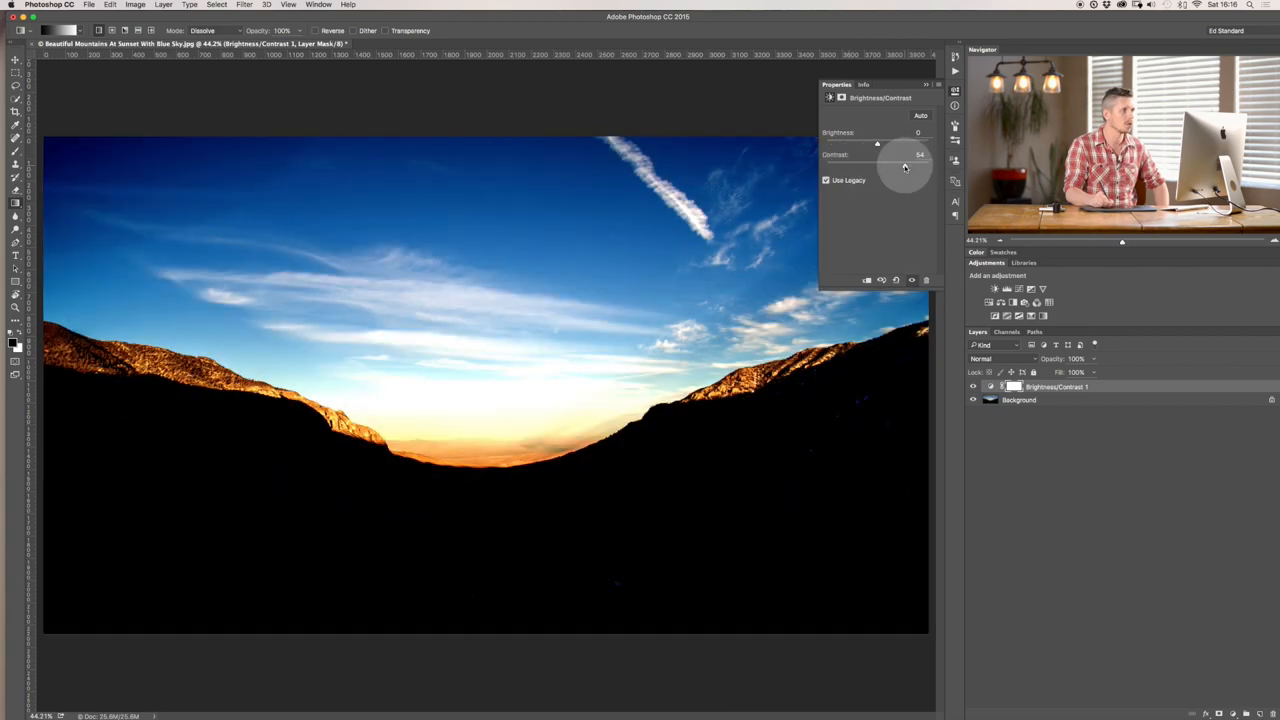
drag(904, 166, 924, 154)
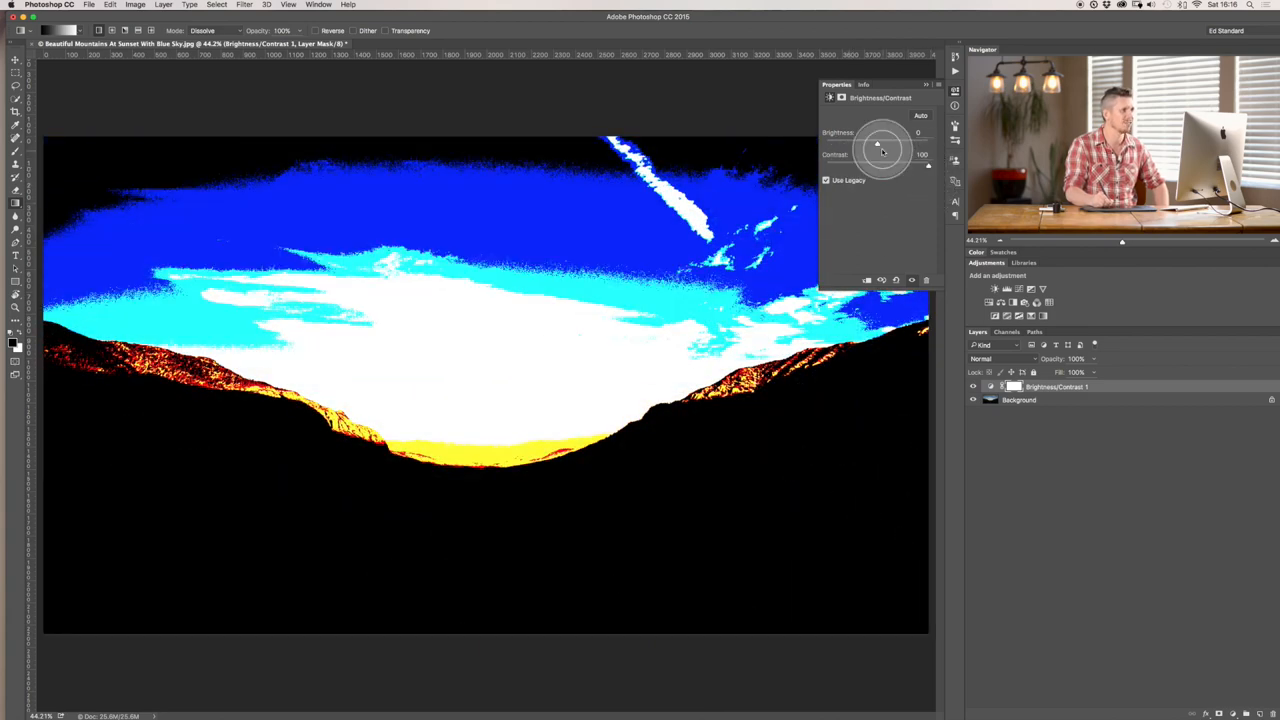
drag(878, 164, 880, 164)
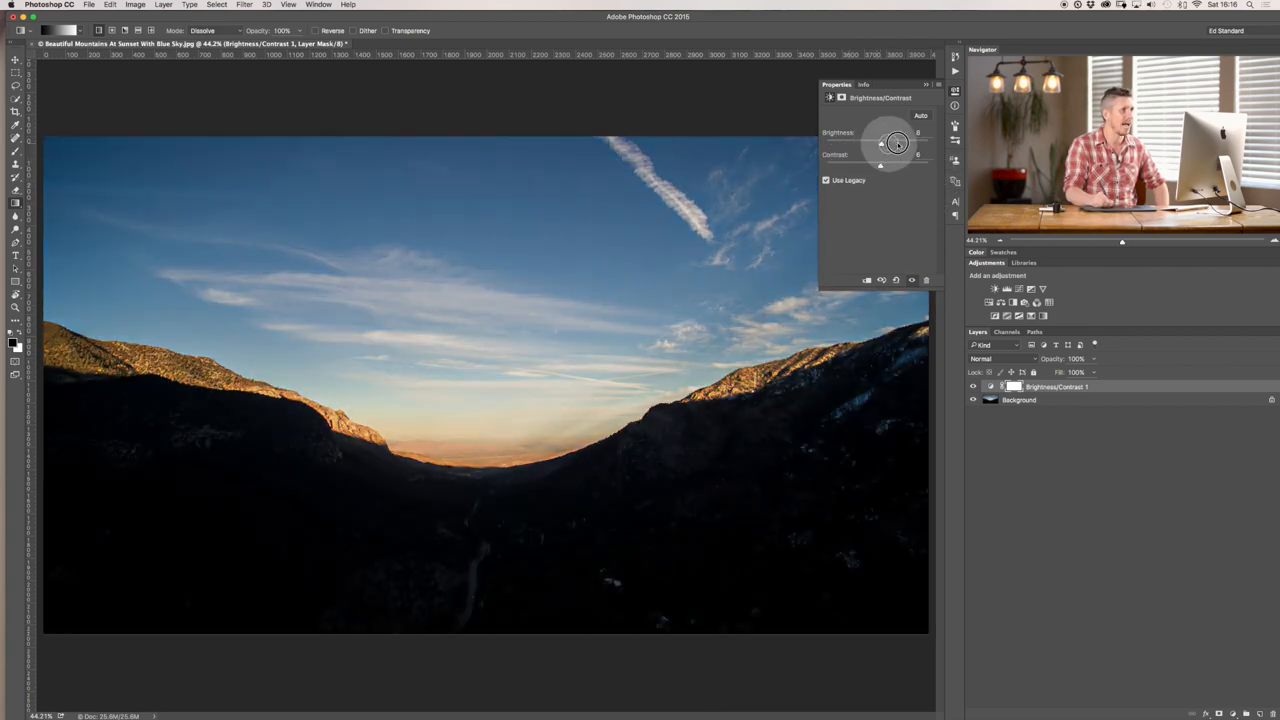
drag(896, 142, 832, 142)
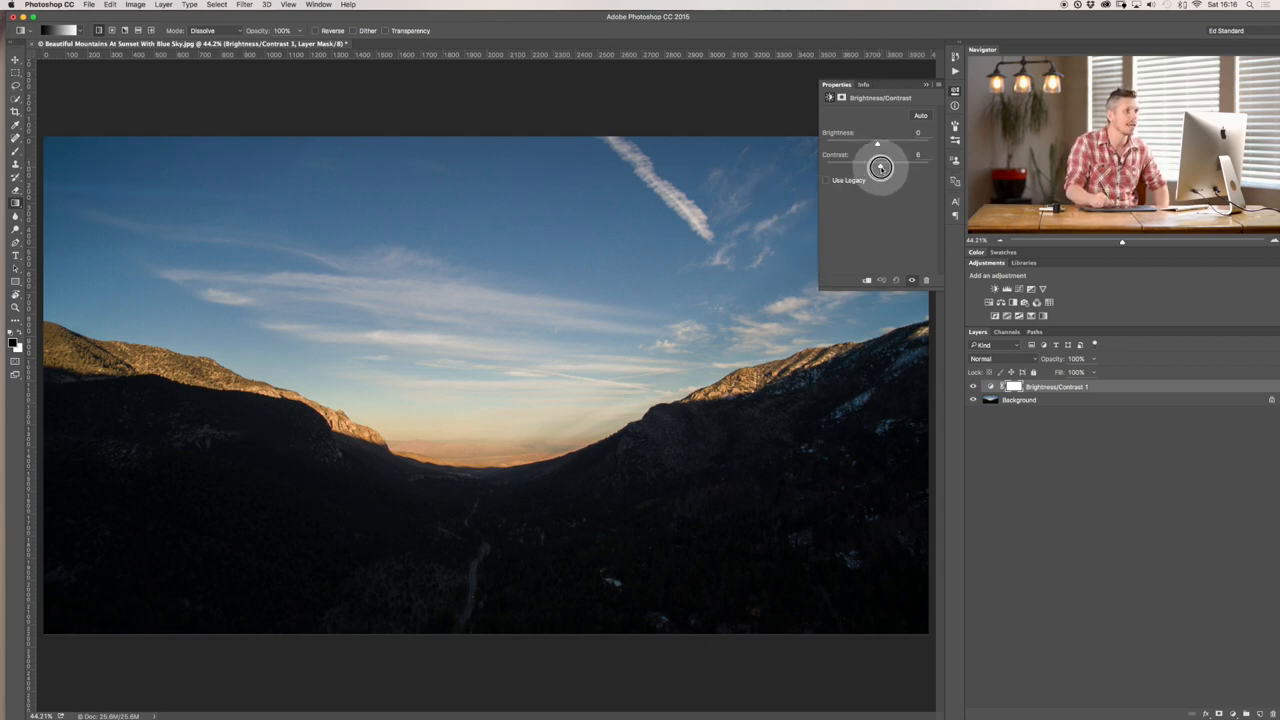
Step: Add moderate contrast and raise brightness on the first layer to lighten the whole landscape
drag(876, 164, 904, 164)
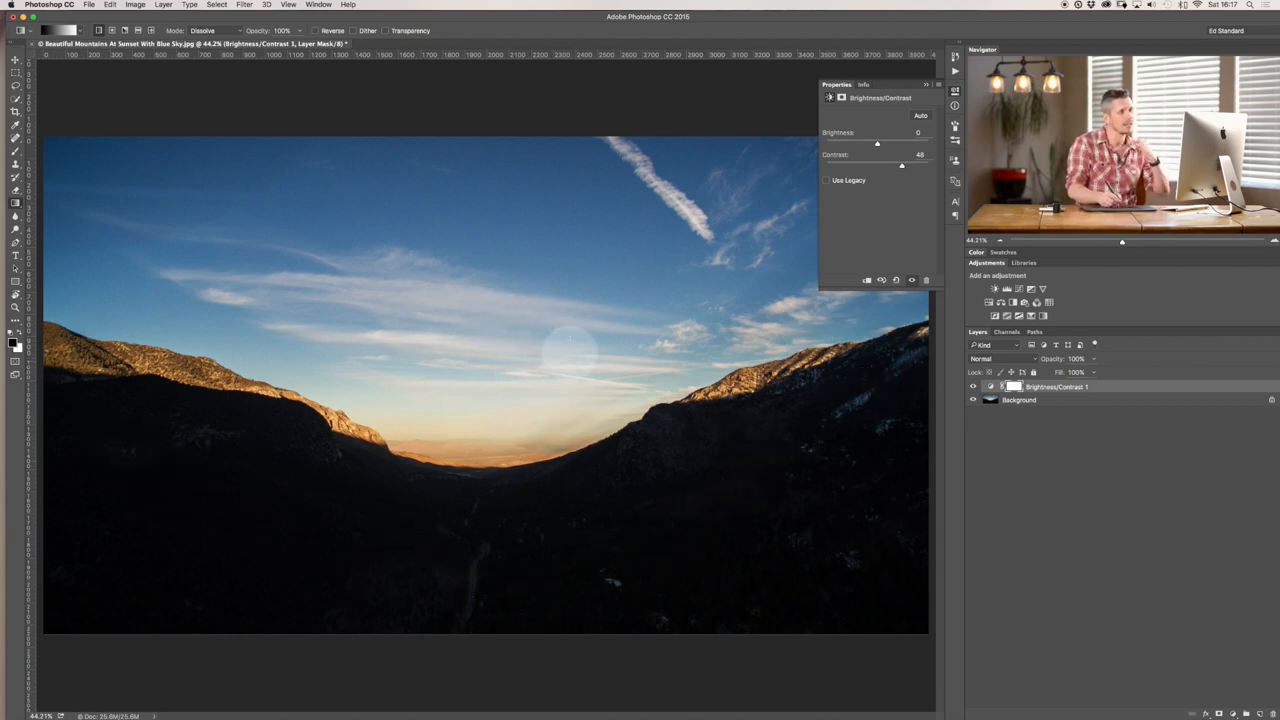
drag(876, 142, 904, 142)
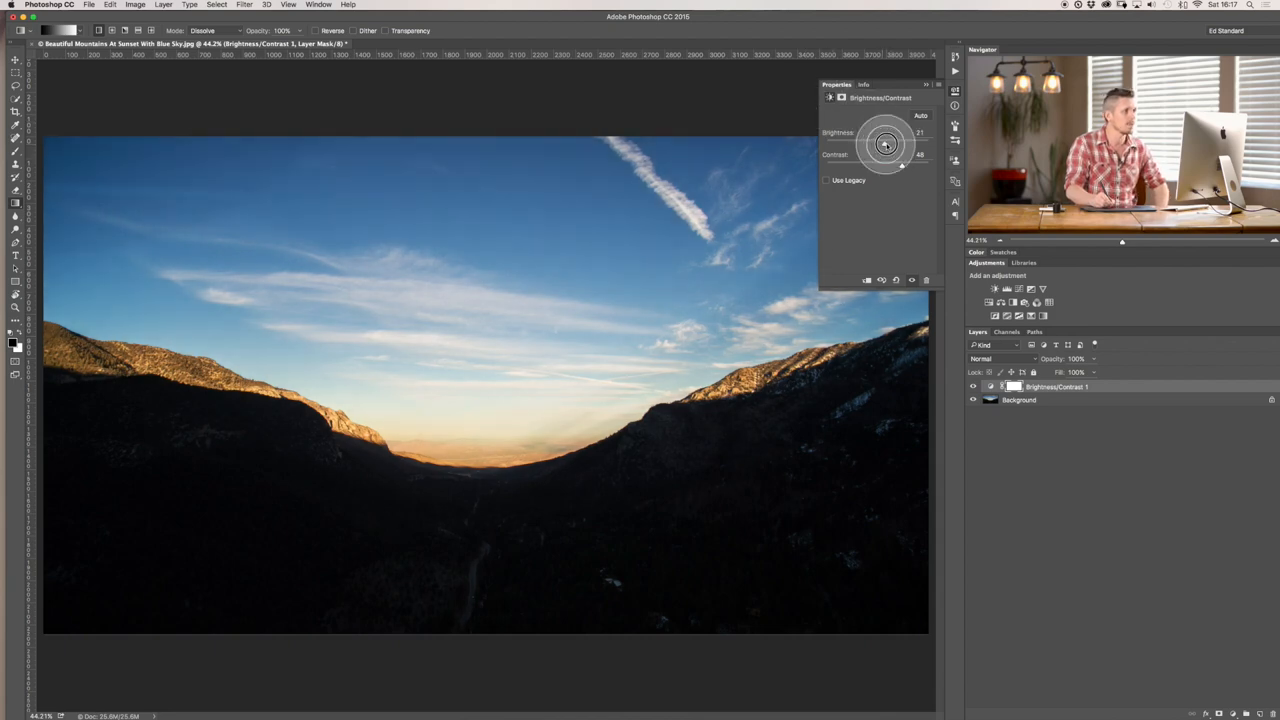
drag(884, 144, 912, 144)
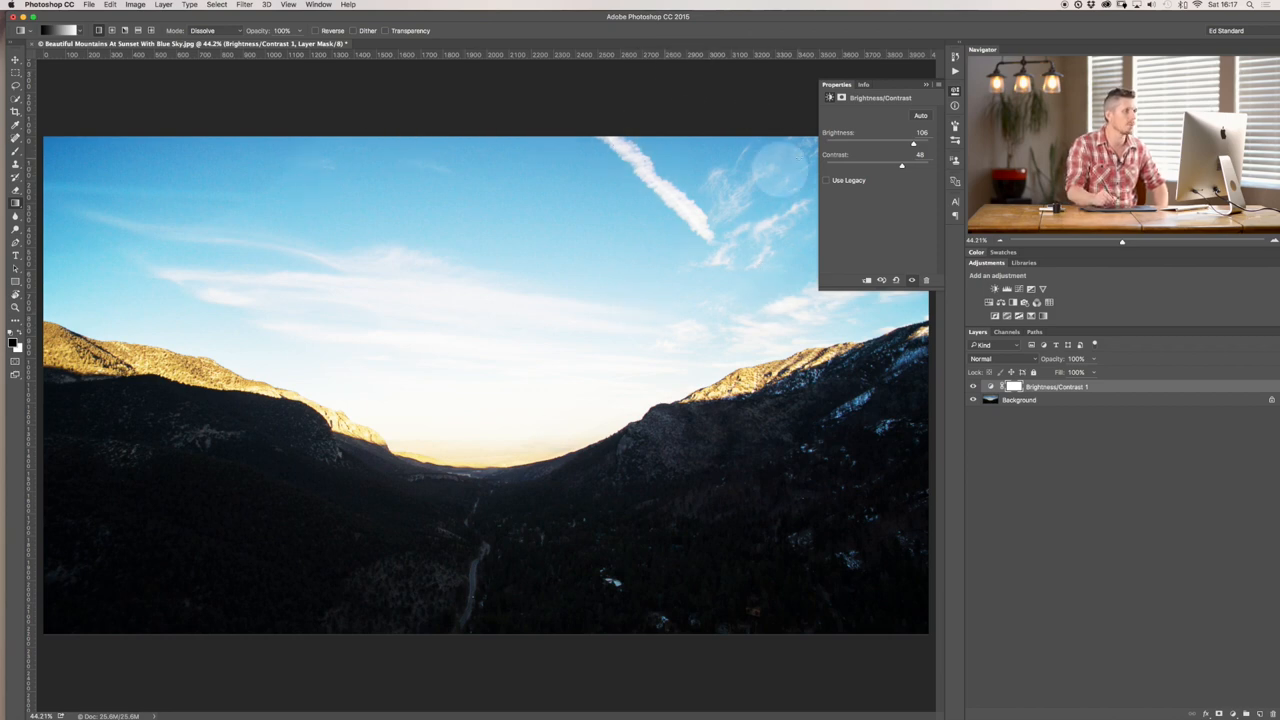
drag(912, 144, 900, 144)
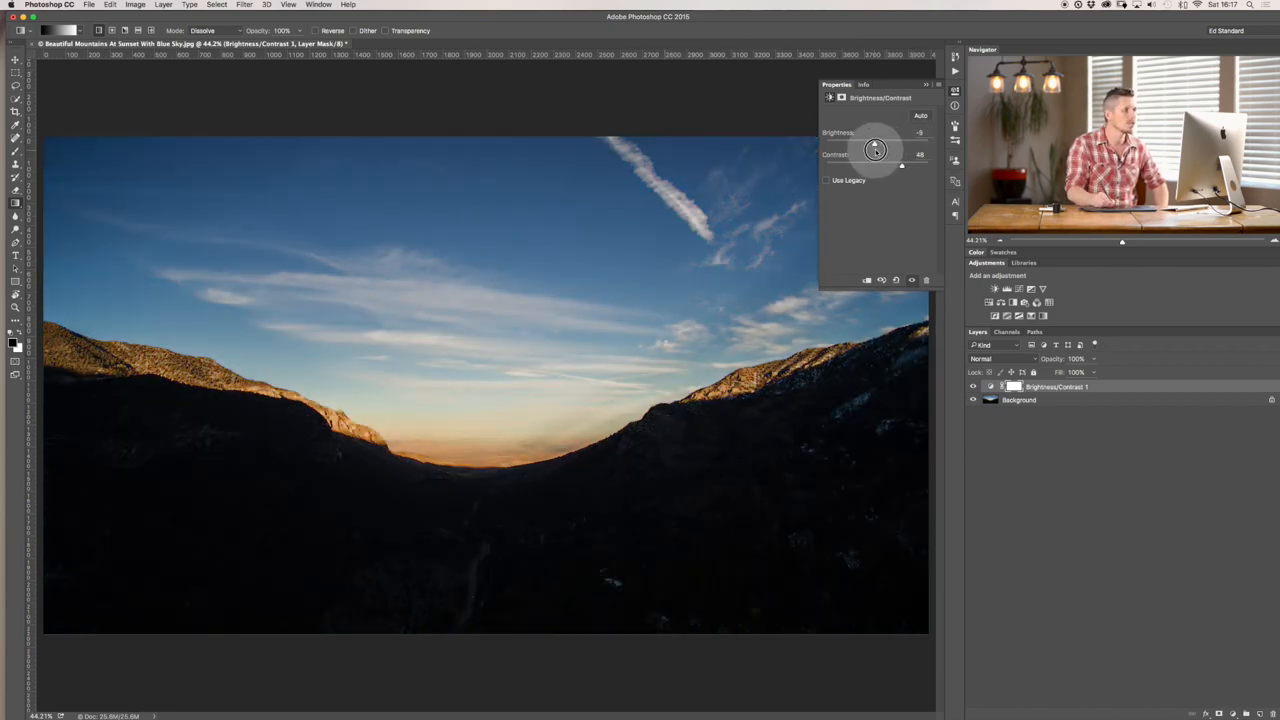
drag(876, 132, 862, 148)
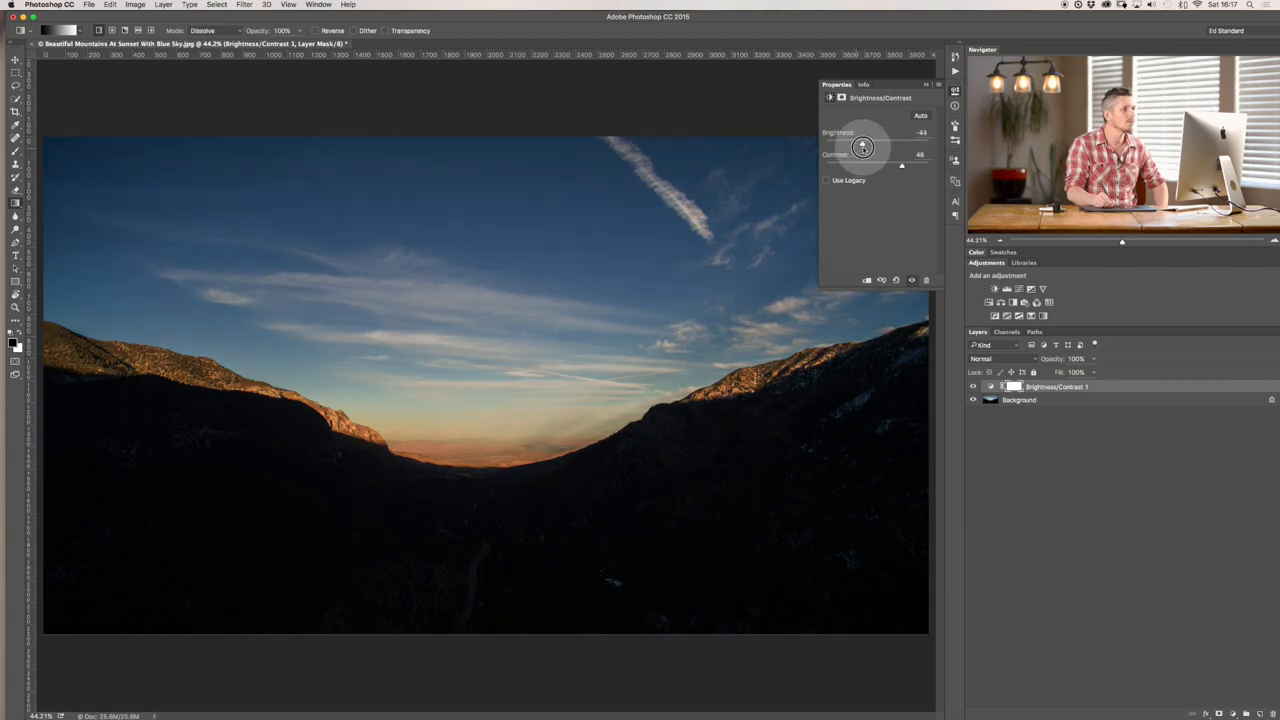
drag(862, 144, 872, 142)
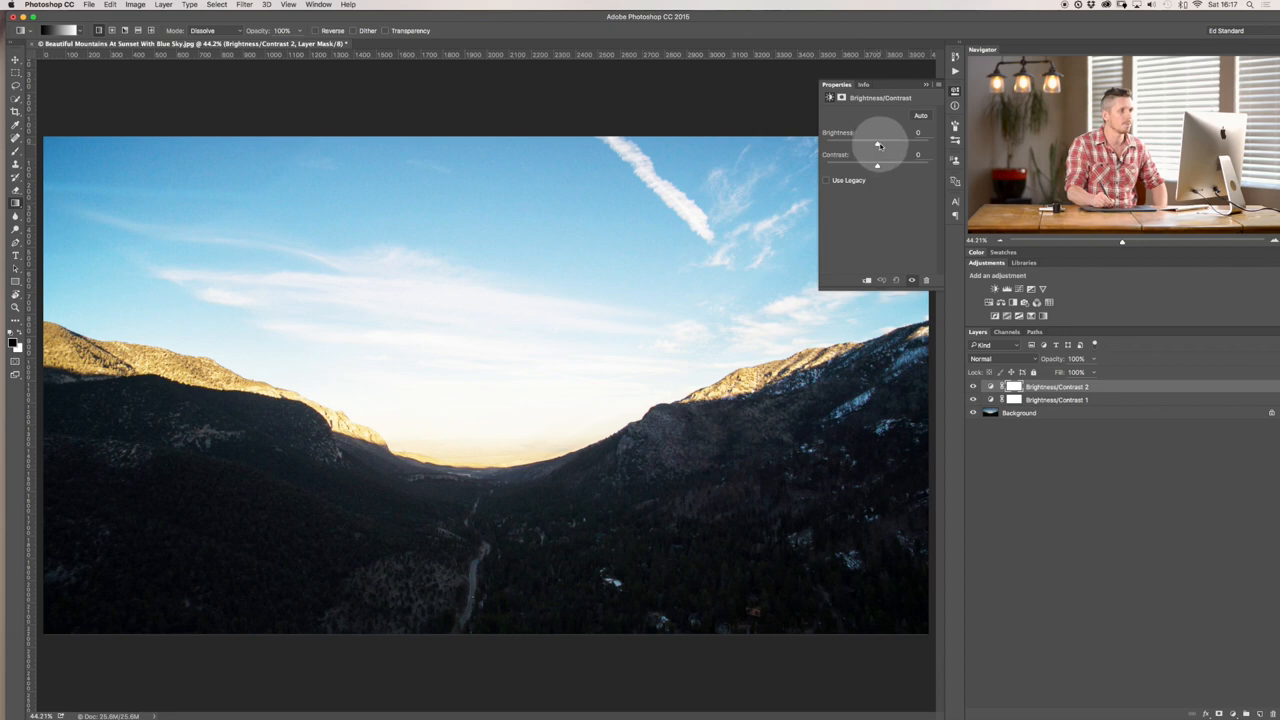
Step: Pull the second layer's brightness far negative to darken the sky, with a little added contrast
drag(878, 132, 838, 148)
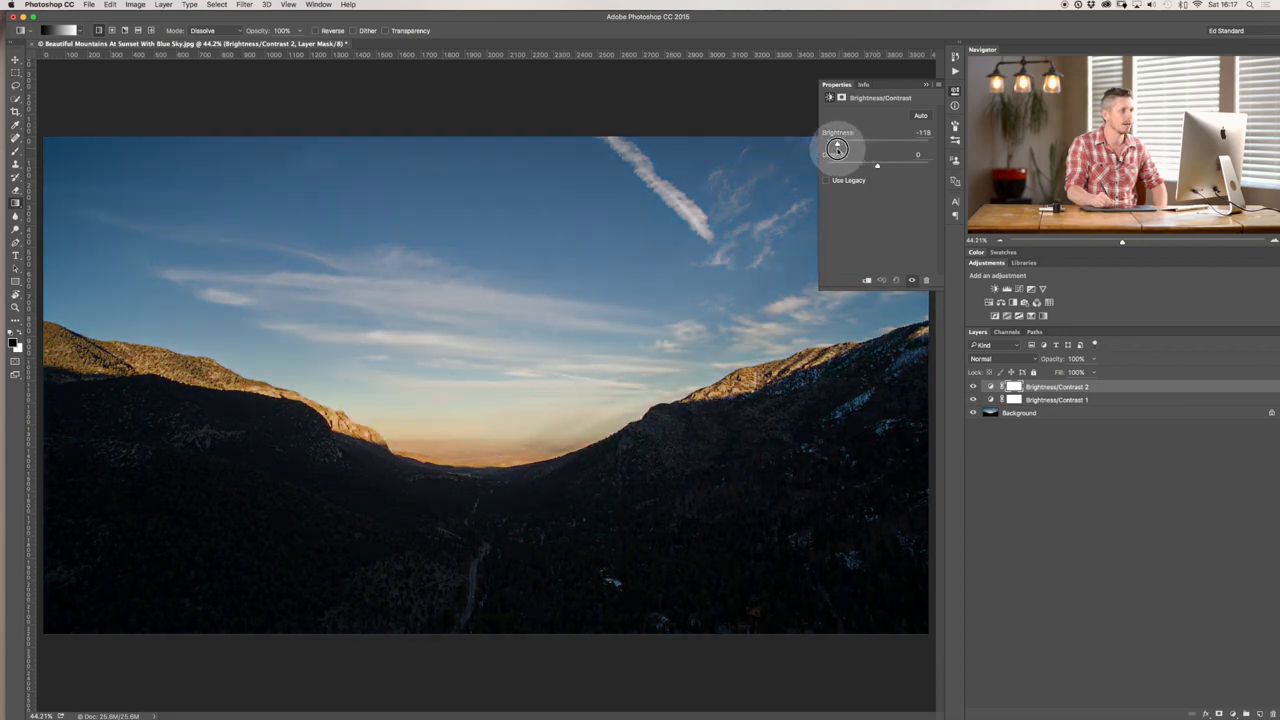
drag(836, 144, 832, 144)
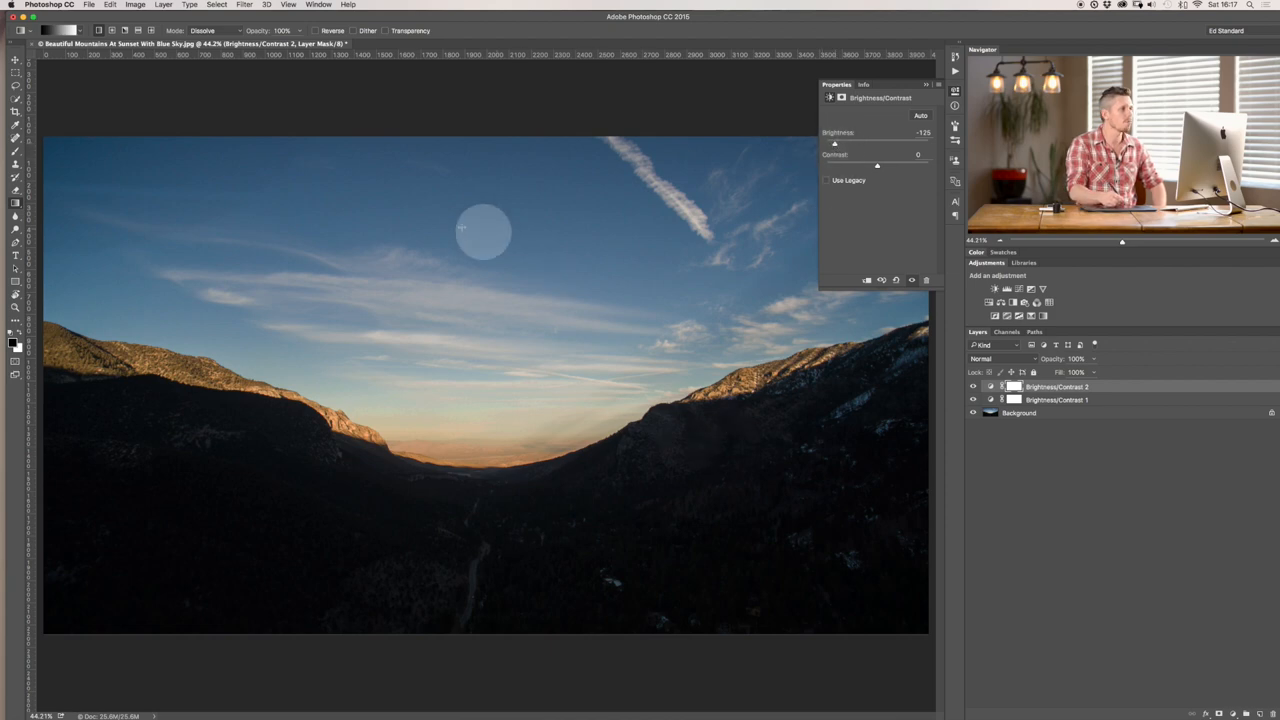
drag(876, 164, 898, 164)
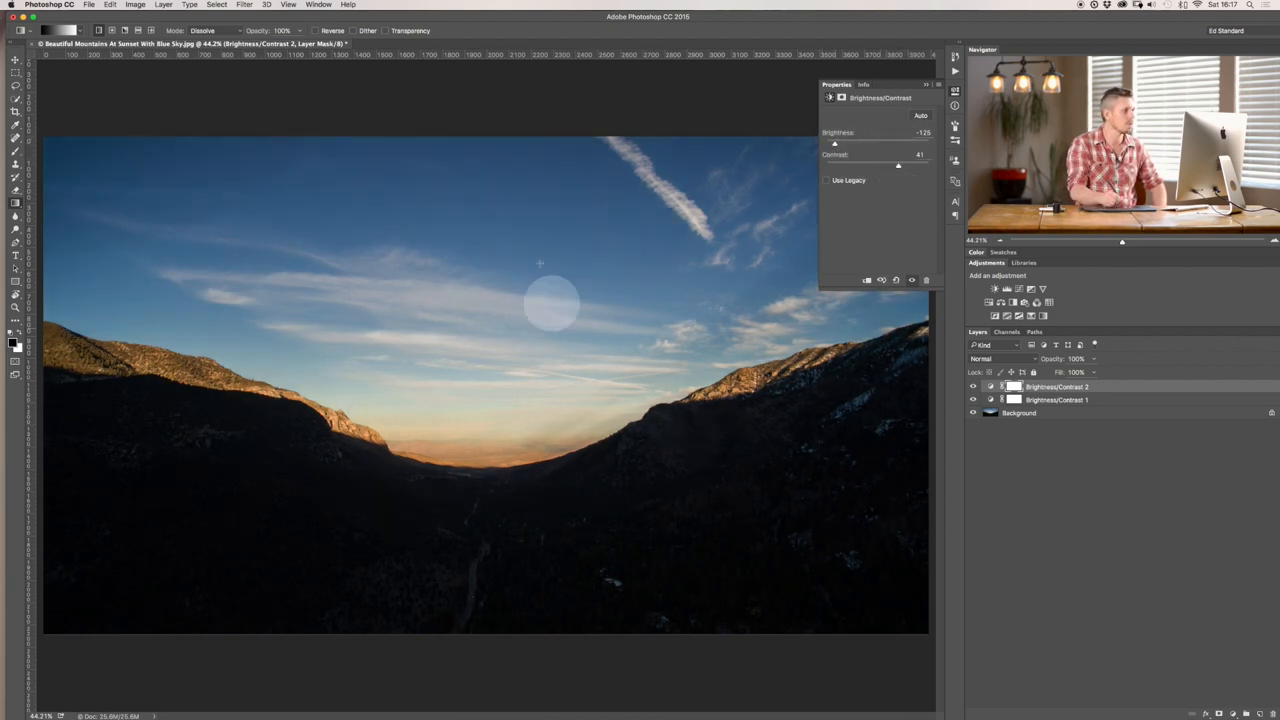
drag(898, 166, 904, 166)
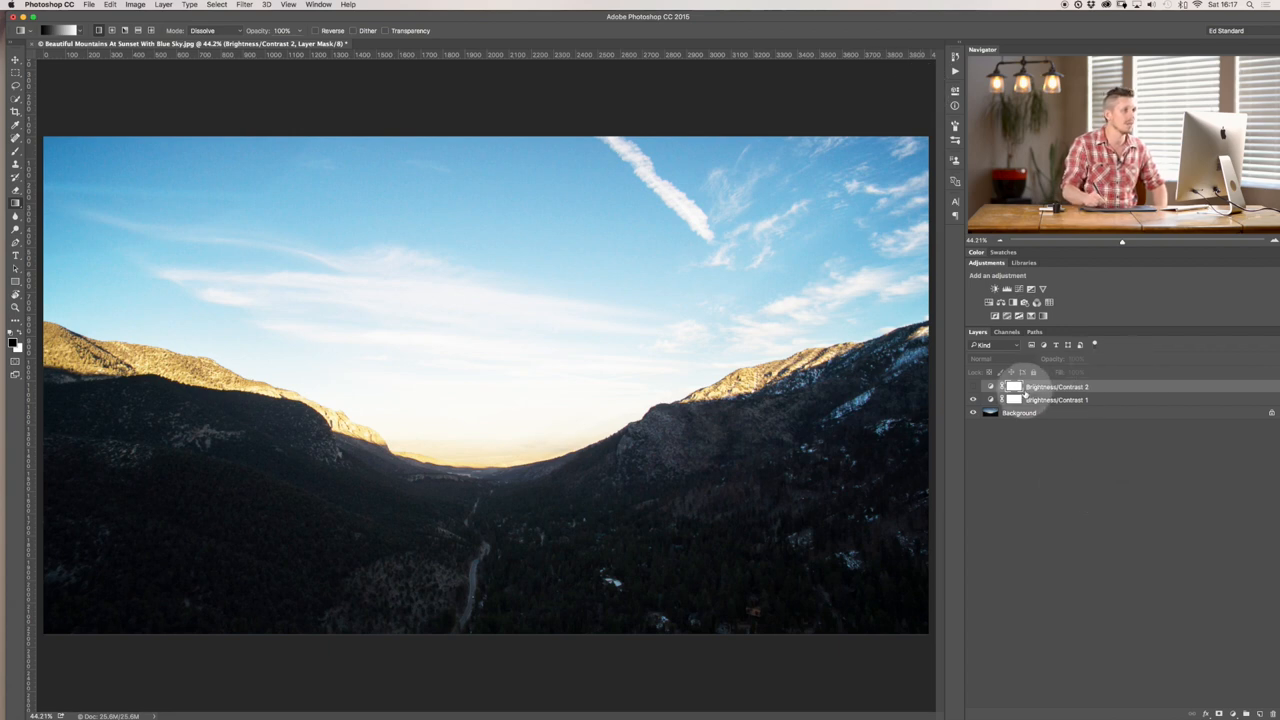
Step: With Quick Selection active, load the first layer's mask as a selection
click(1018, 412)
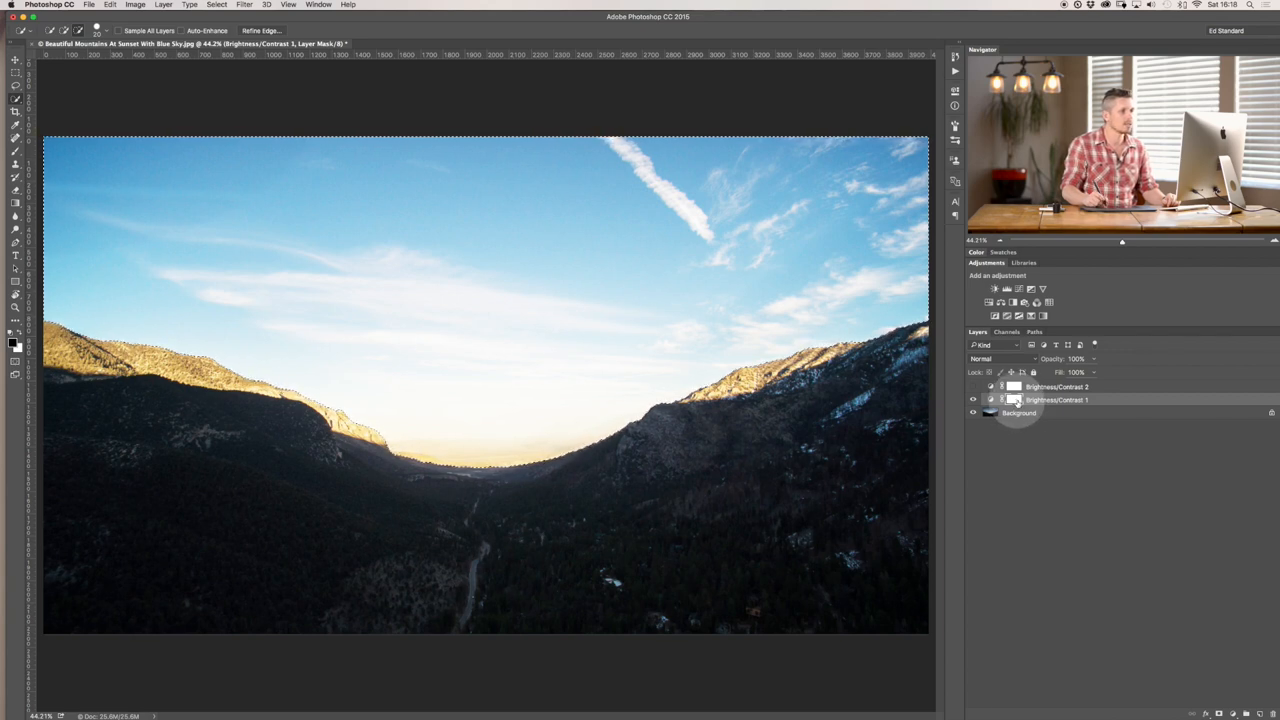
right_click(1012, 400)
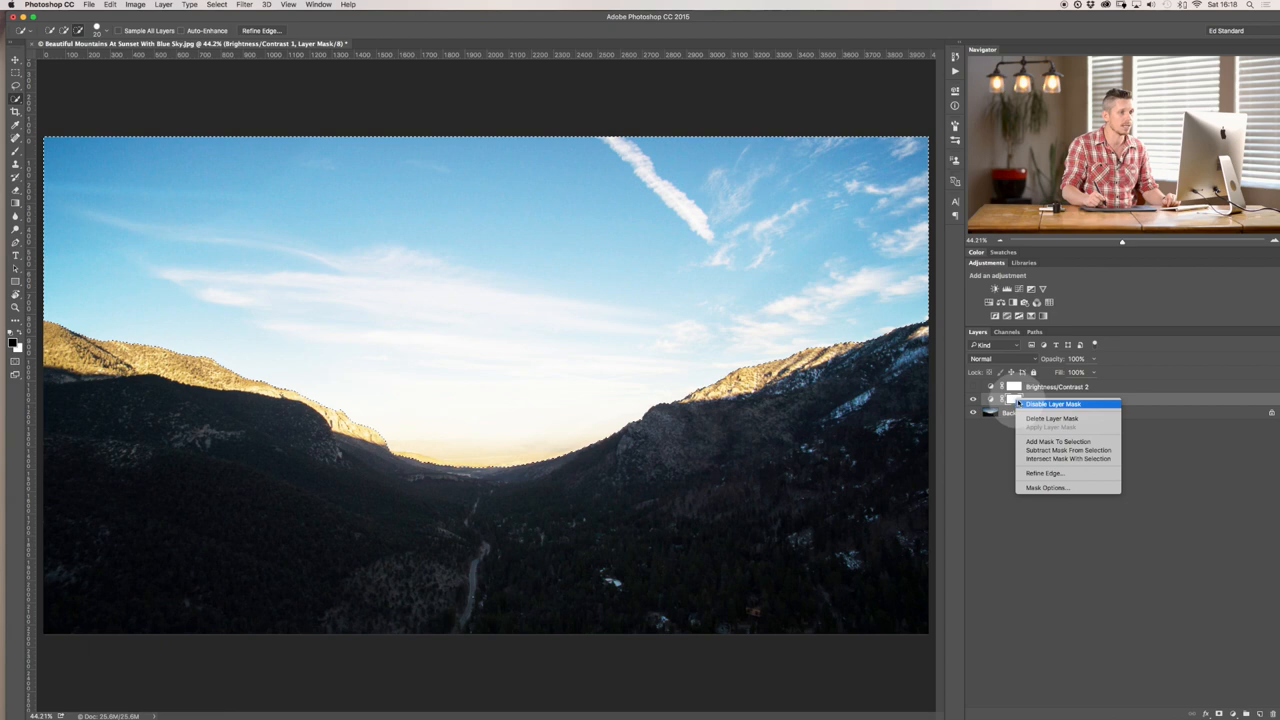
click(1050, 418)
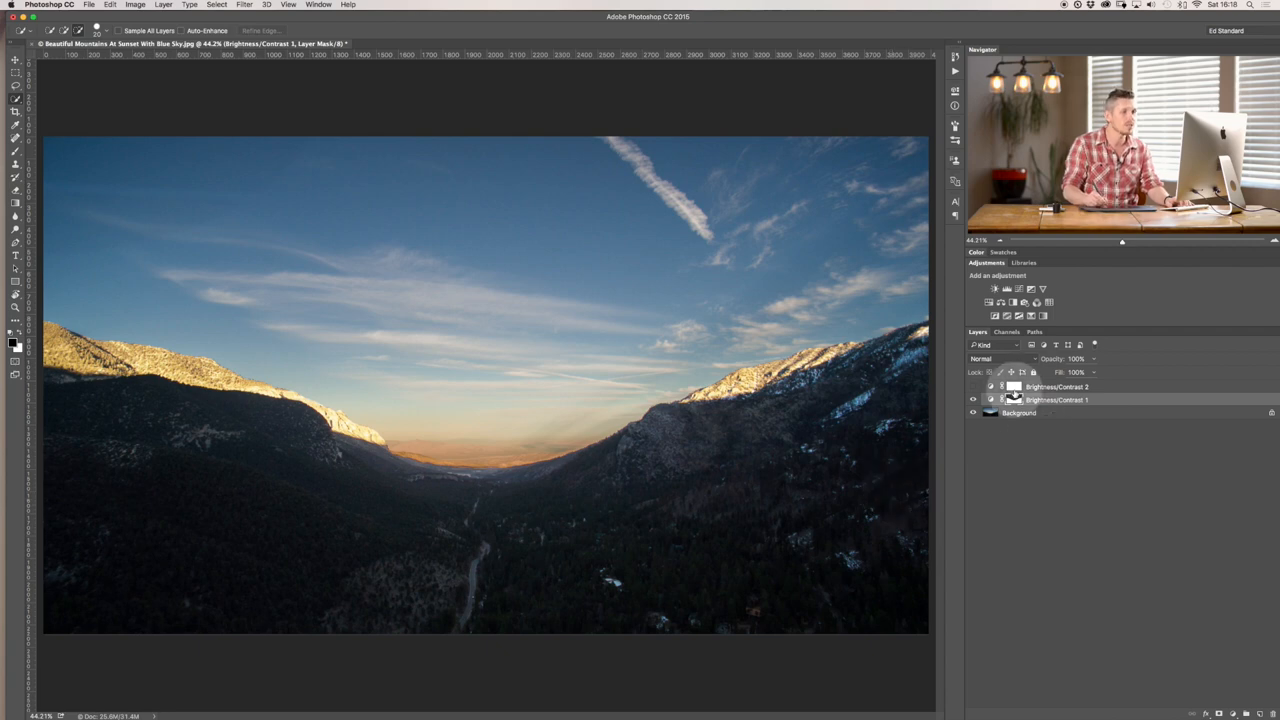
Step: Mask the second Brightness/Contrast layer from the selection, replacing its existing mask
click(972, 400)
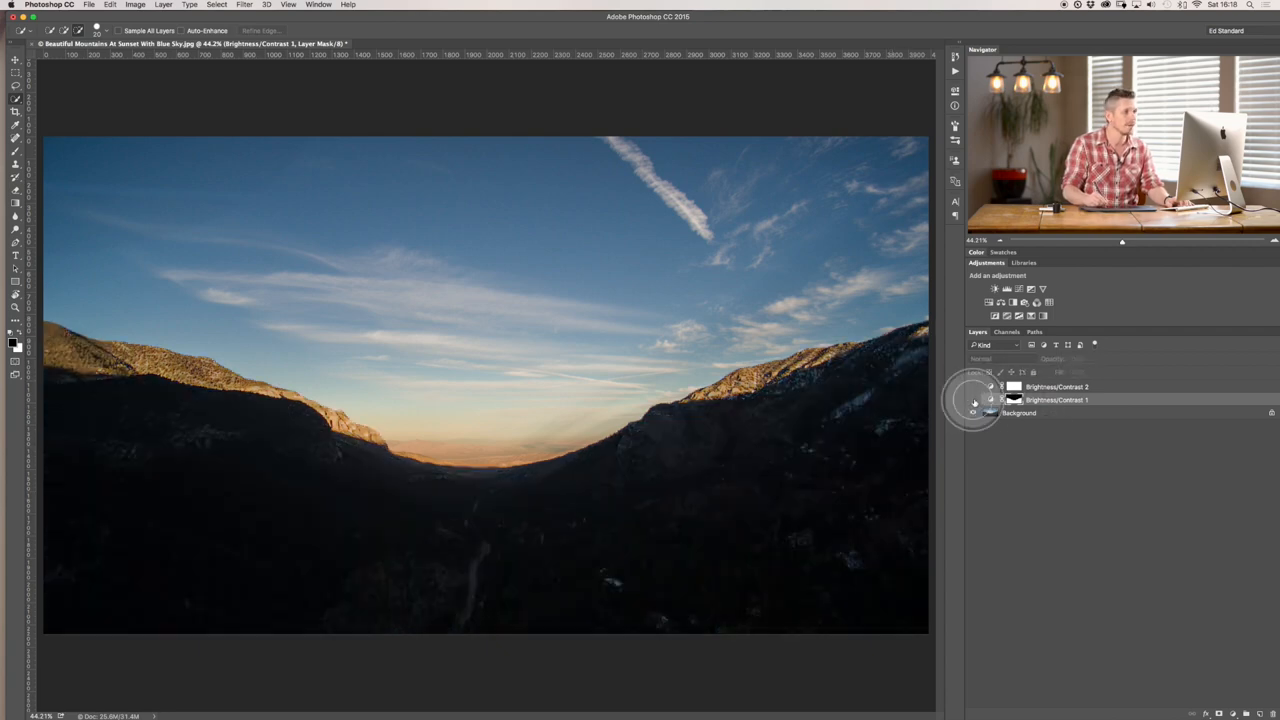
click(972, 400)
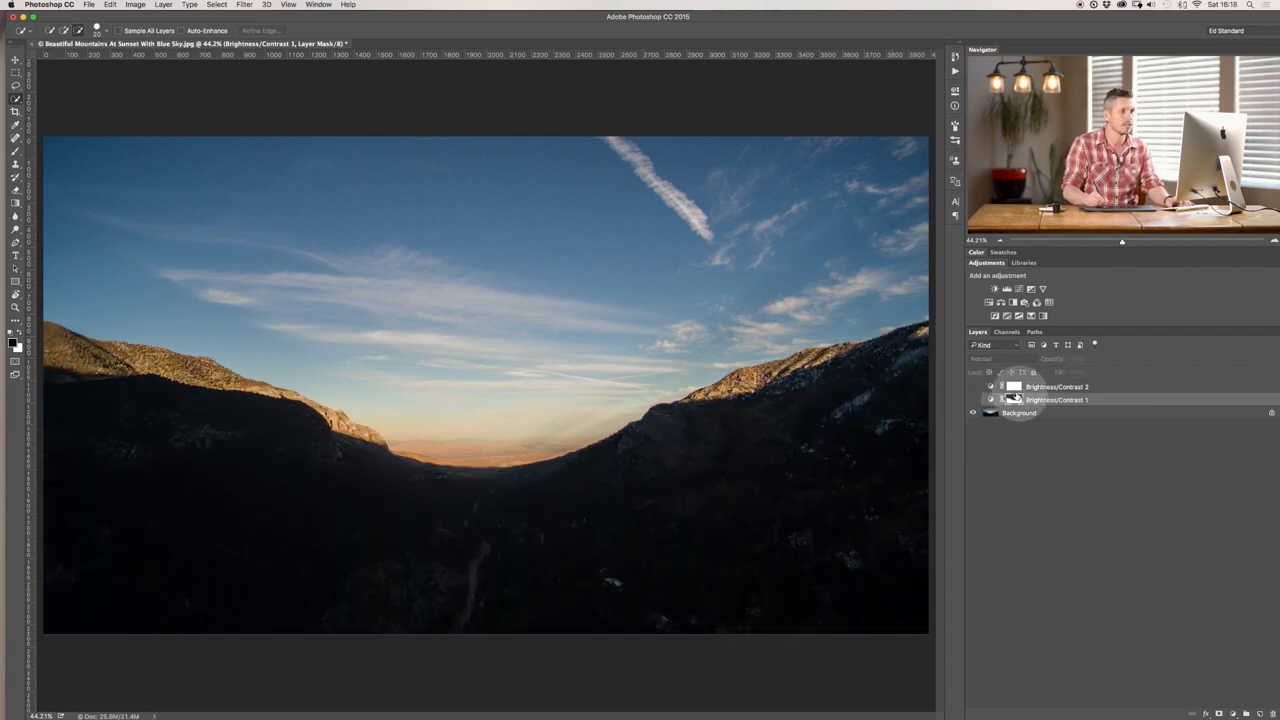
click(972, 400)
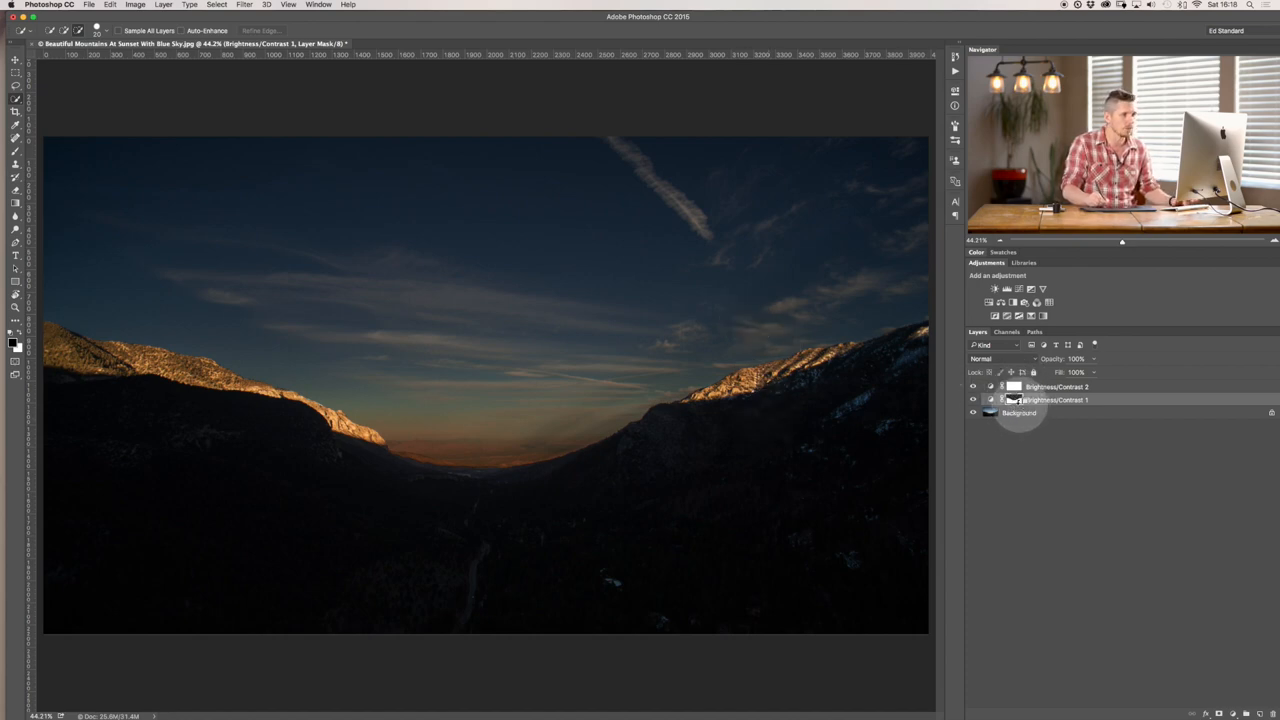
click(1012, 400)
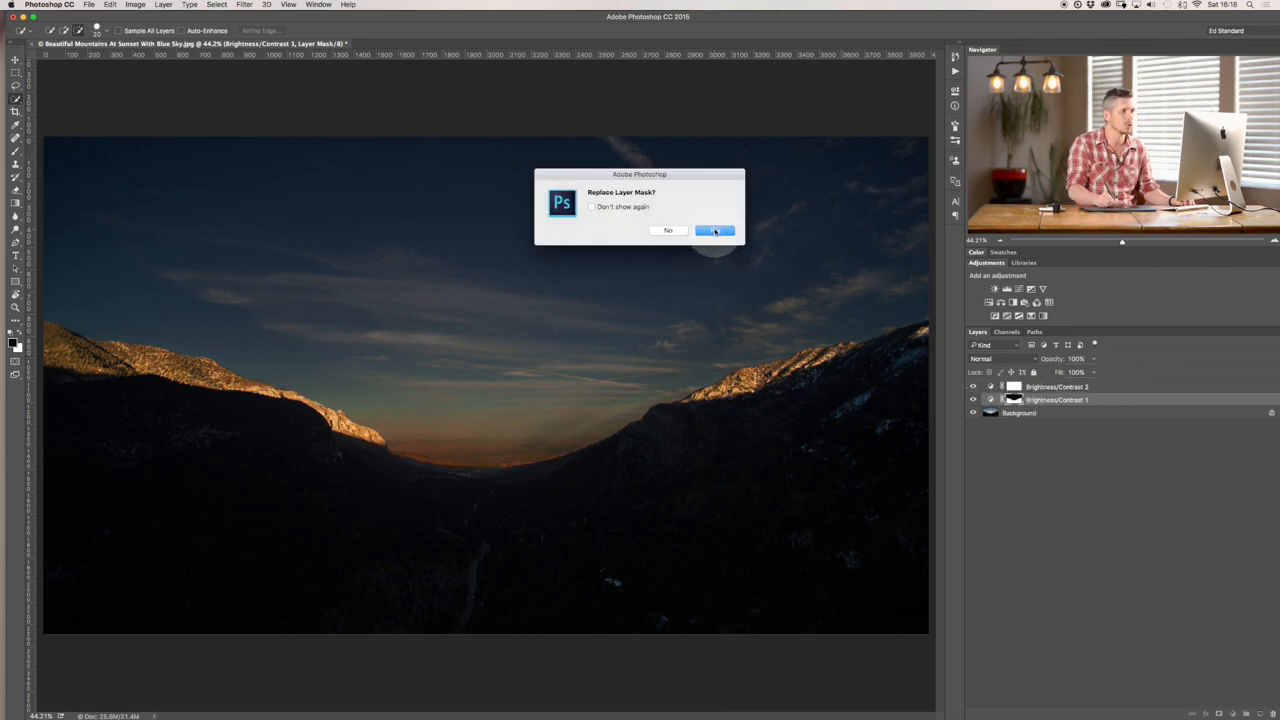
click(716, 230)
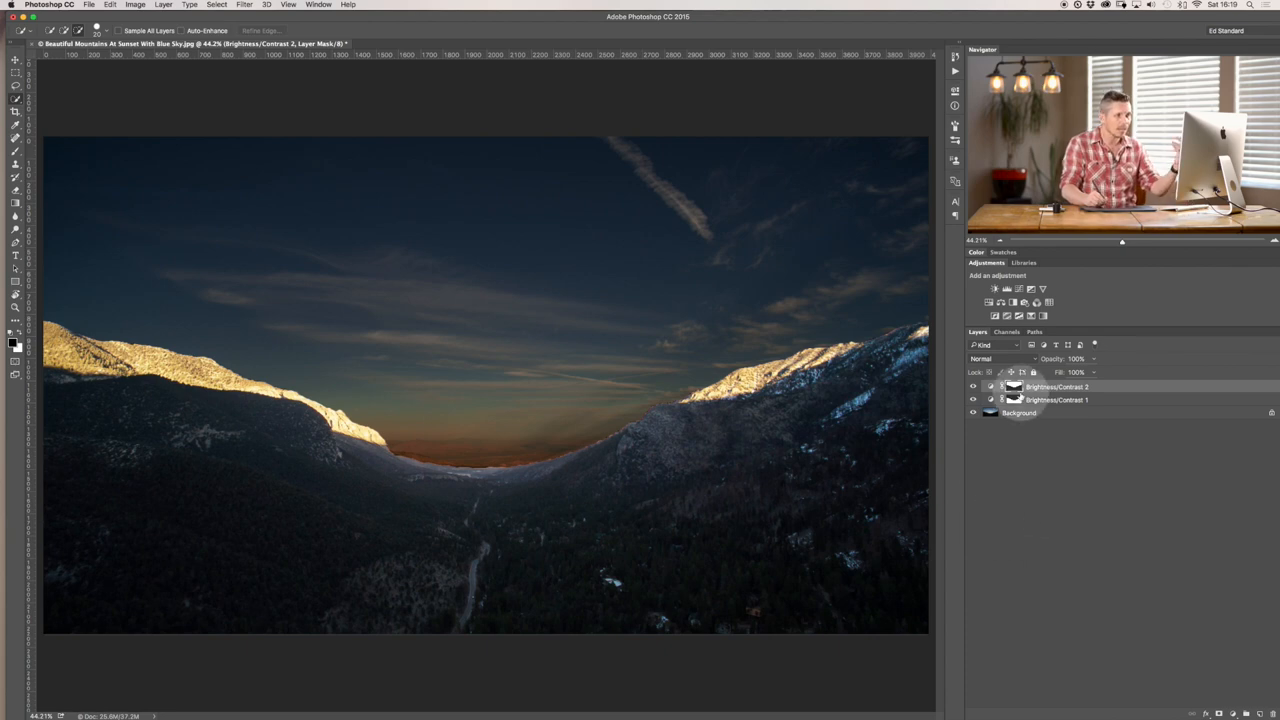
Step: Toggle the darkening layer off and on to compare the sky
click(972, 386)
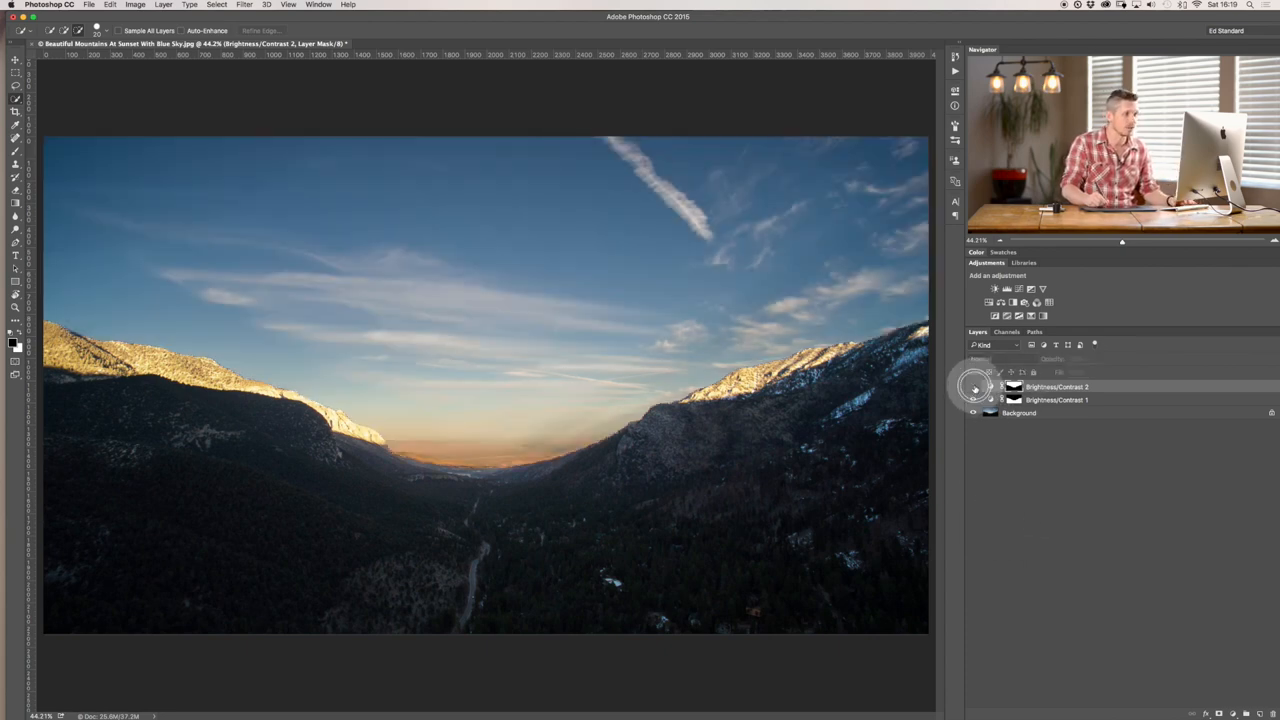
click(968, 386)
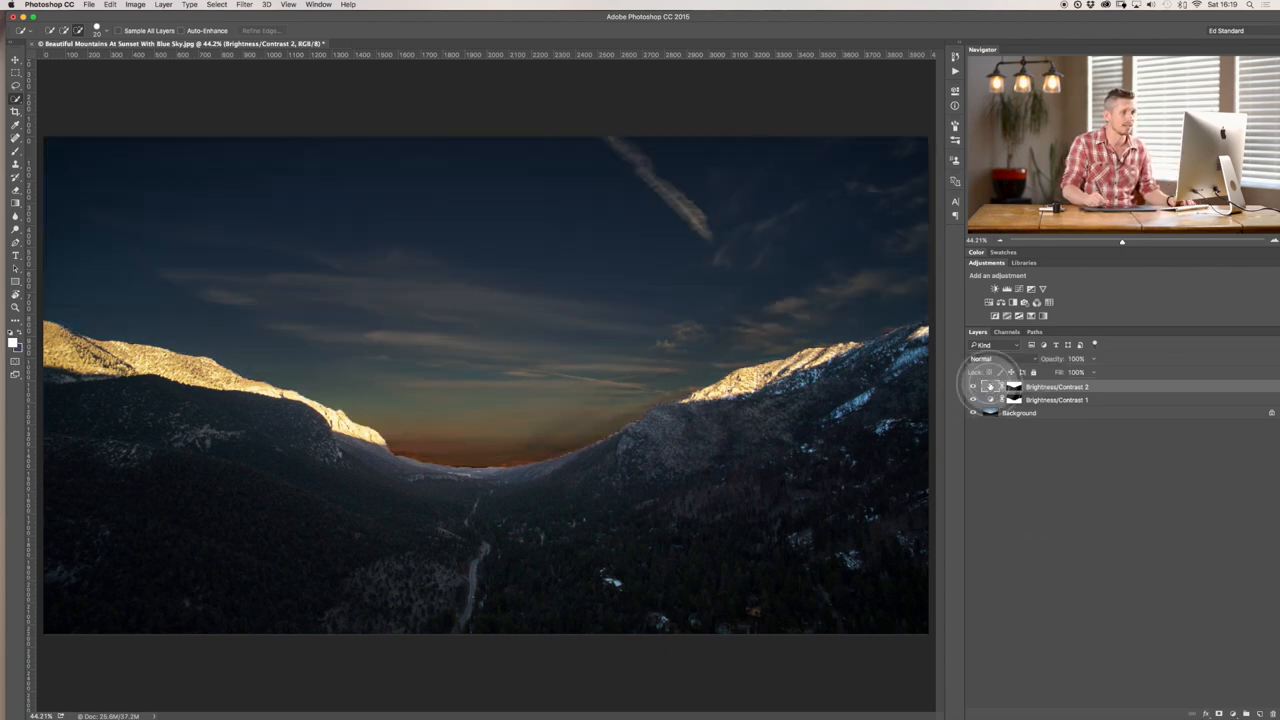
Step: Reopen Brightness/Contrast 2's properties and fine-tune its brightness
double_click(998, 384)
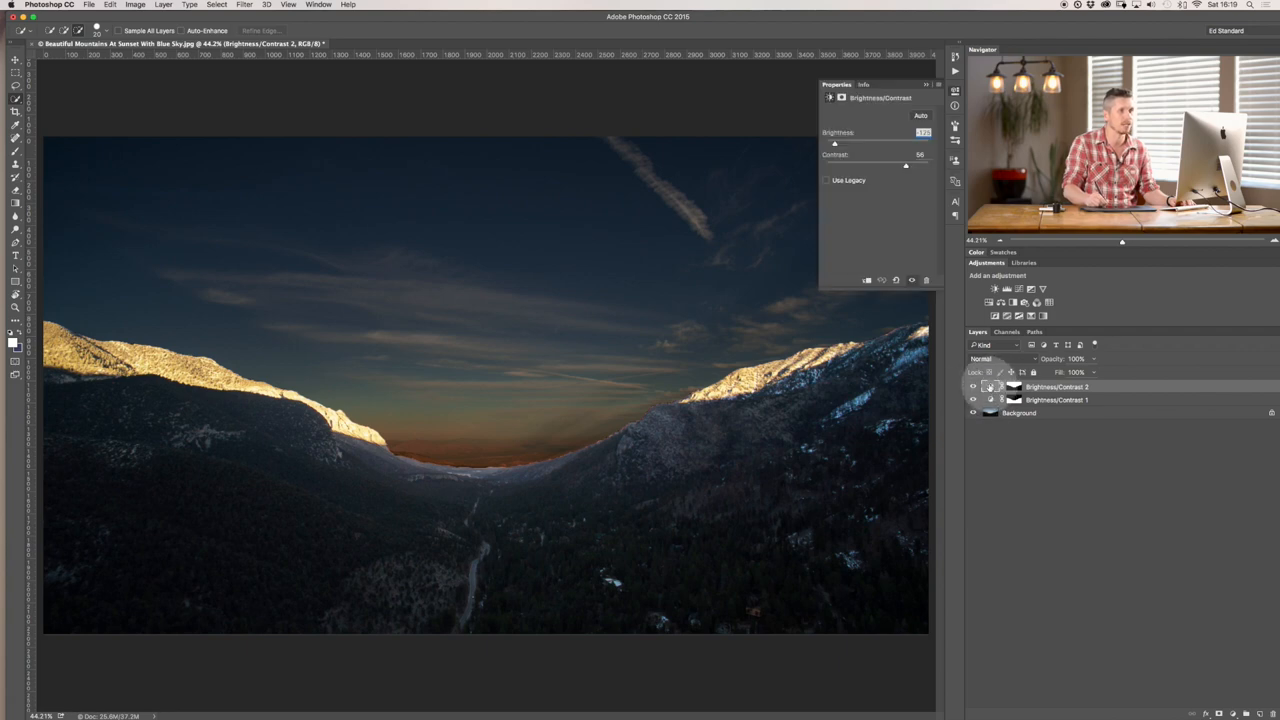
drag(834, 144, 864, 140)
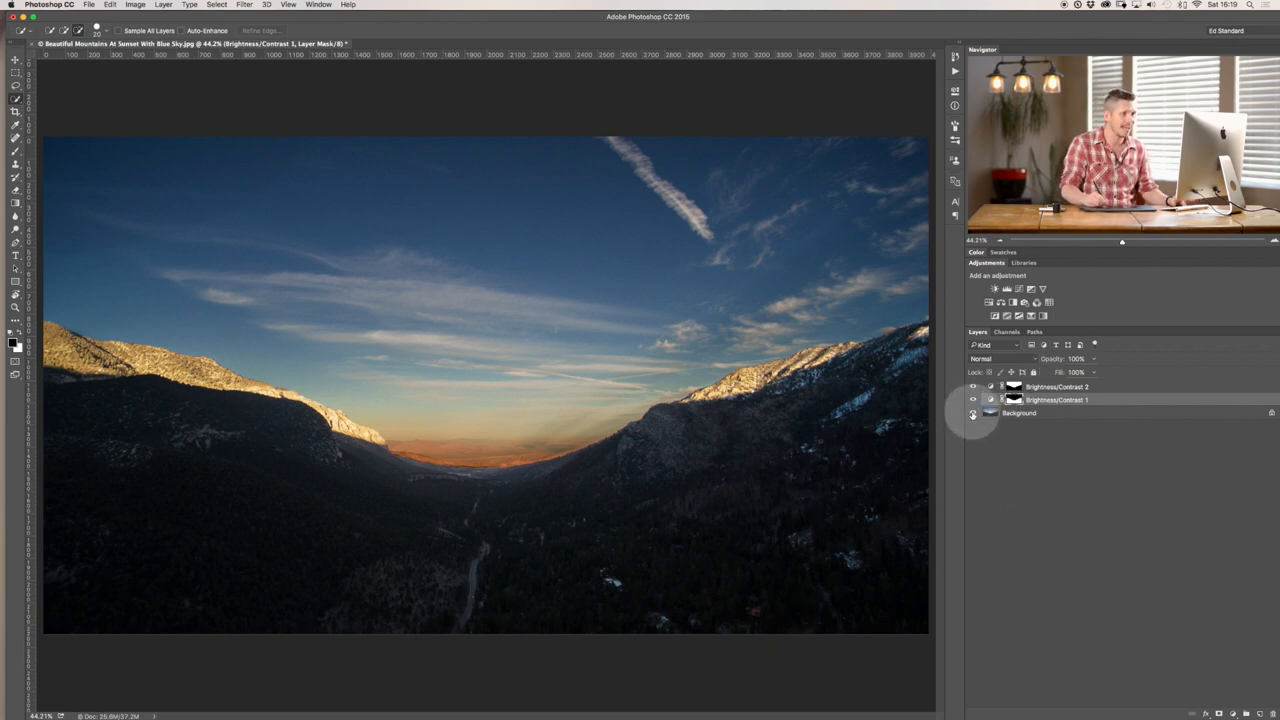
Step: Hide each Brightness/Contrast layer in turn to compare the photo's look
click(972, 412)
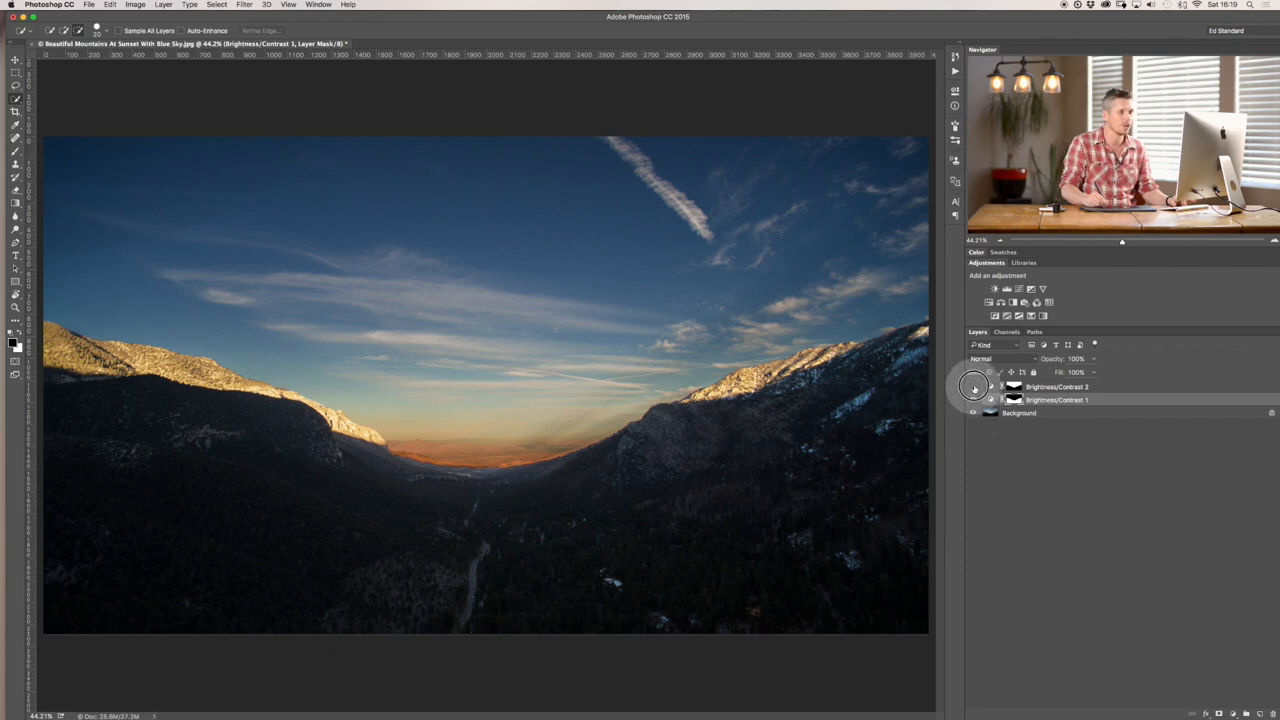
click(972, 386)
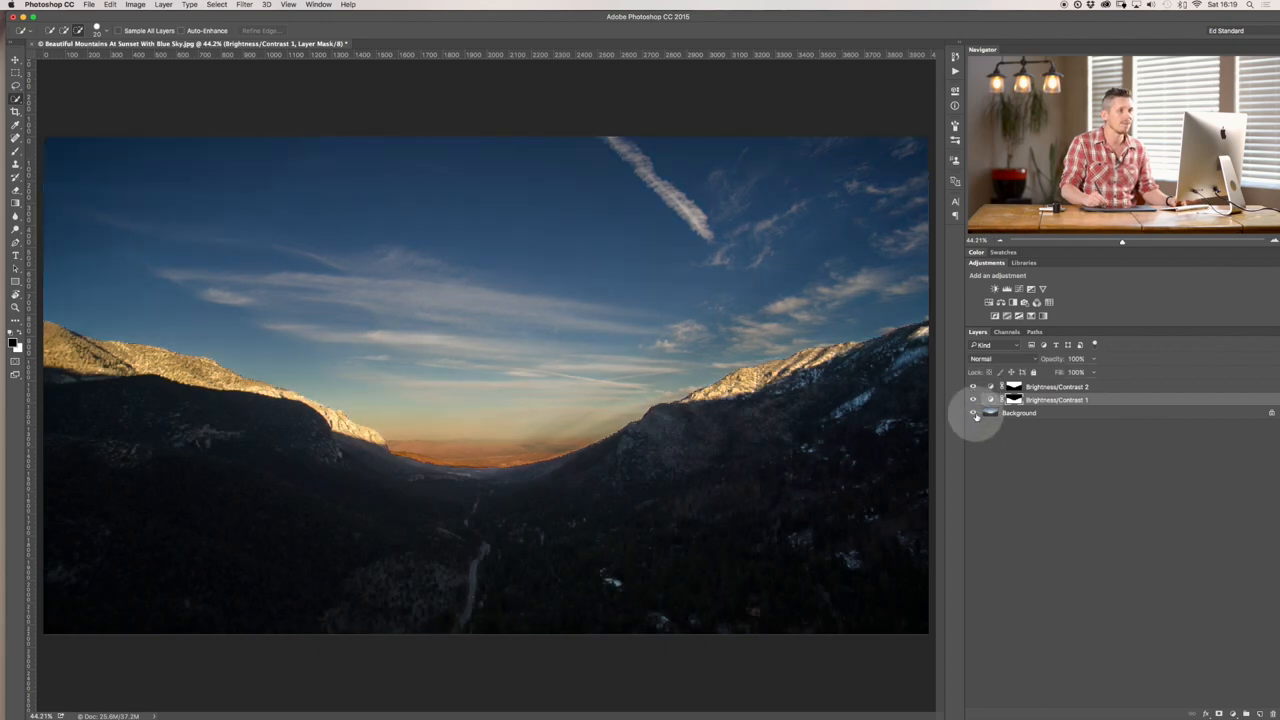
click(970, 384)
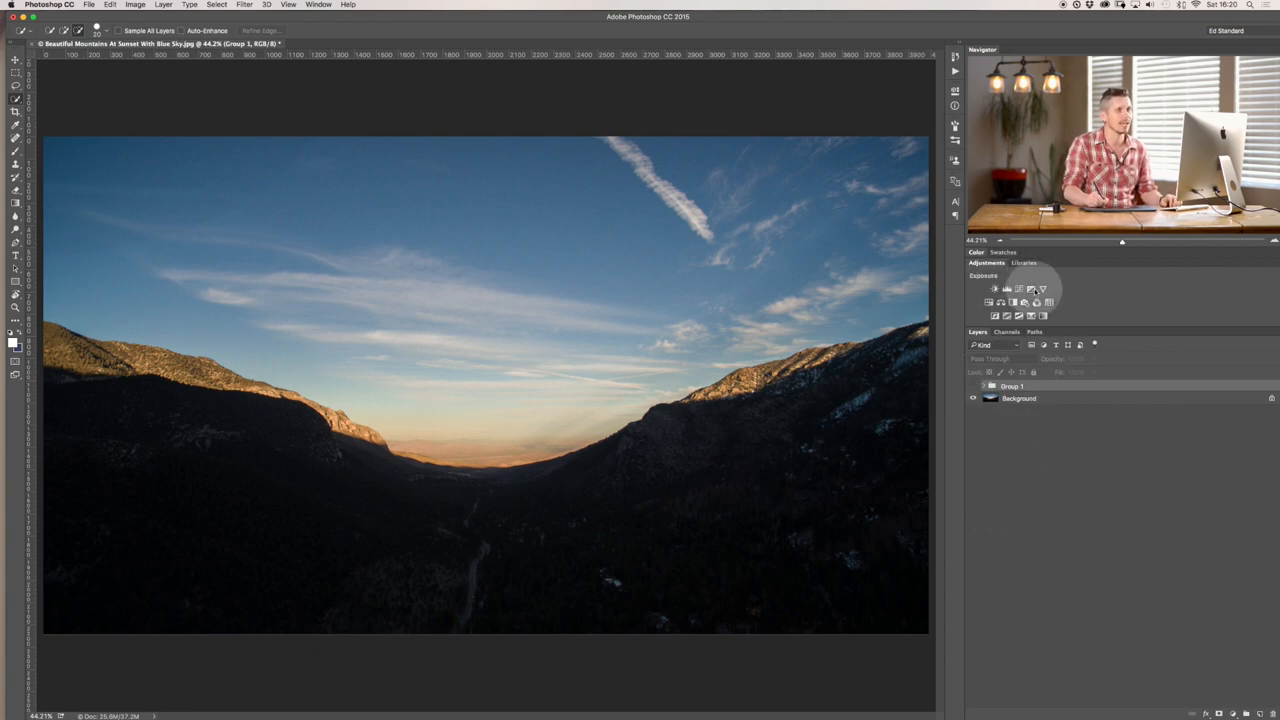
Step: Add an Exposure adjustment layer, test brighter and darker exposure, then return it to 0
click(1040, 288)
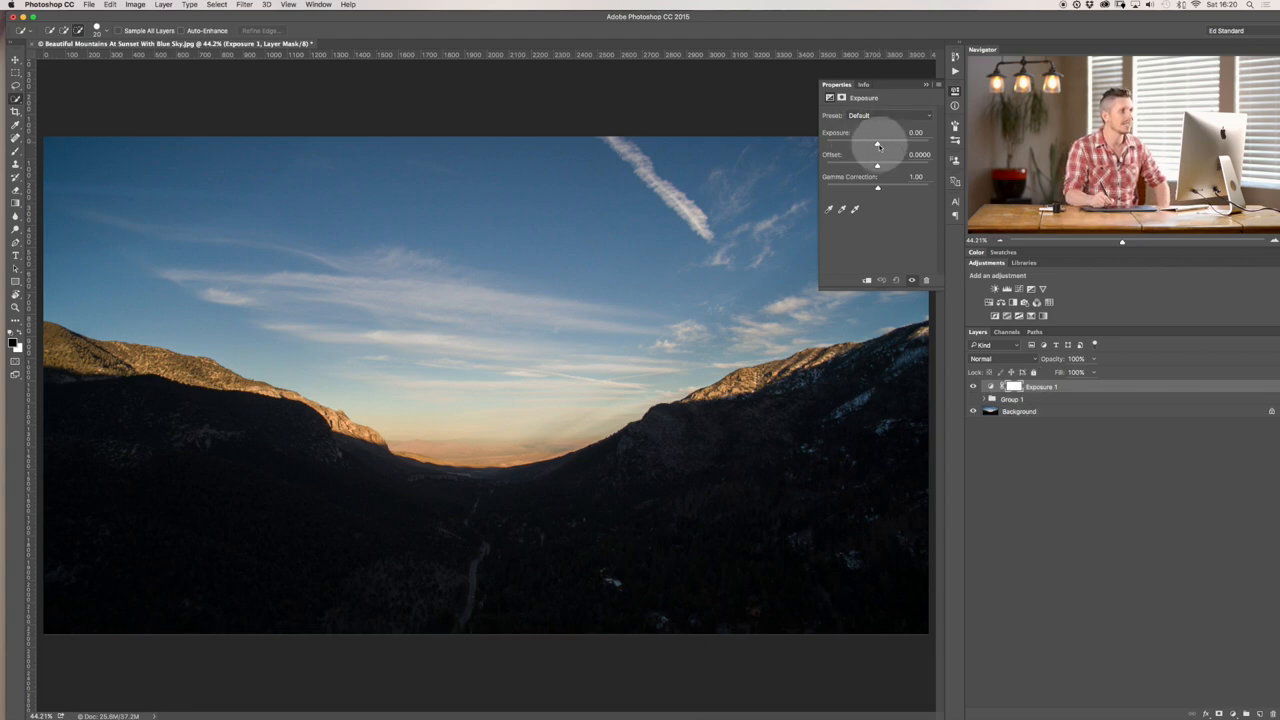
drag(878, 144, 902, 144)
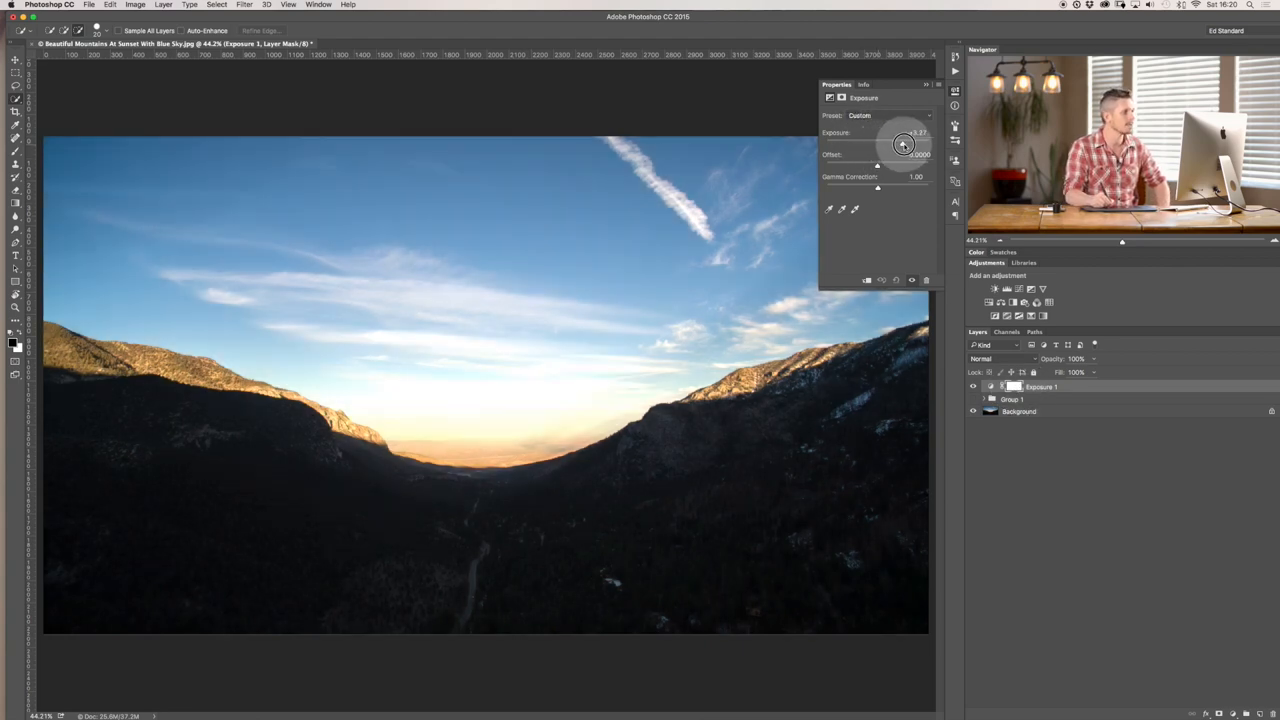
drag(904, 144, 908, 144)
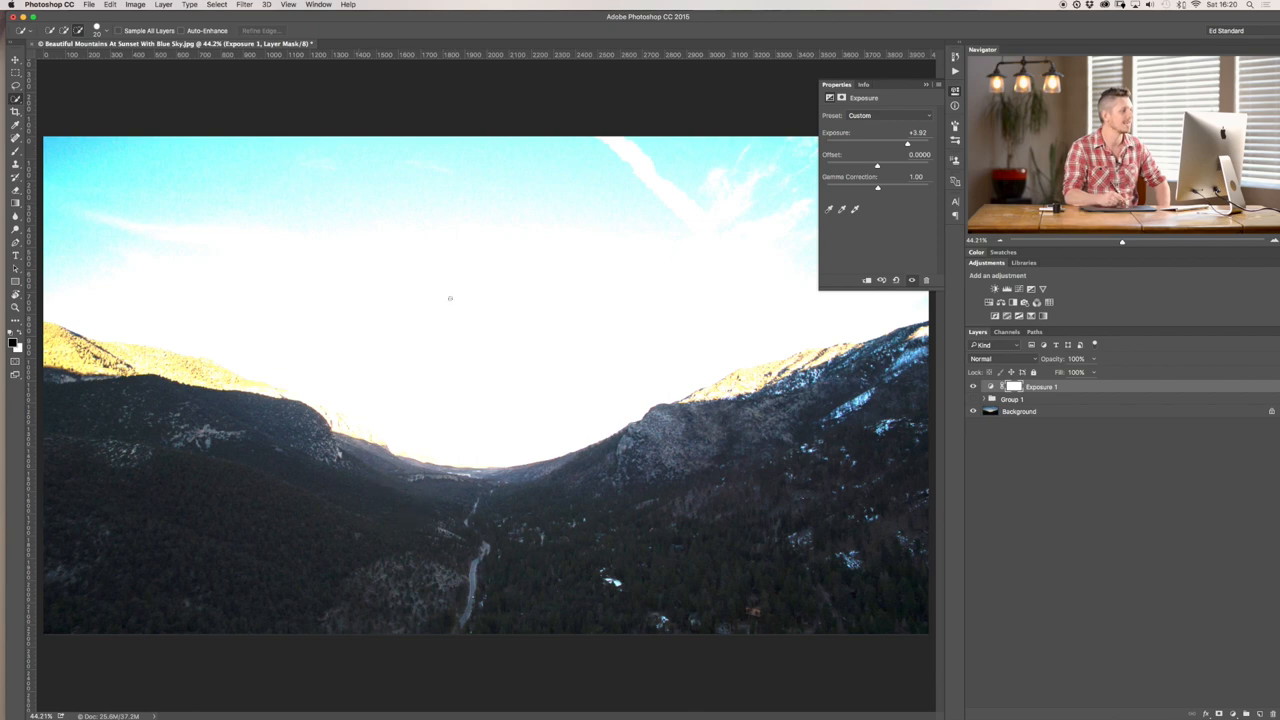
drag(906, 142, 896, 142)
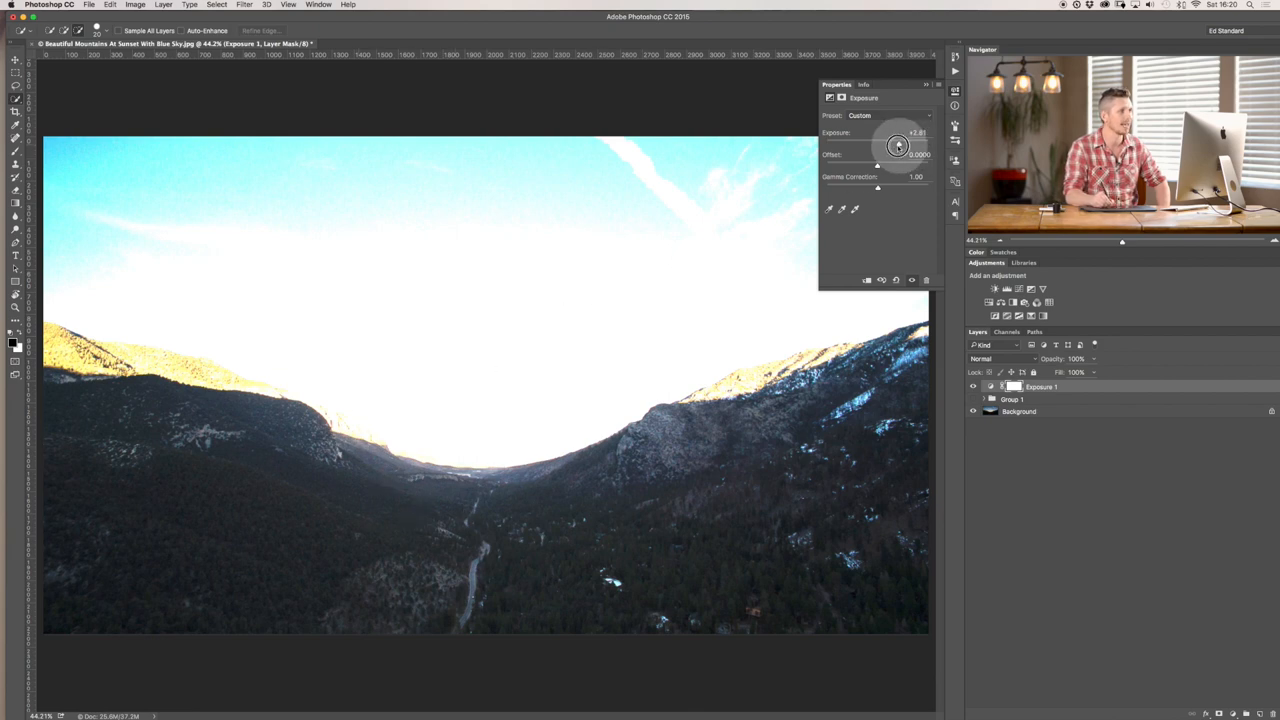
drag(898, 144, 858, 144)
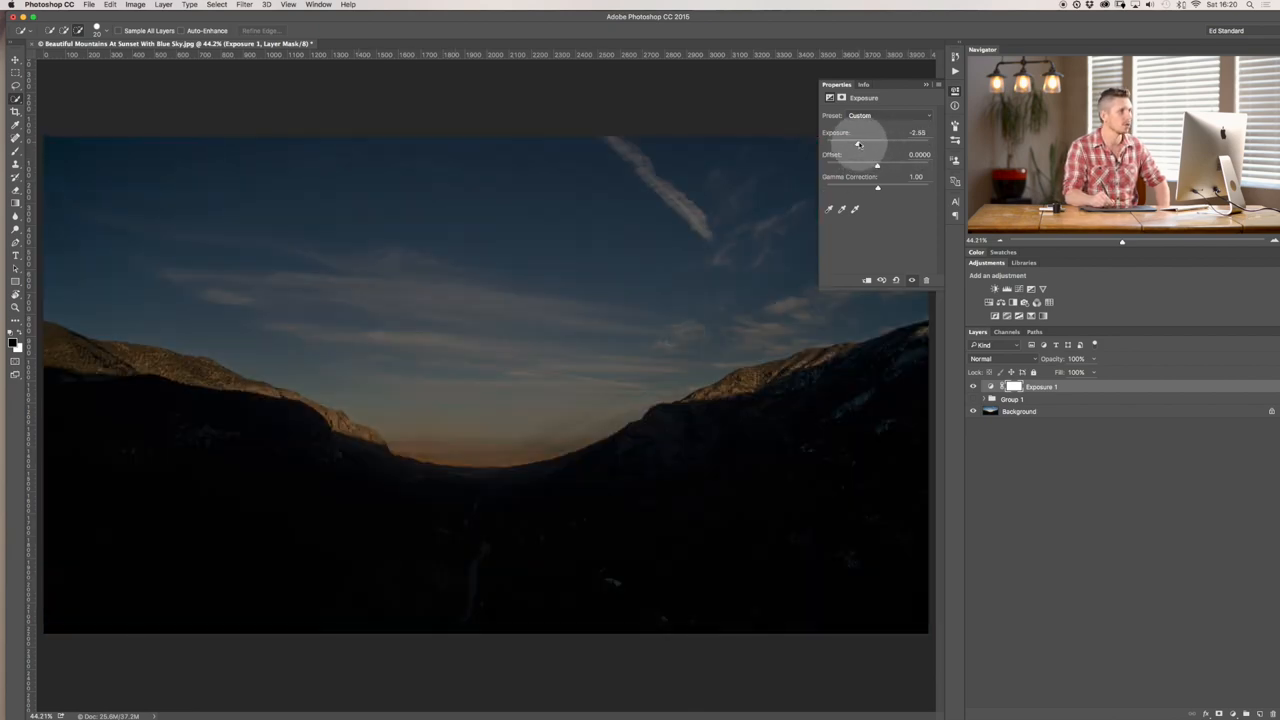
drag(858, 144, 904, 144)
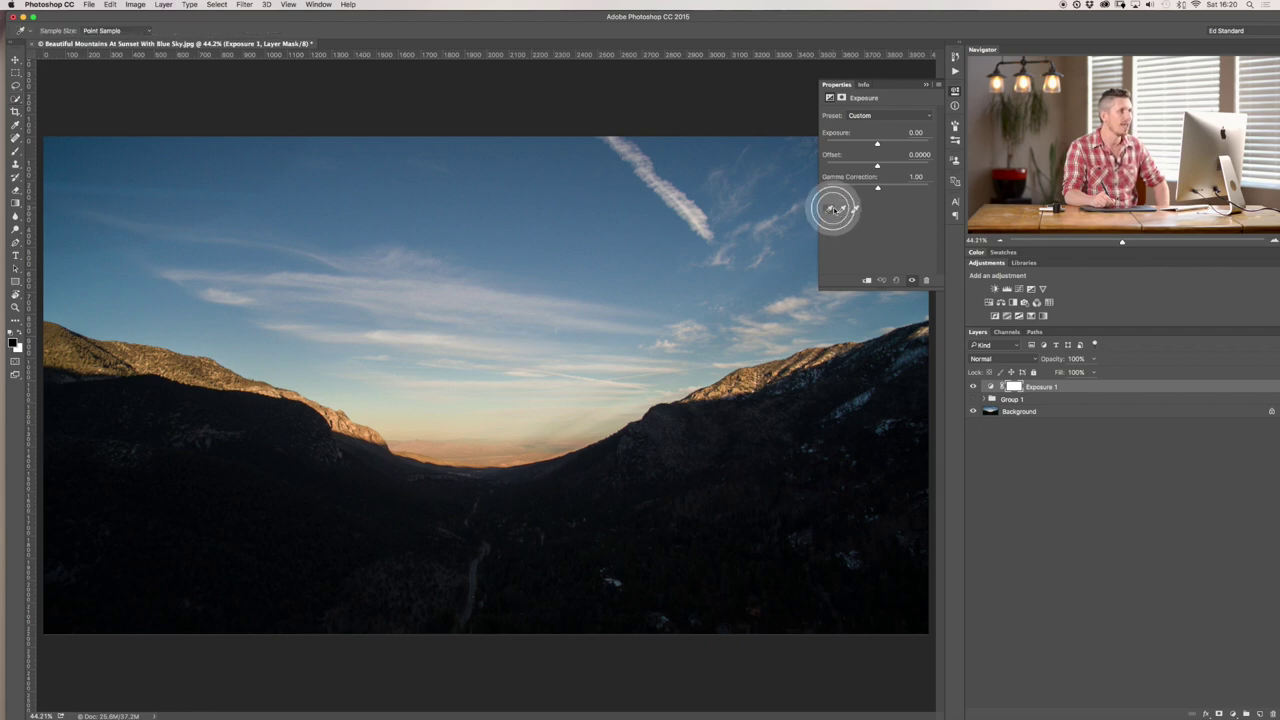
mouse_move(812, 414)
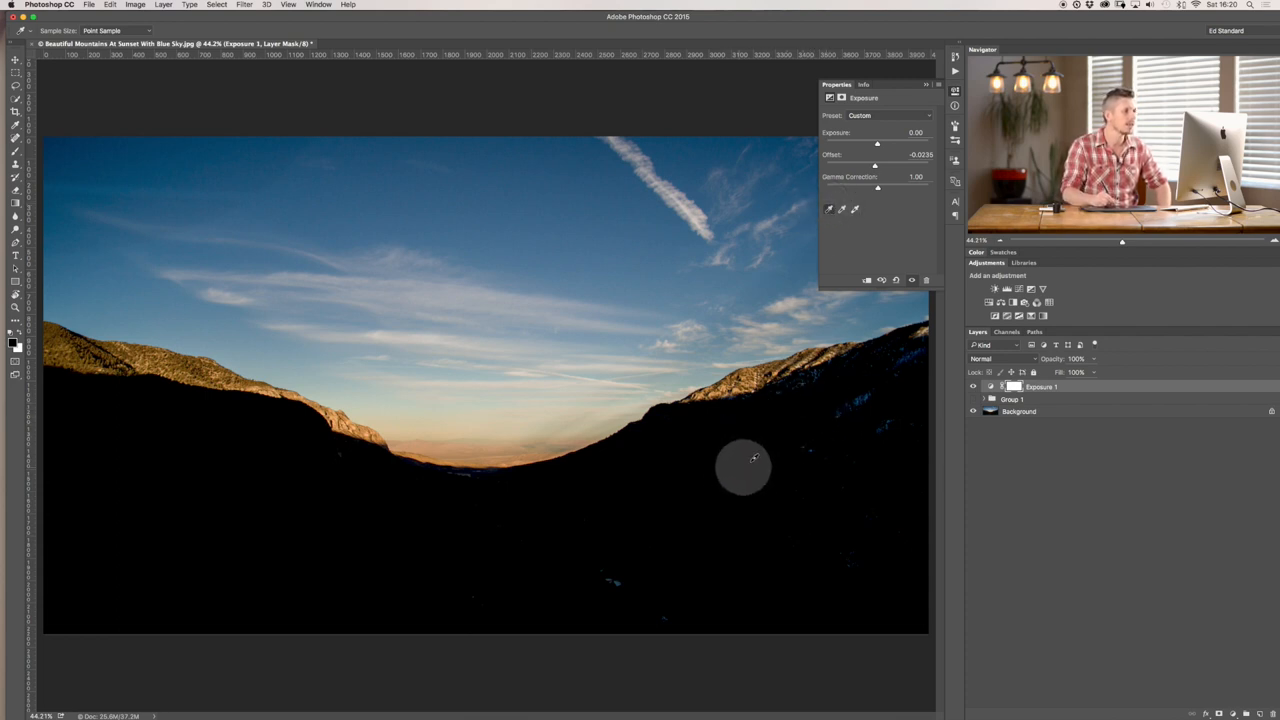
mouse_move(832, 212)
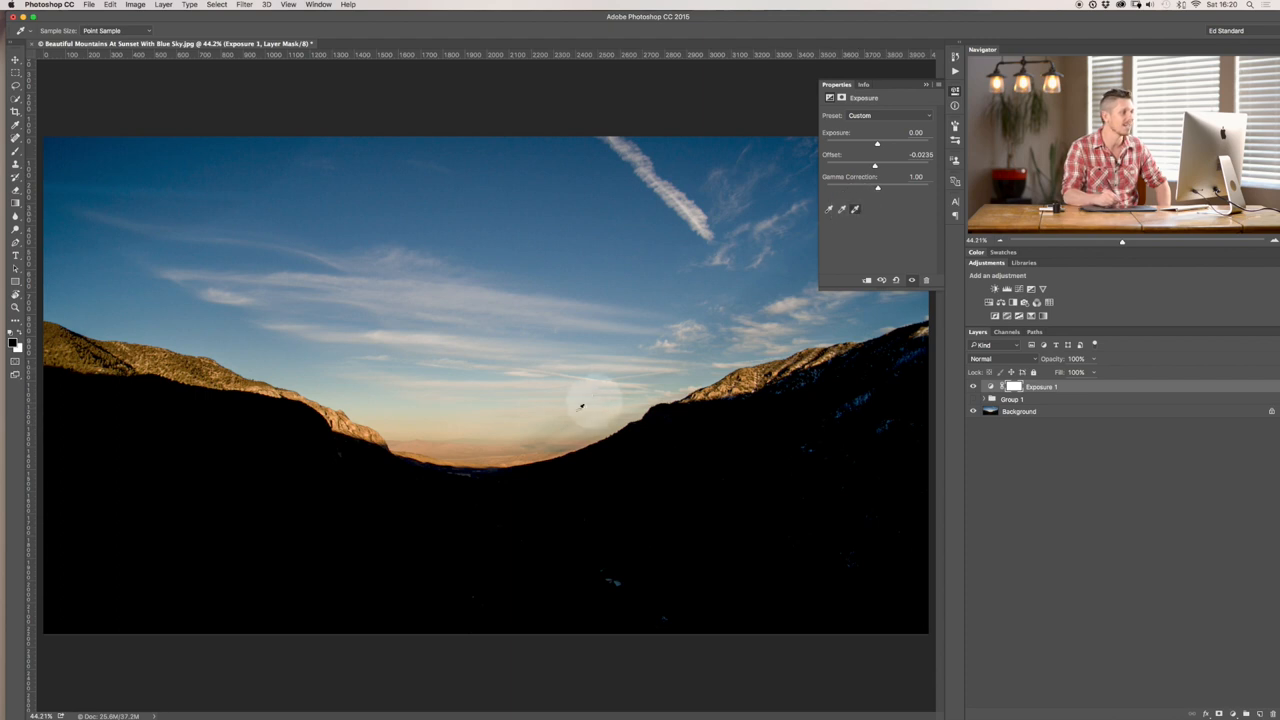
drag(880, 144, 890, 144)
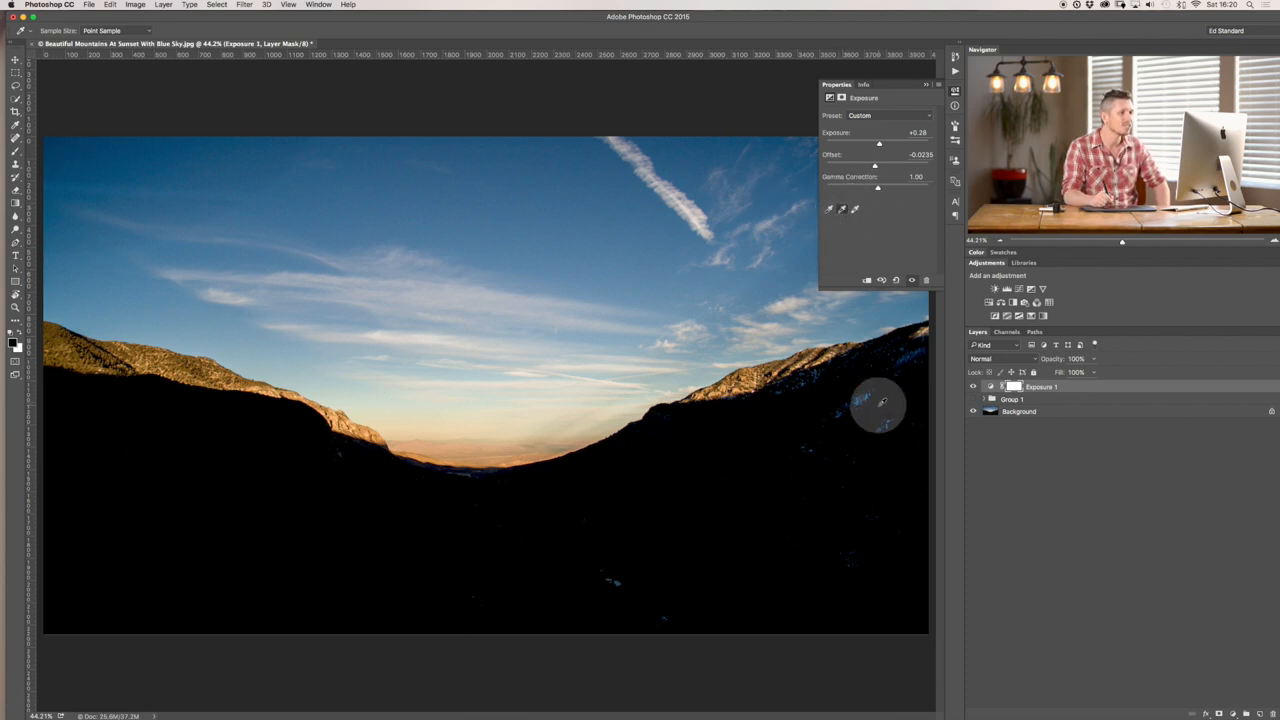
mouse_move(820, 348)
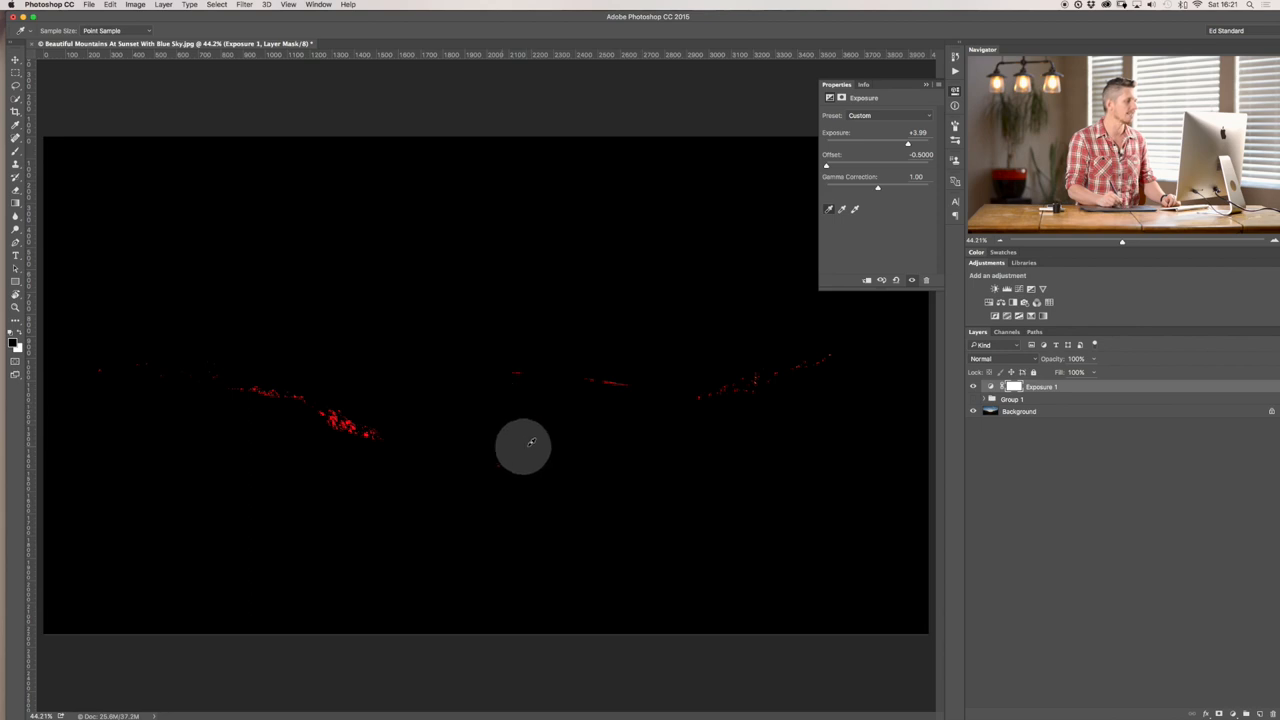
mouse_move(496, 430)
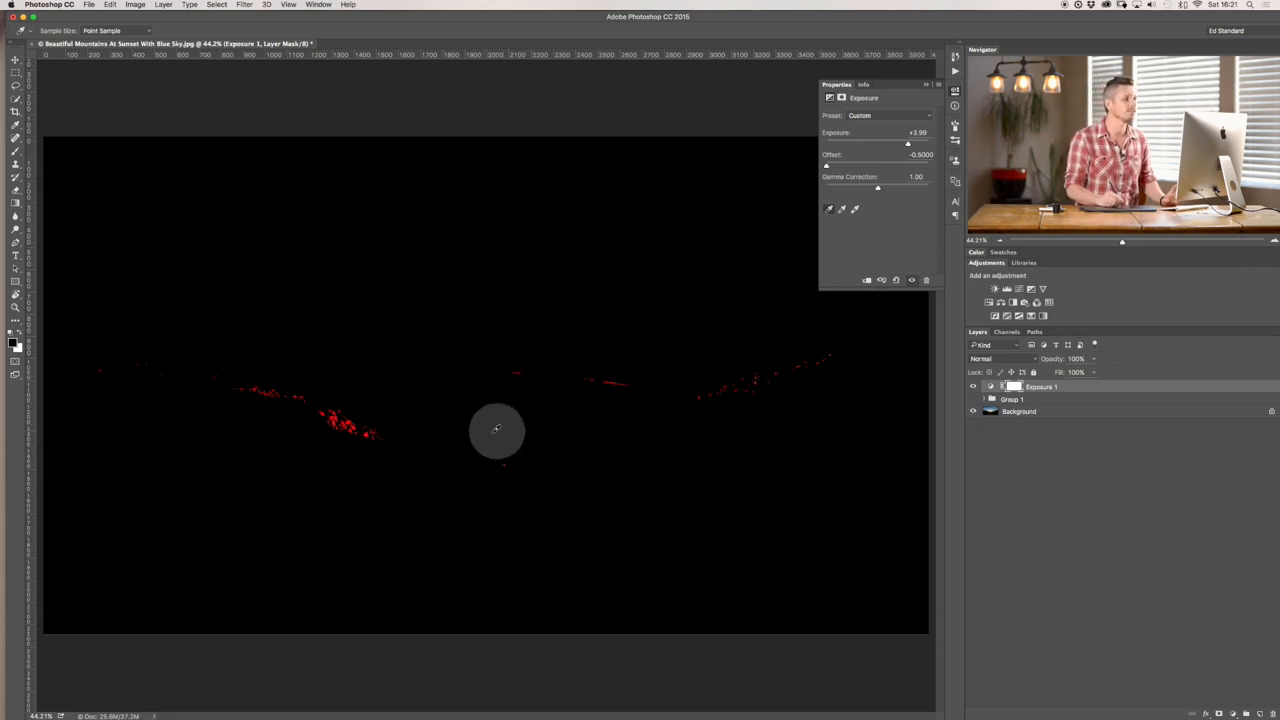
drag(496, 430, 560, 336)
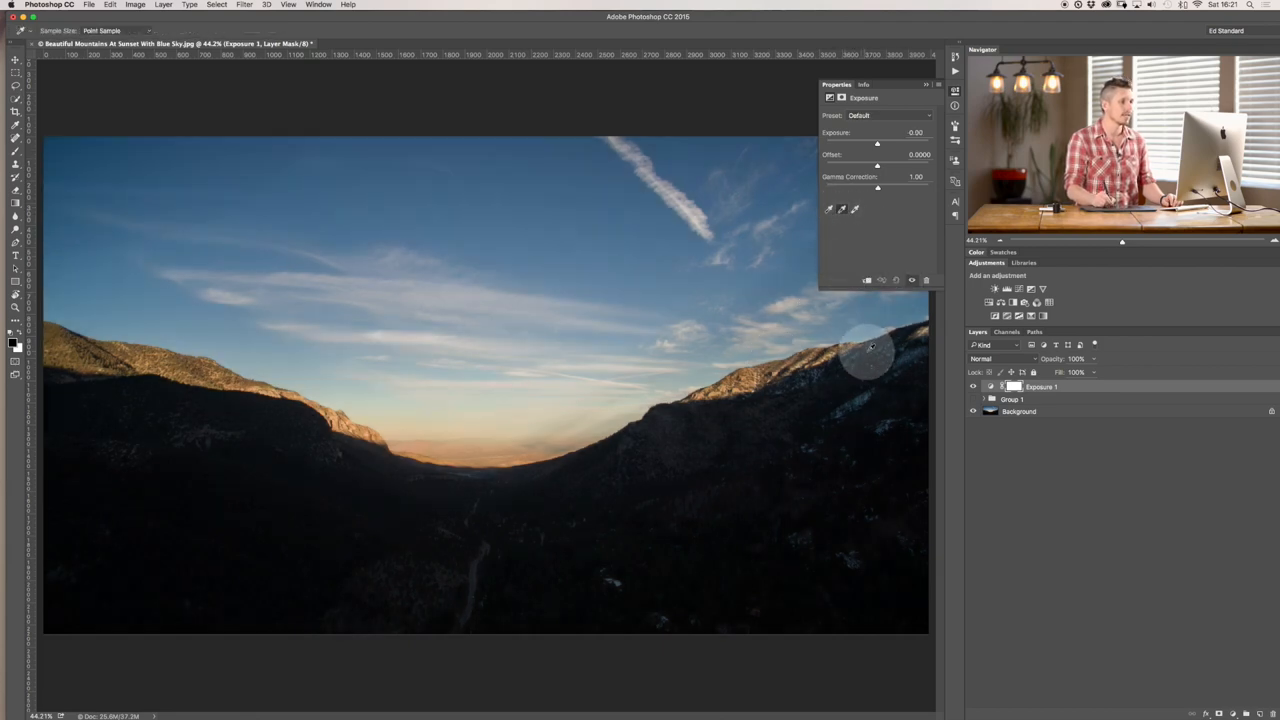
Step: Nudge the Exposure slider while previewing the grouped adjustments against the photo
drag(876, 144, 888, 144)
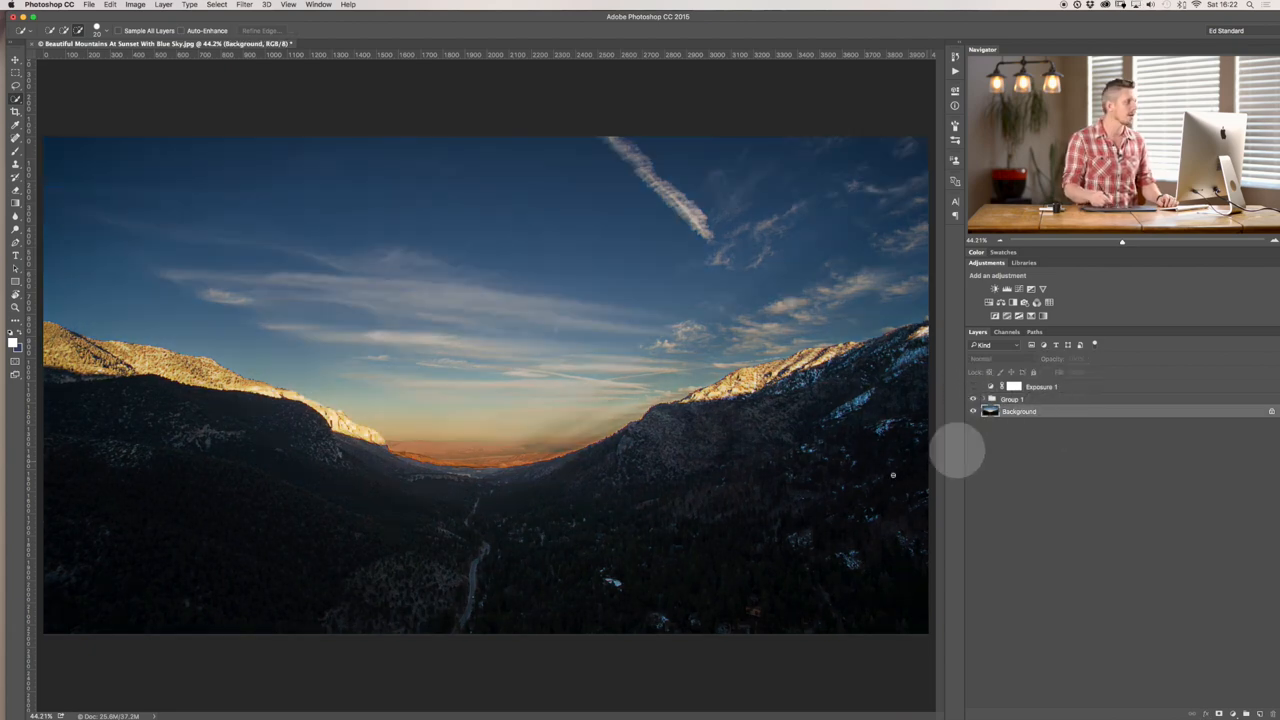
Step: Apply a direct Image > Adjustments > Brightness/Contrast brightening to the Background photo
click(144, 8)
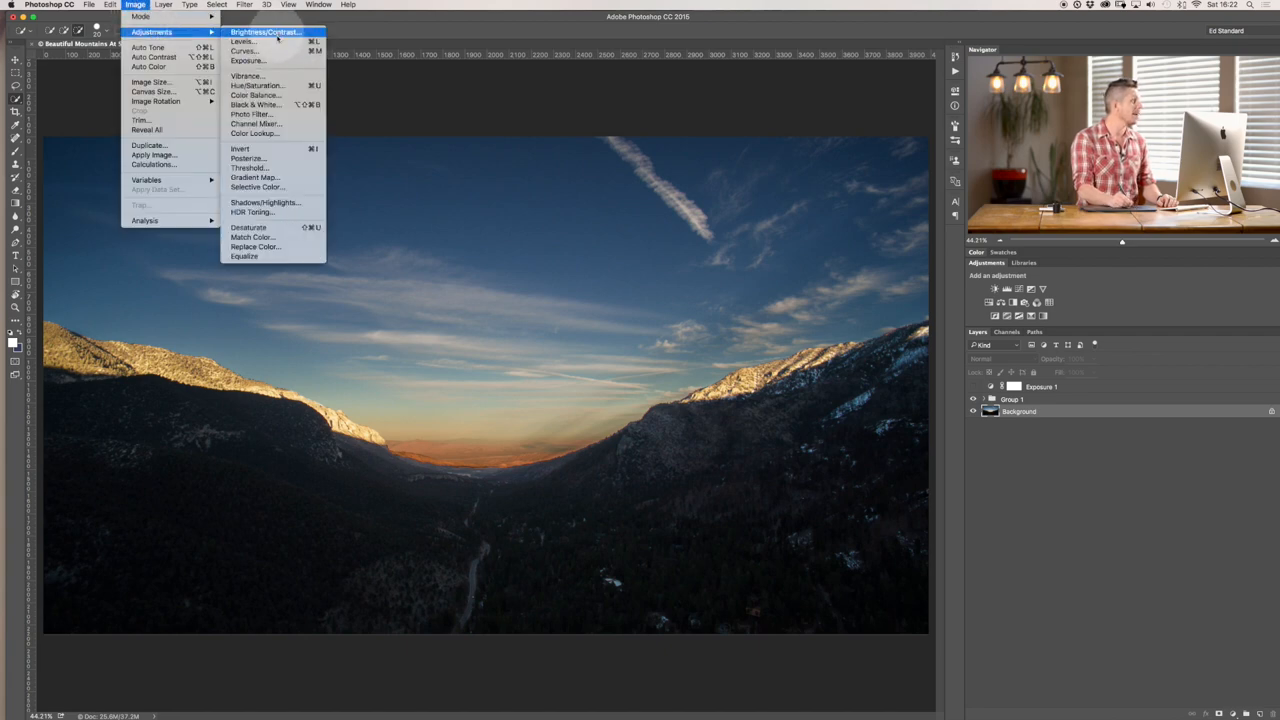
mouse_move(256, 62)
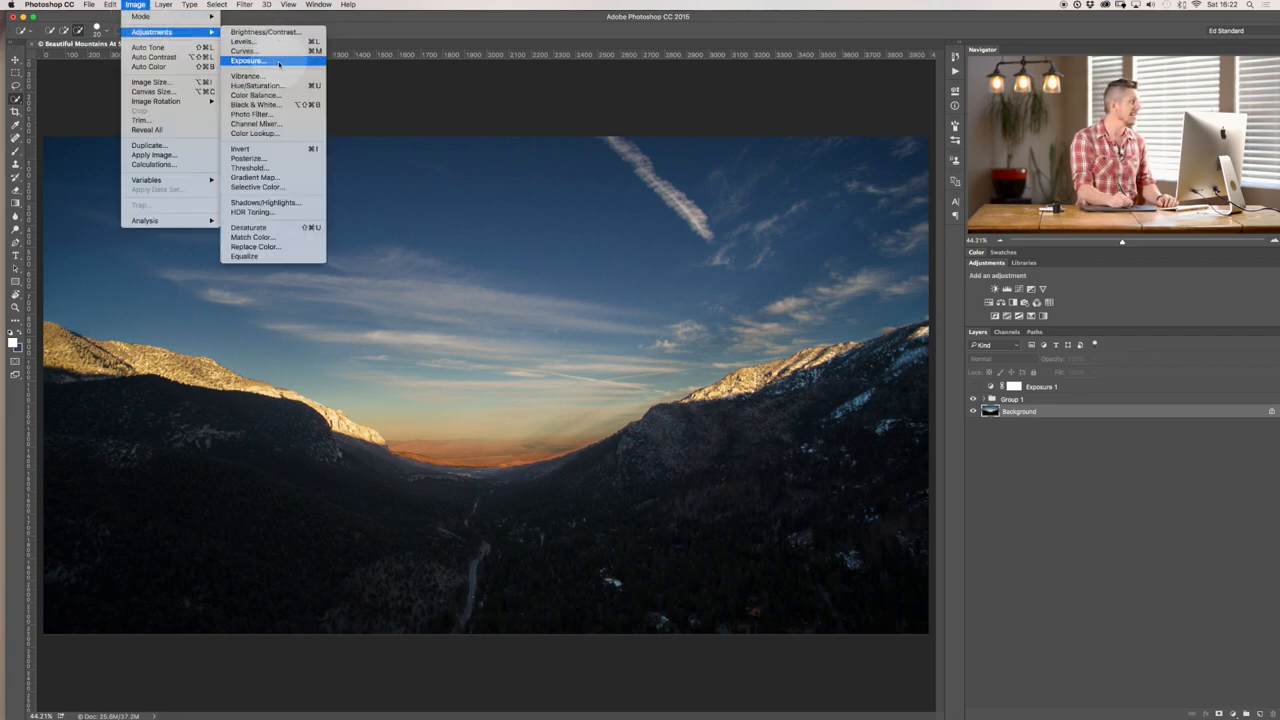
mouse_move(260, 32)
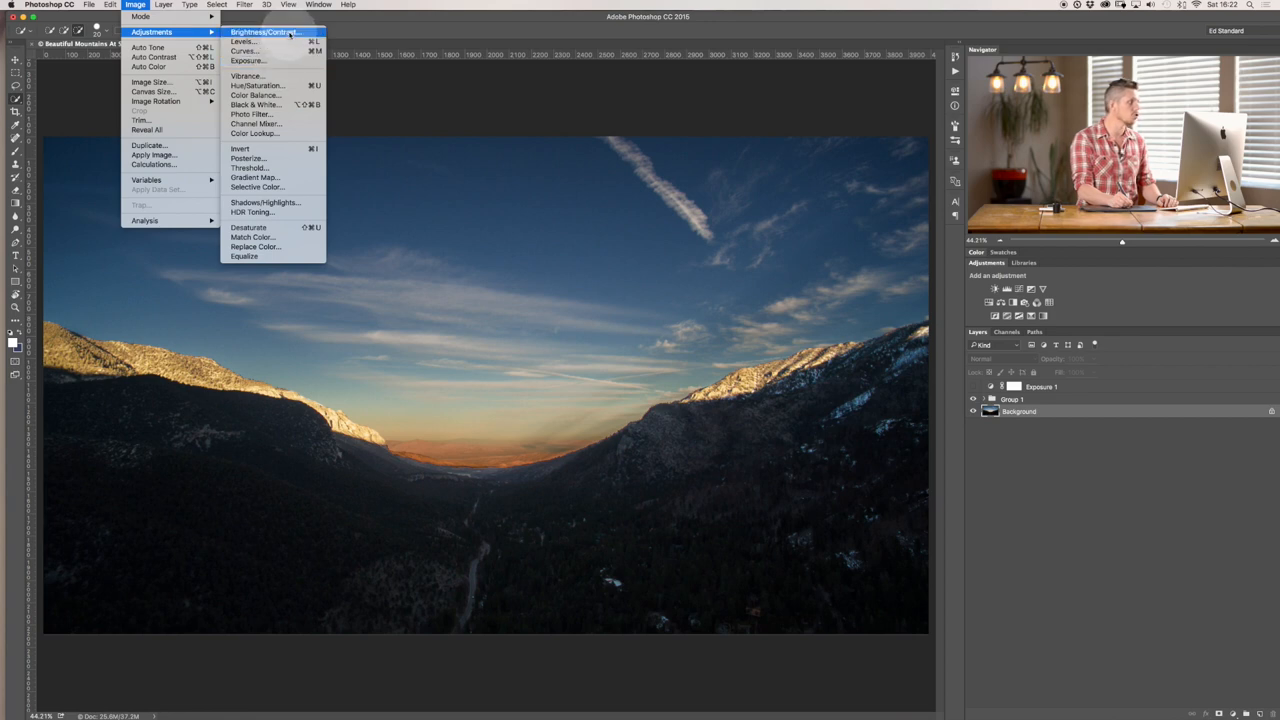
click(270, 36)
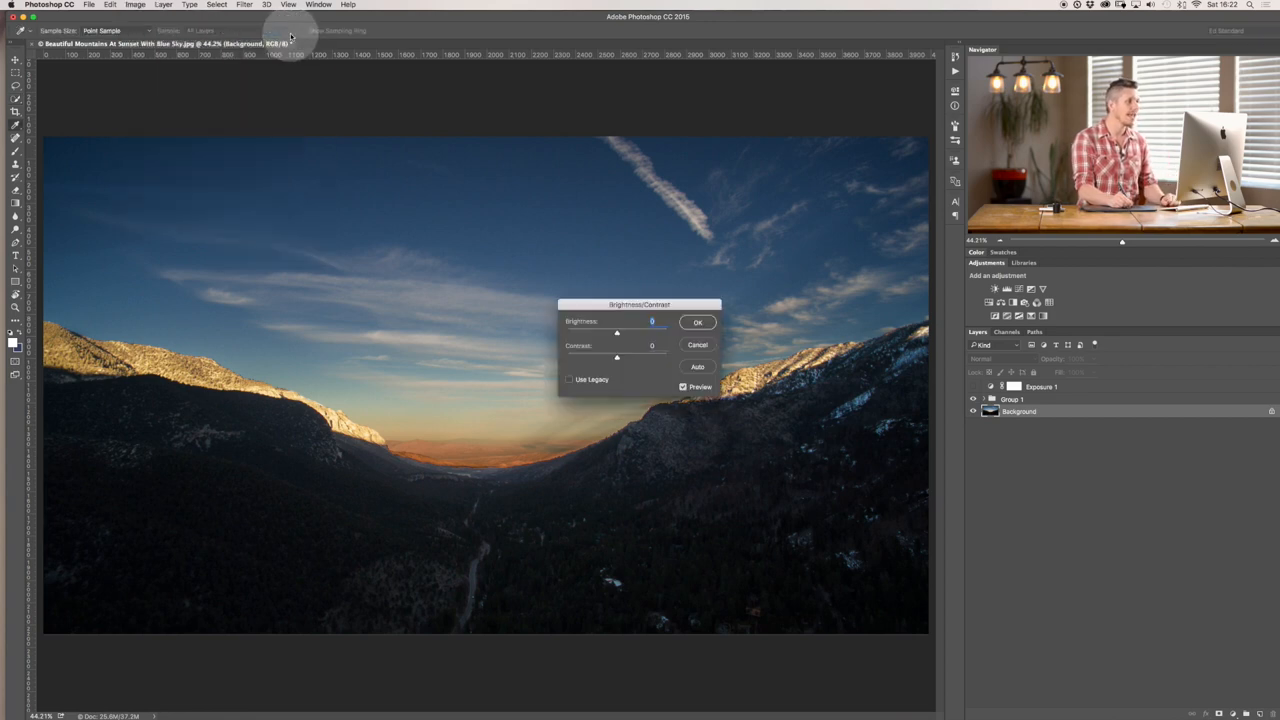
drag(616, 332, 644, 330)
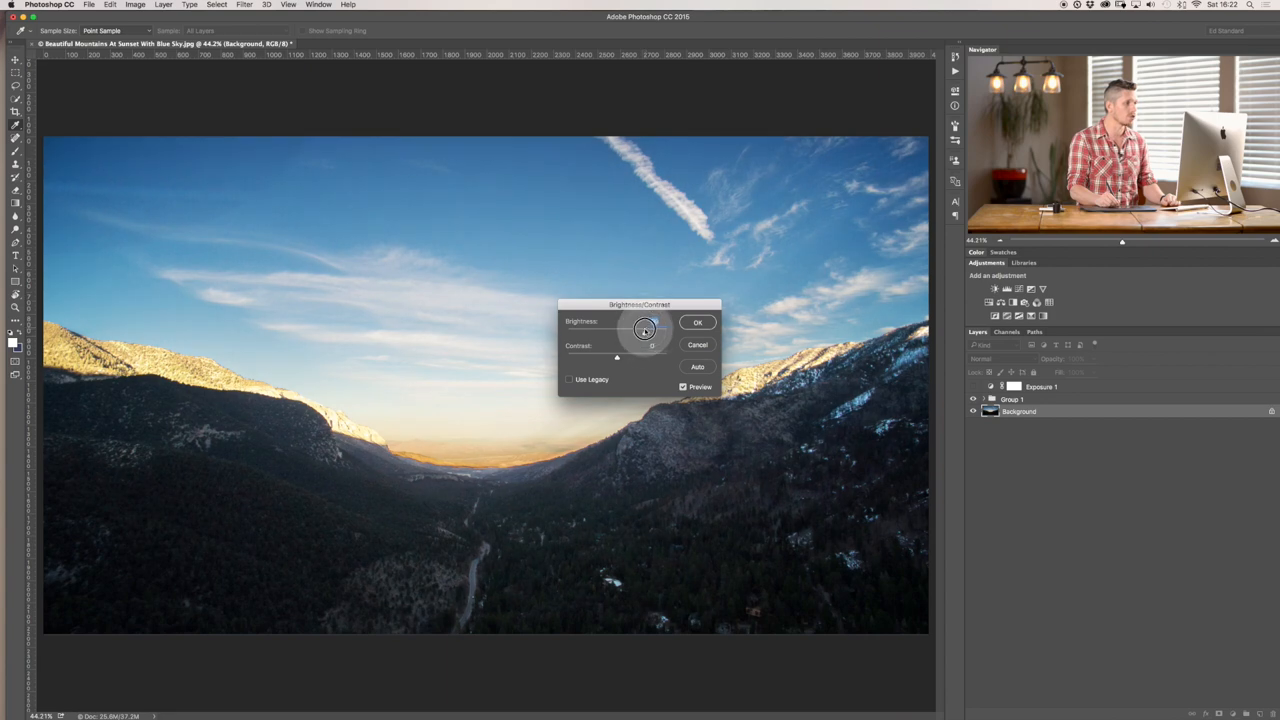
drag(644, 332, 656, 332)
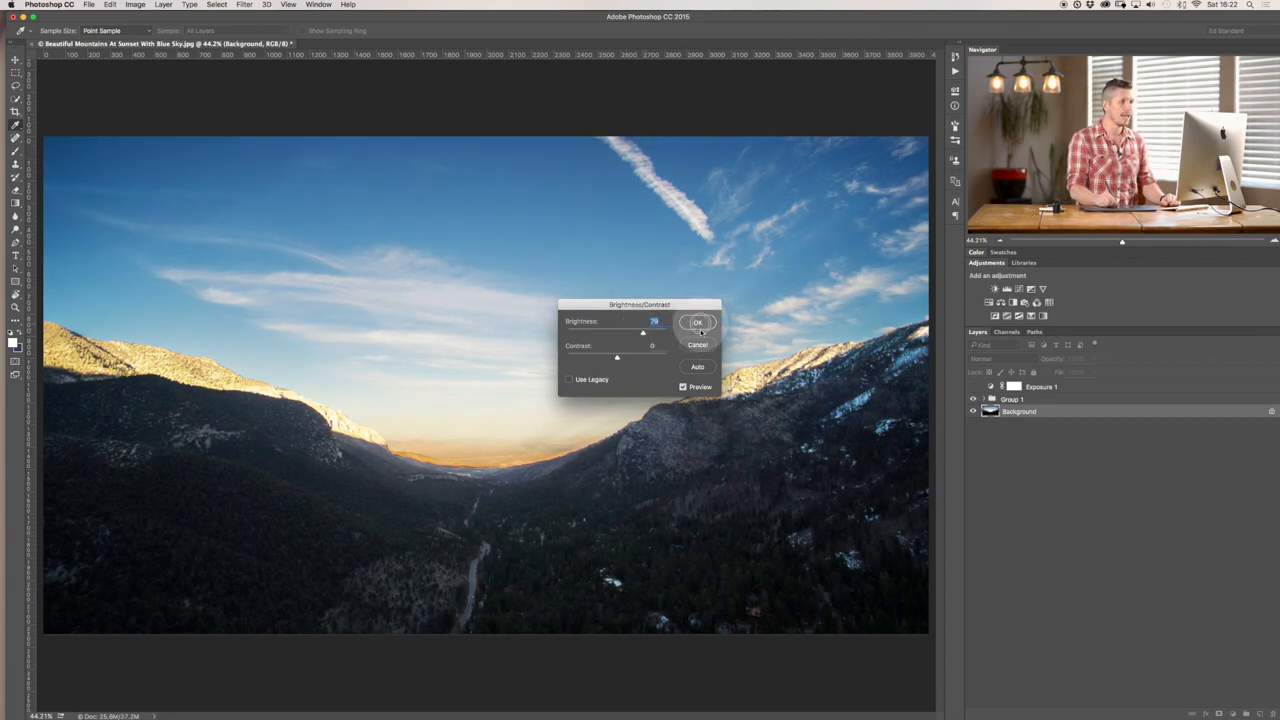
click(696, 322)
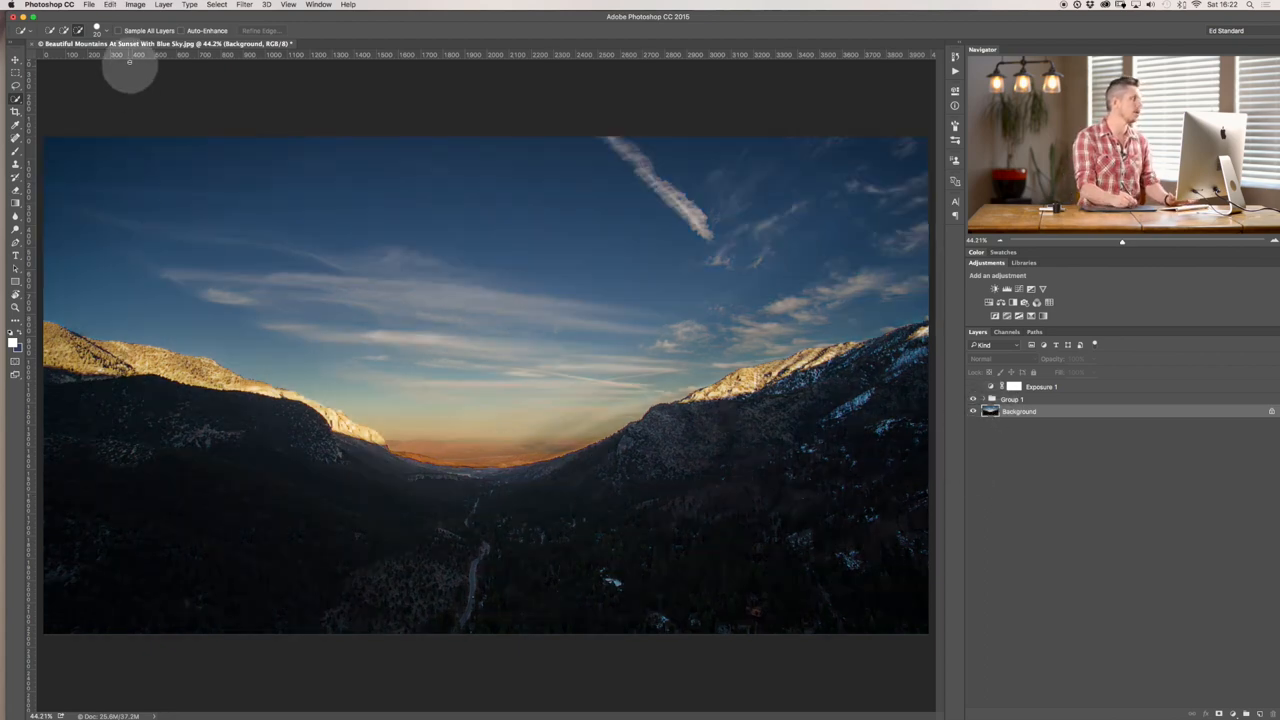
Step: Reopen the Image > Adjustments list of destructive commands
click(136, 4)
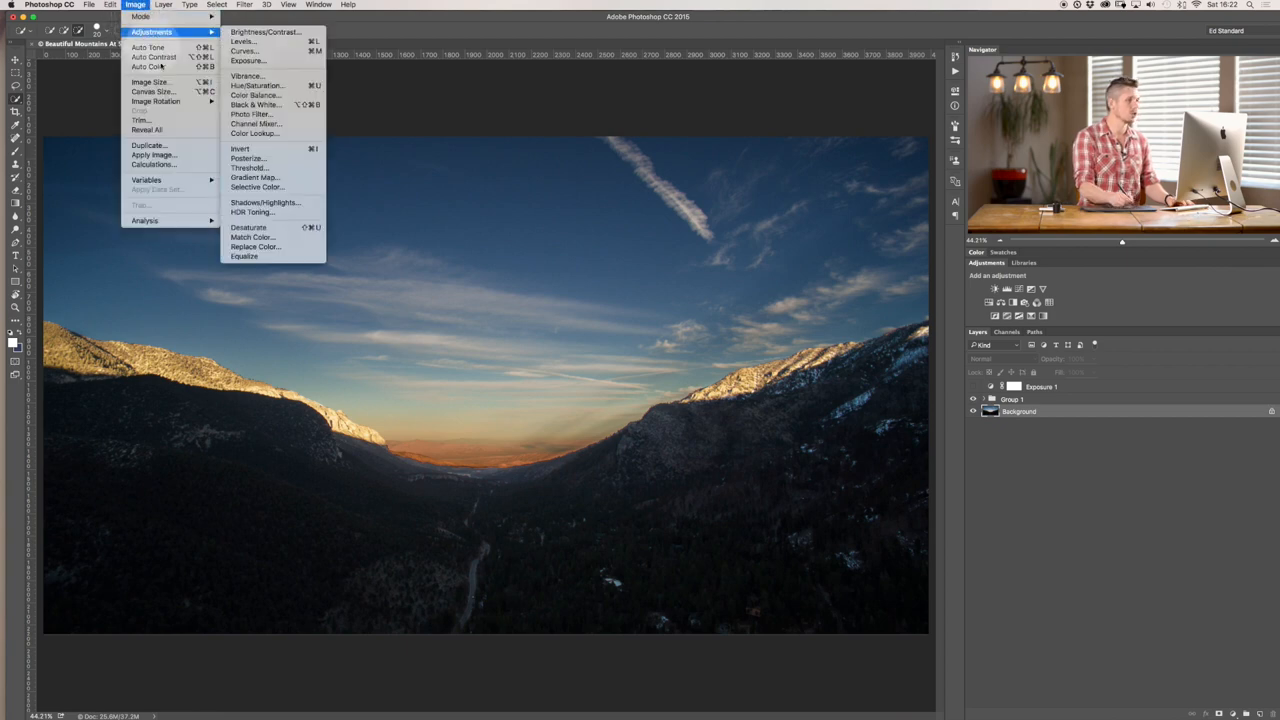